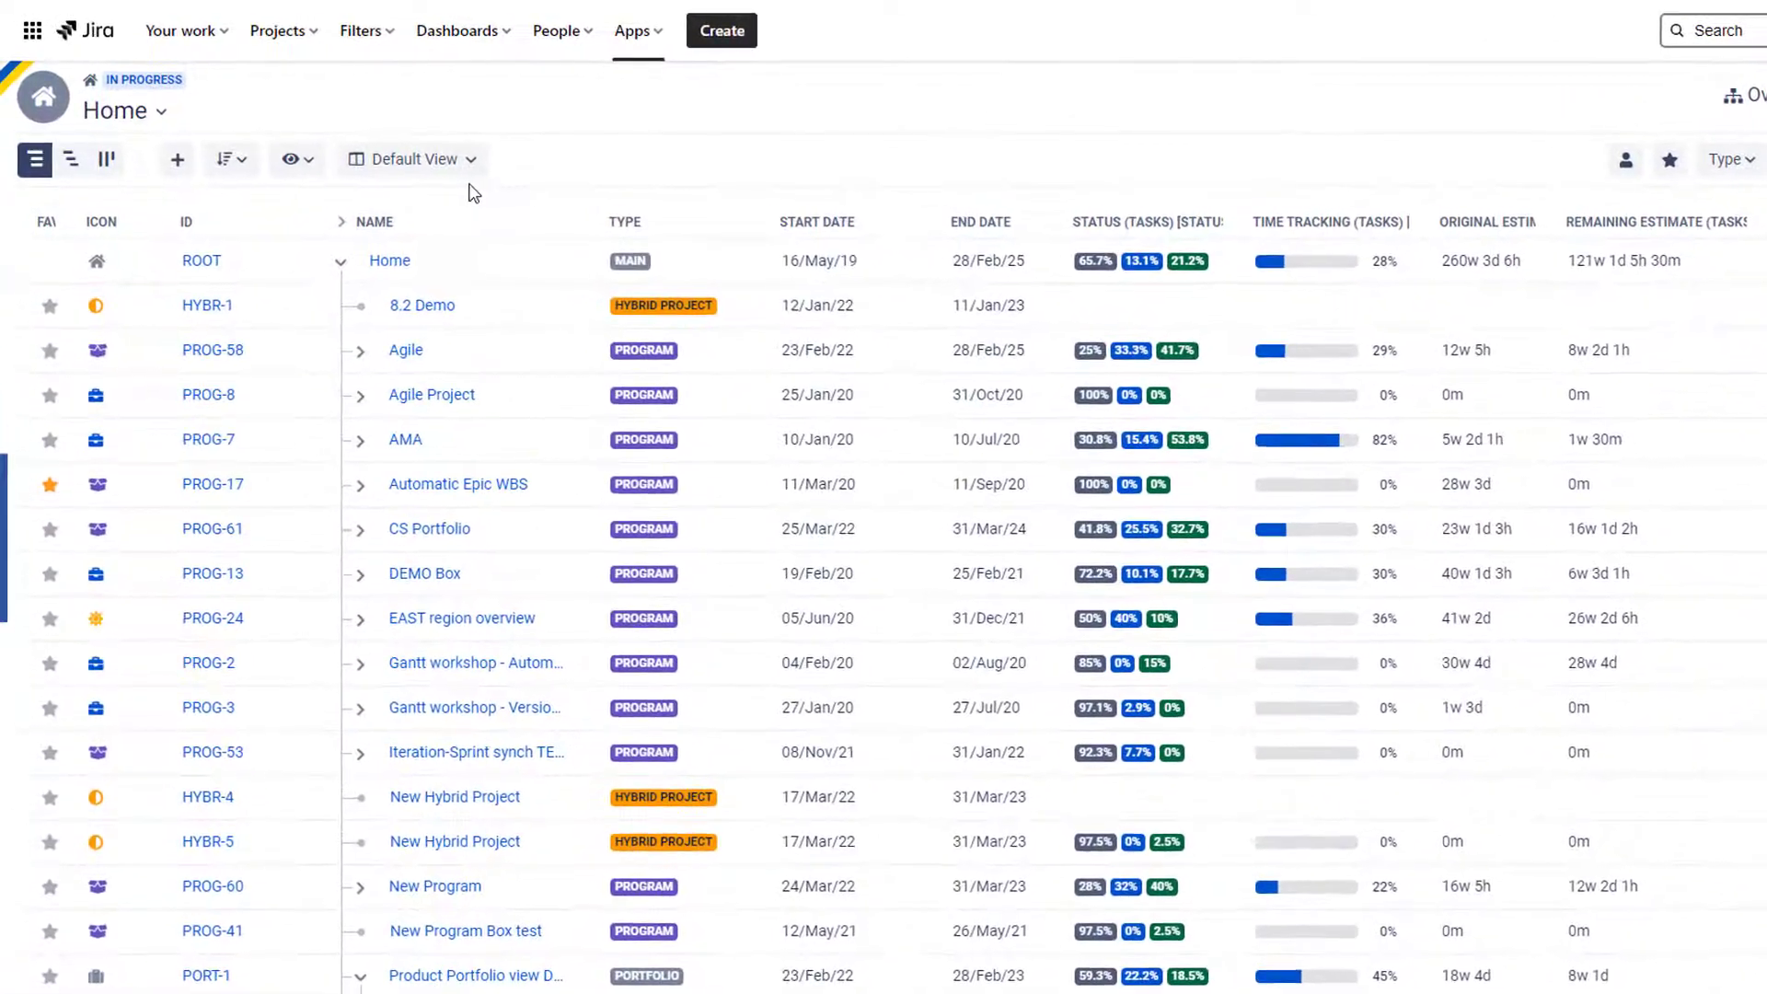
Start a new company-managed Jira project from the Scrum software template
{"action": "left_click", "coordinate": [278, 31]}
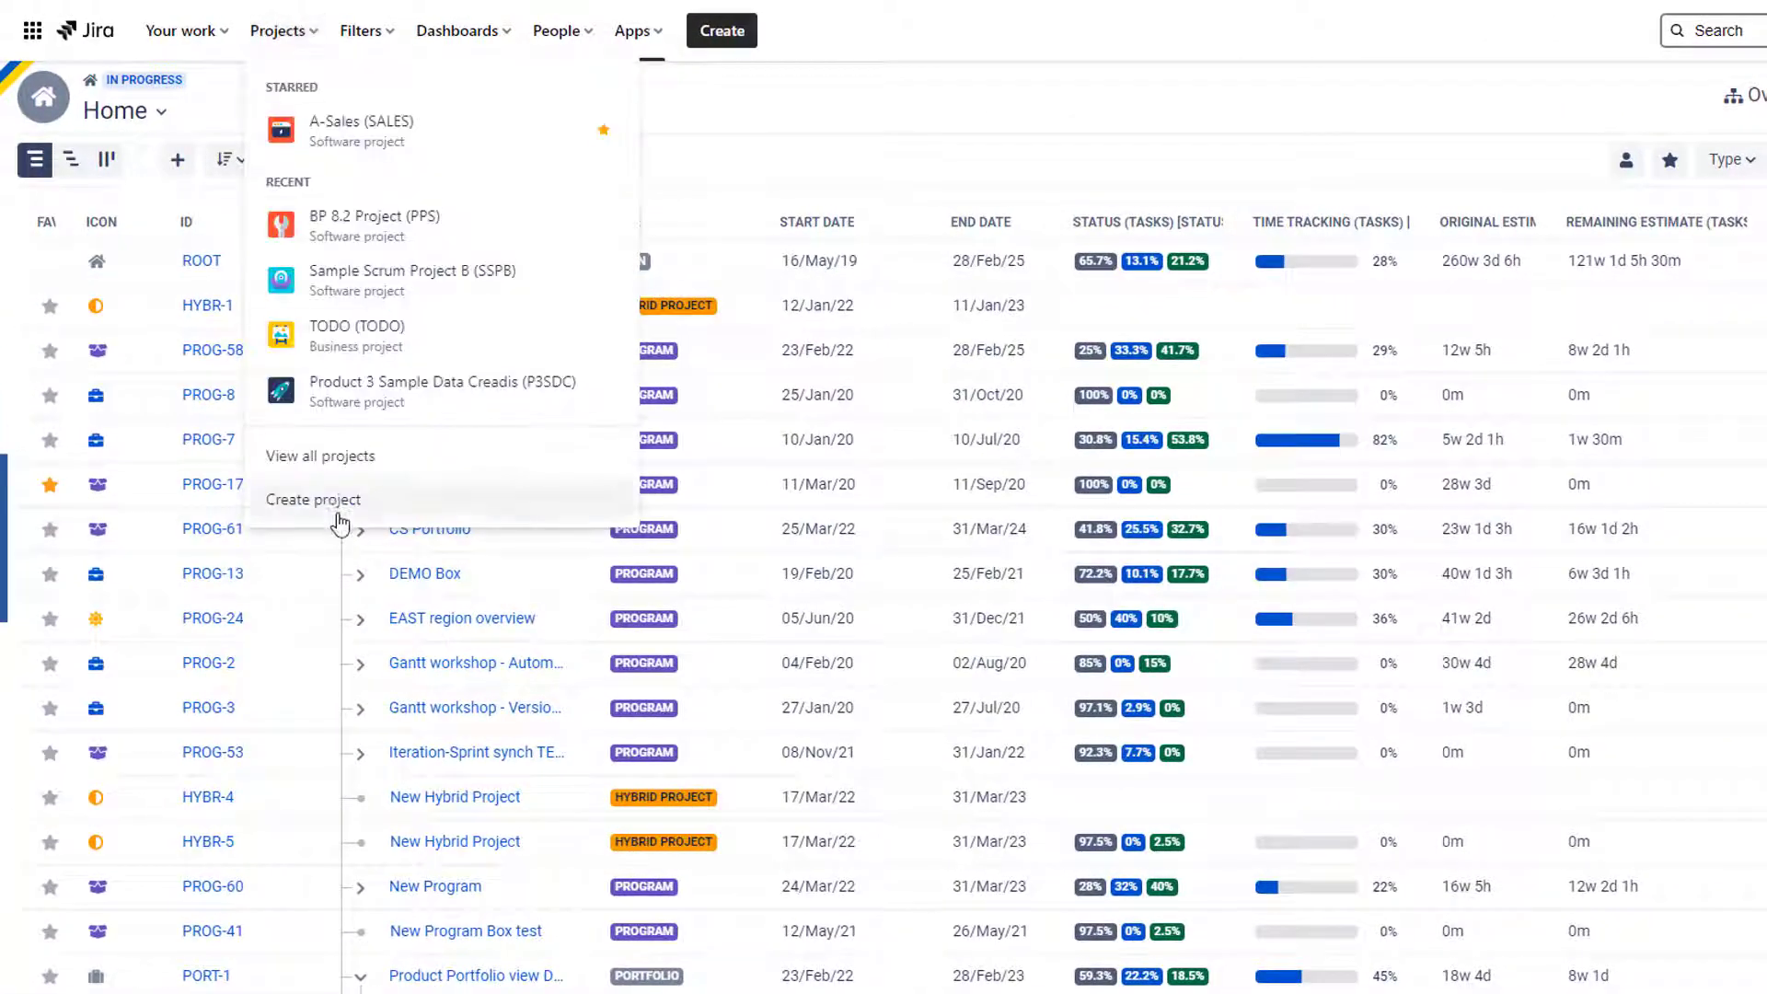
{"action": "left_click", "coordinate": [313, 499]}
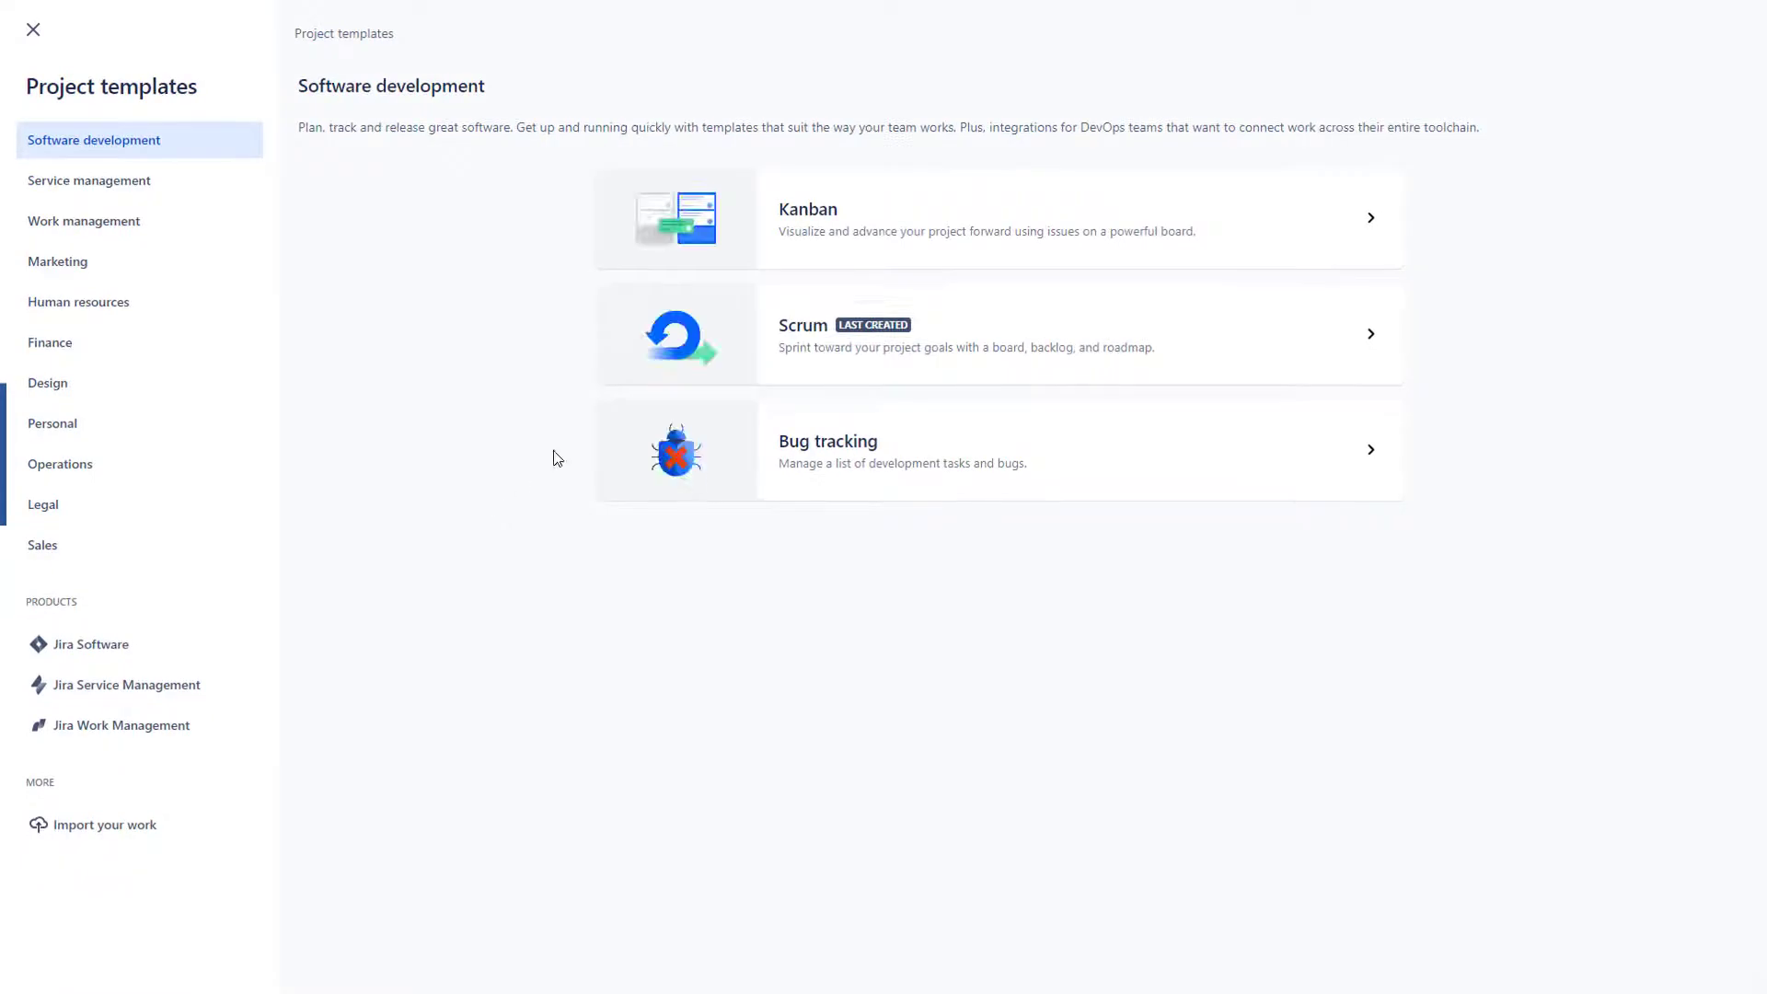
{"action": "left_click", "coordinate": [966, 333]}
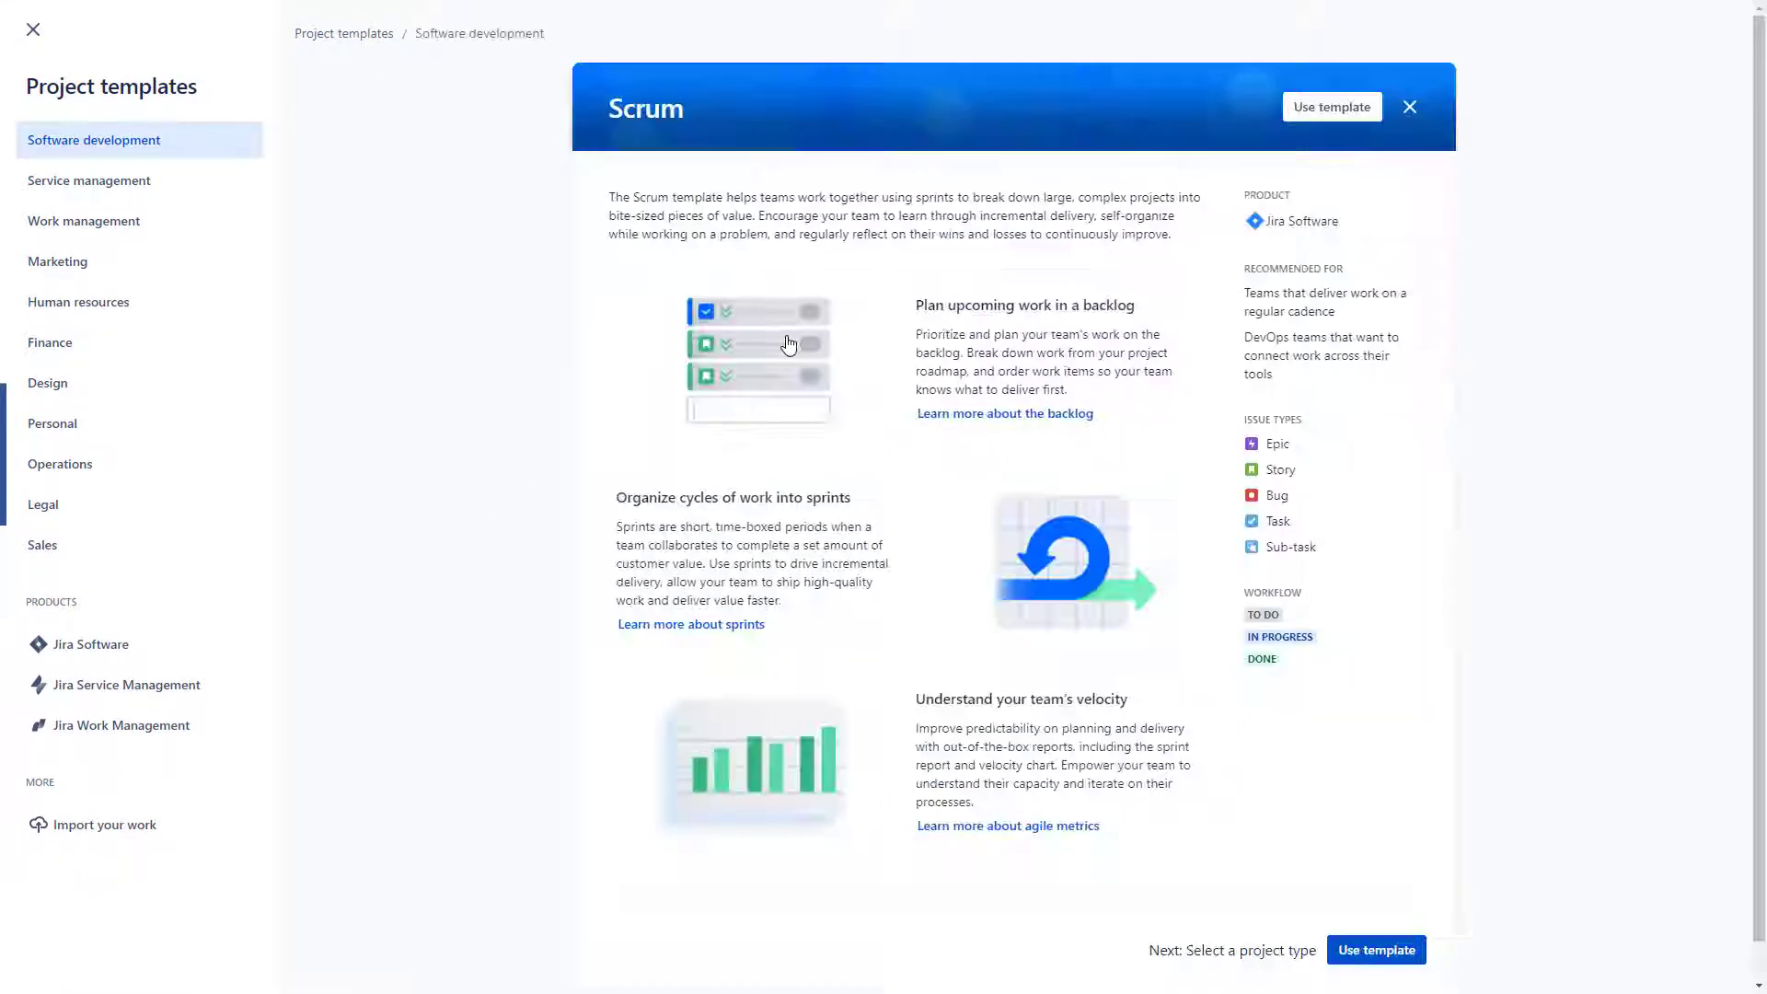
{"action": "left_click", "coordinate": [1374, 950]}
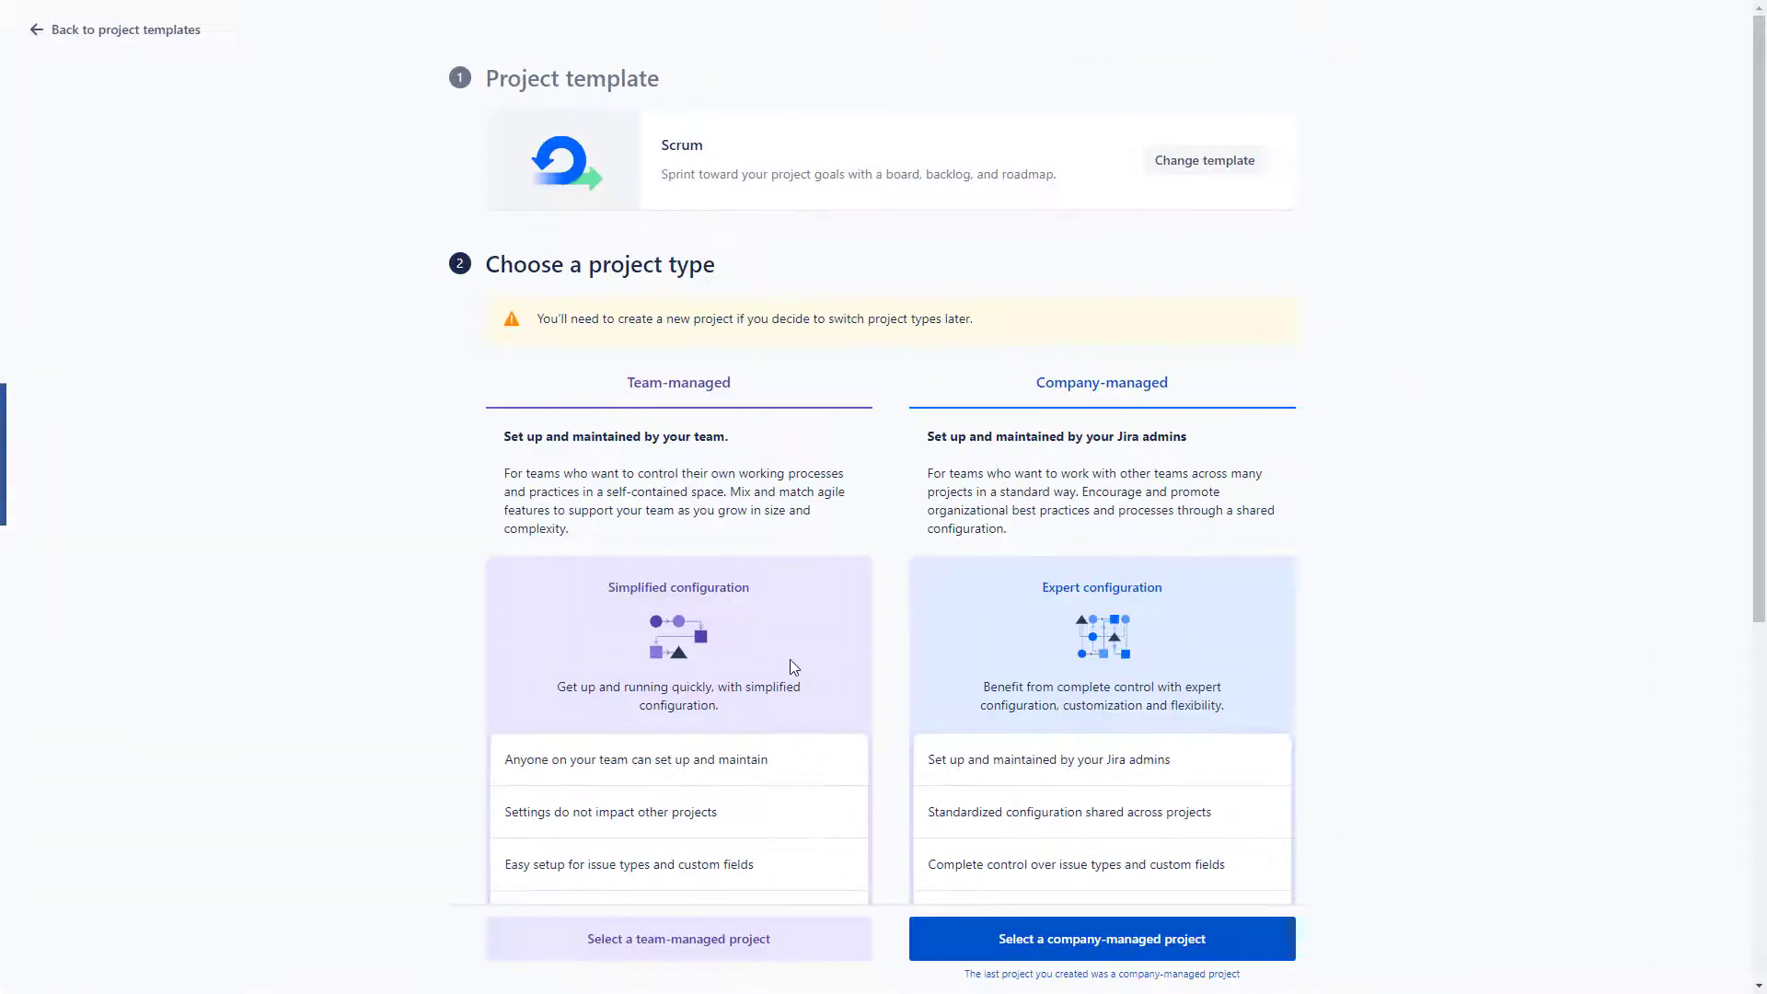
{"action": "left_click", "coordinate": [1100, 937]}
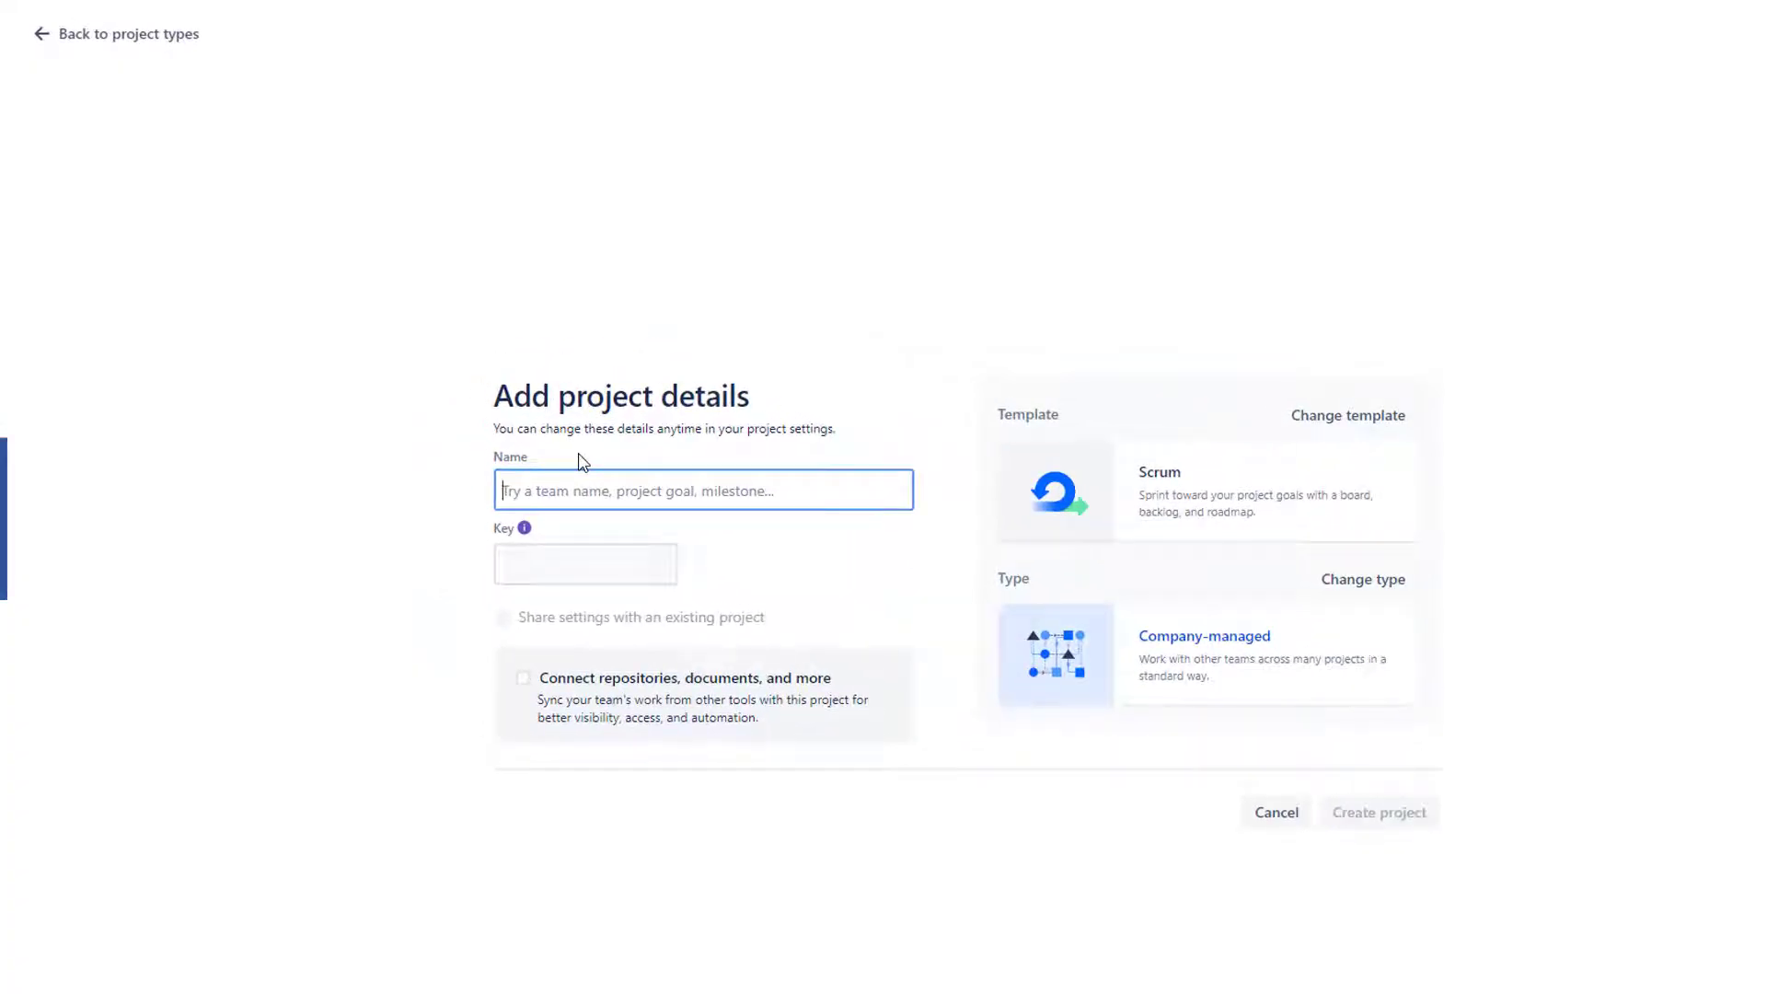
Name the project 'Start working with BP in 5 mins' (key SWWBI5M) and create it
{"action": "type", "text": "Start working w"}
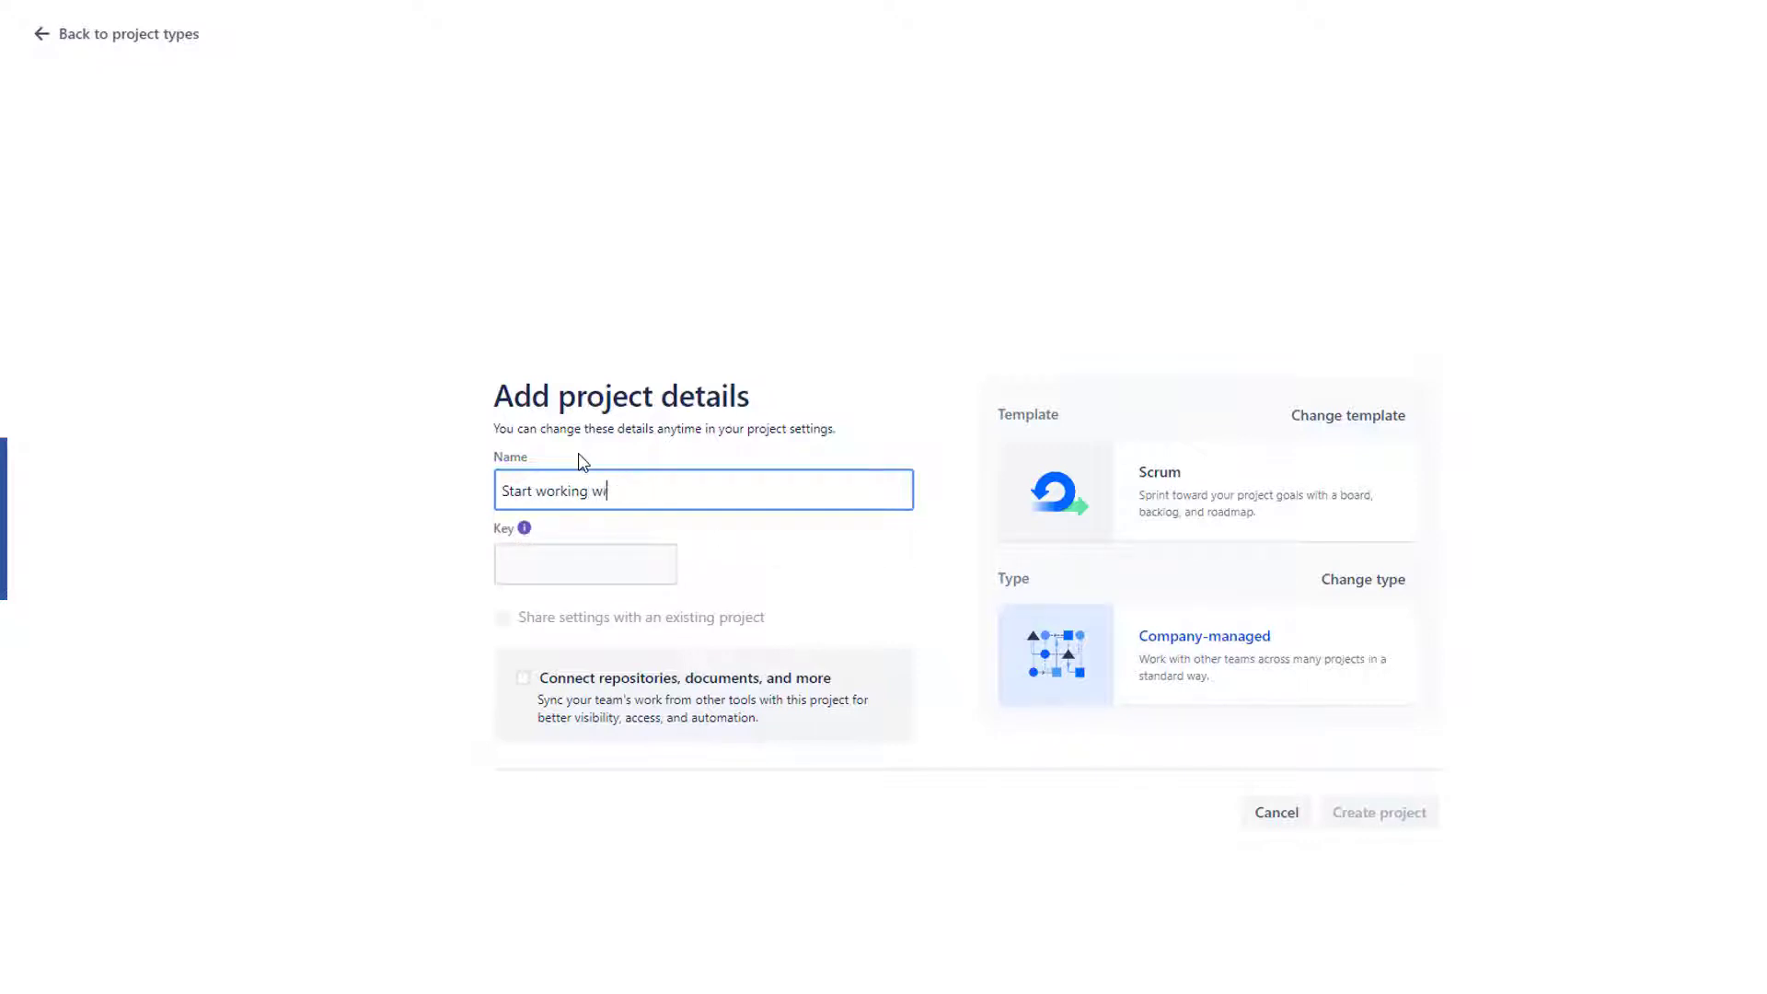
{"action": "type", "text": "ith BP in 5 mins"}
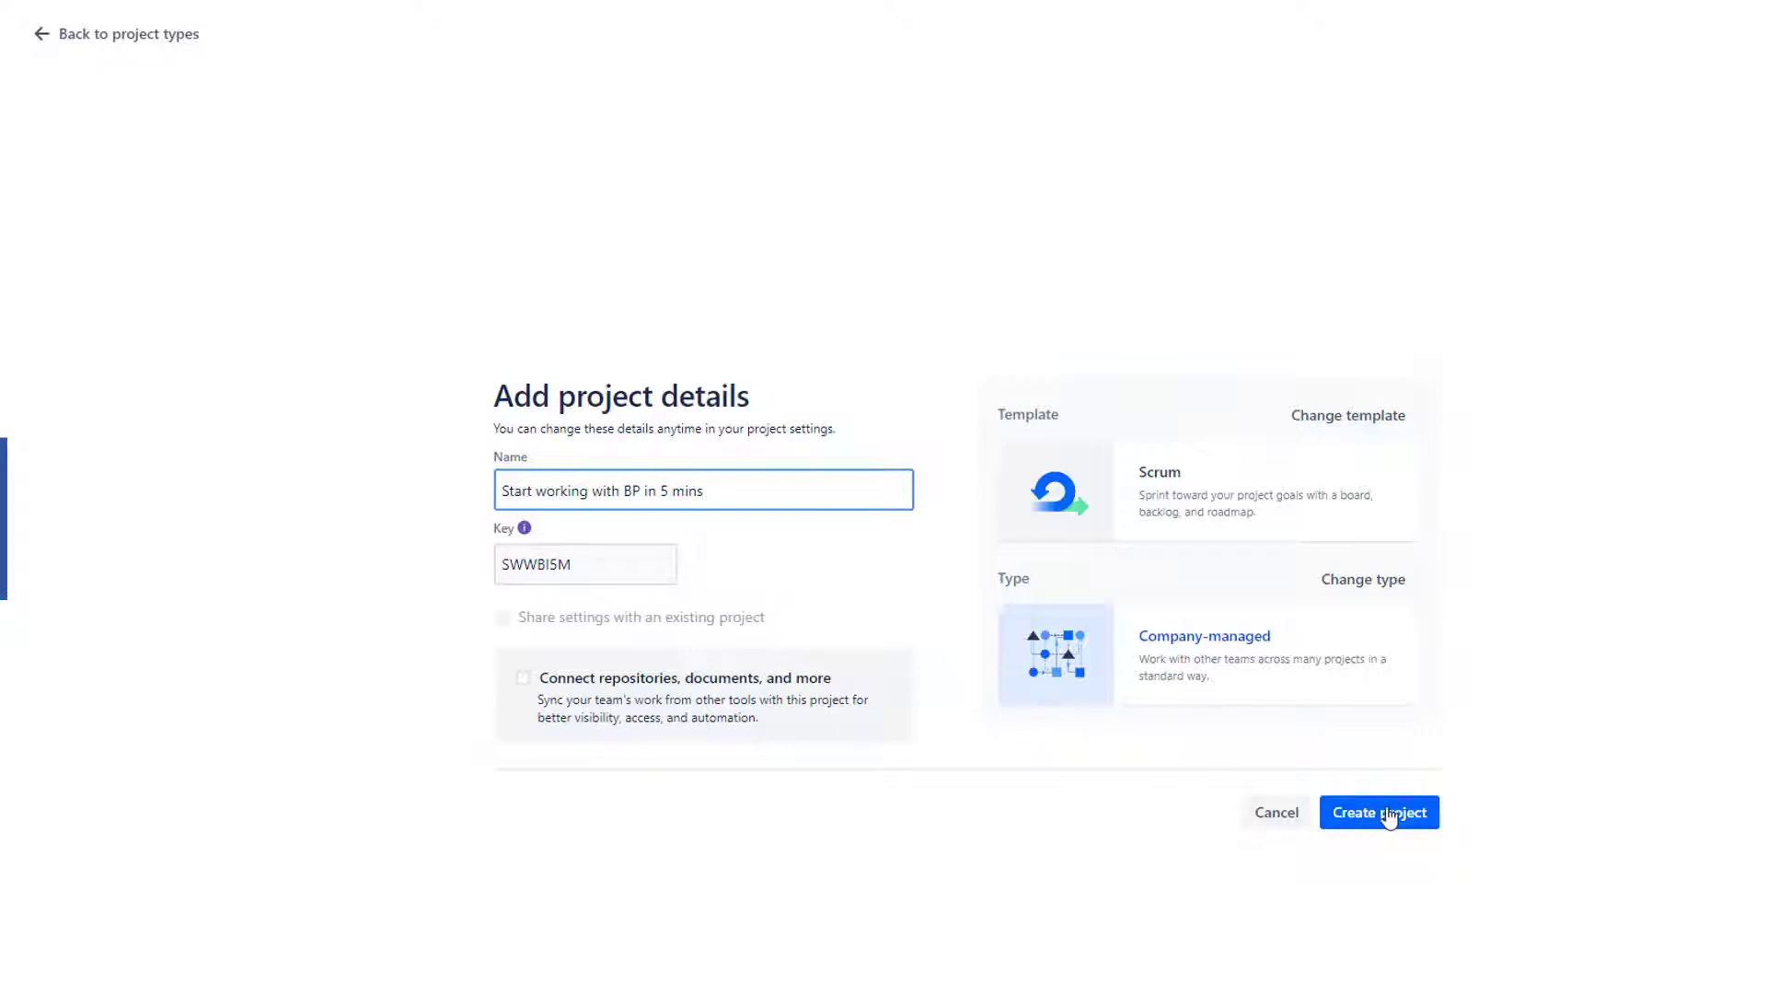
{"action": "left_click", "coordinate": [1379, 812]}
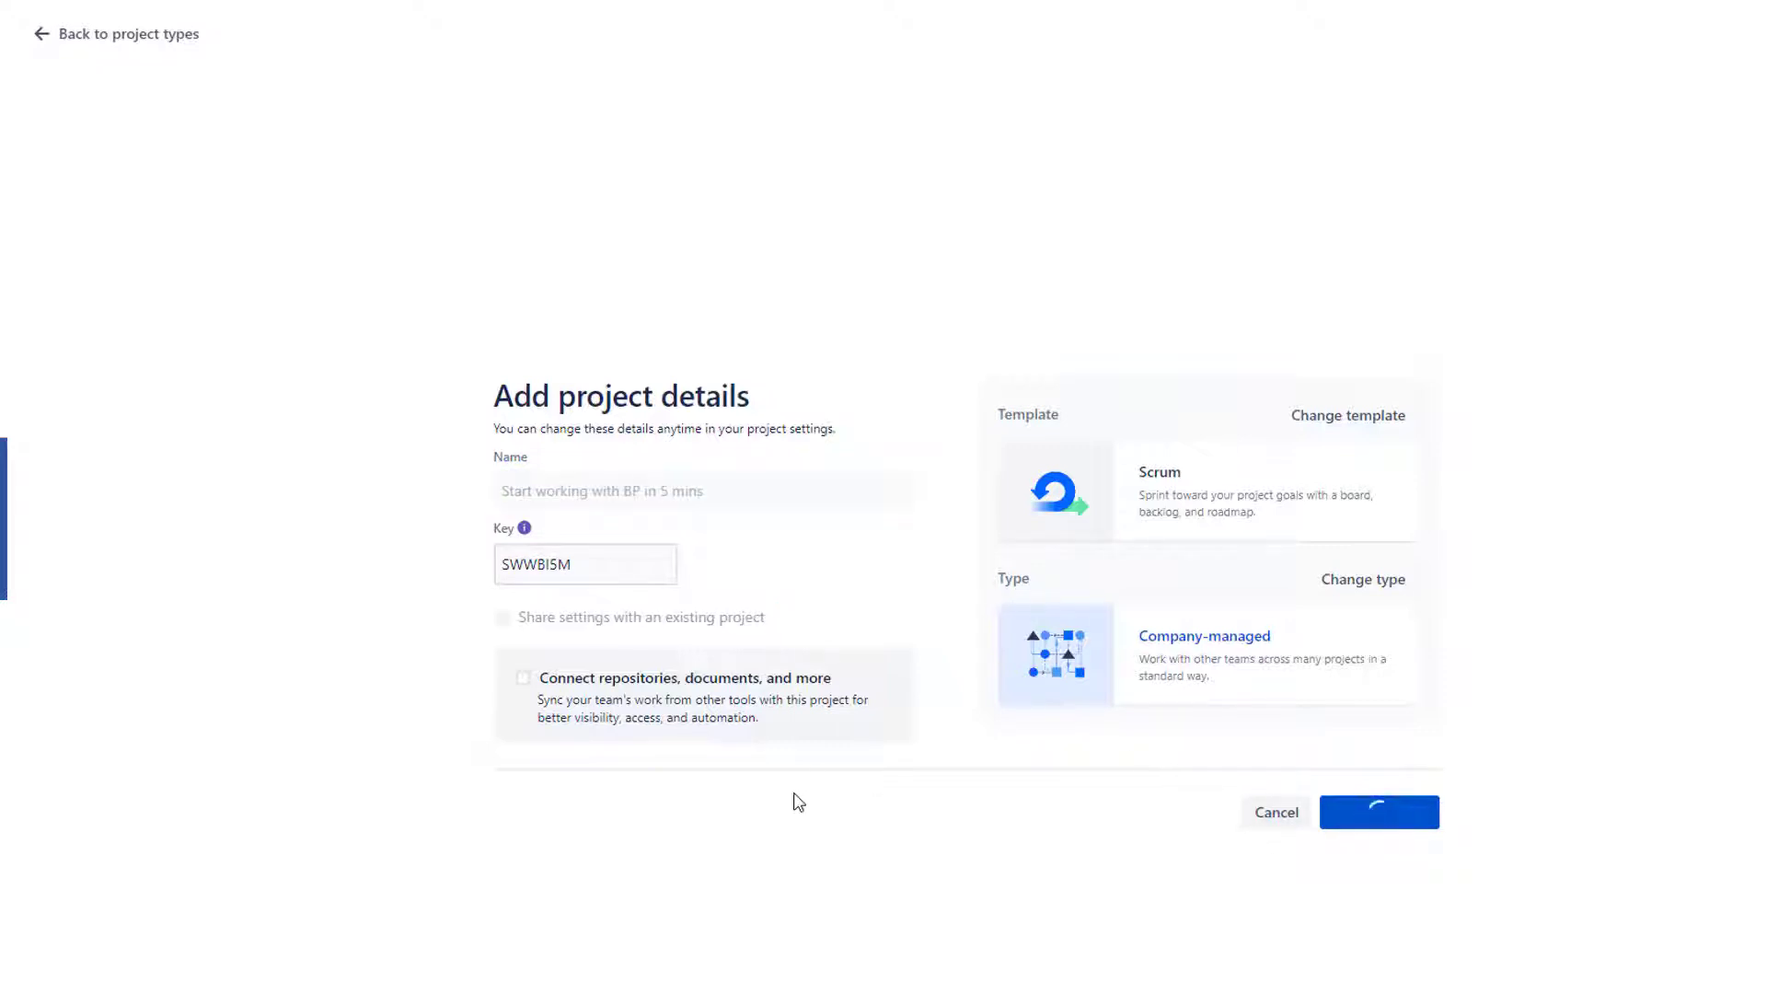
{"action": "left_click", "coordinate": [1379, 812]}
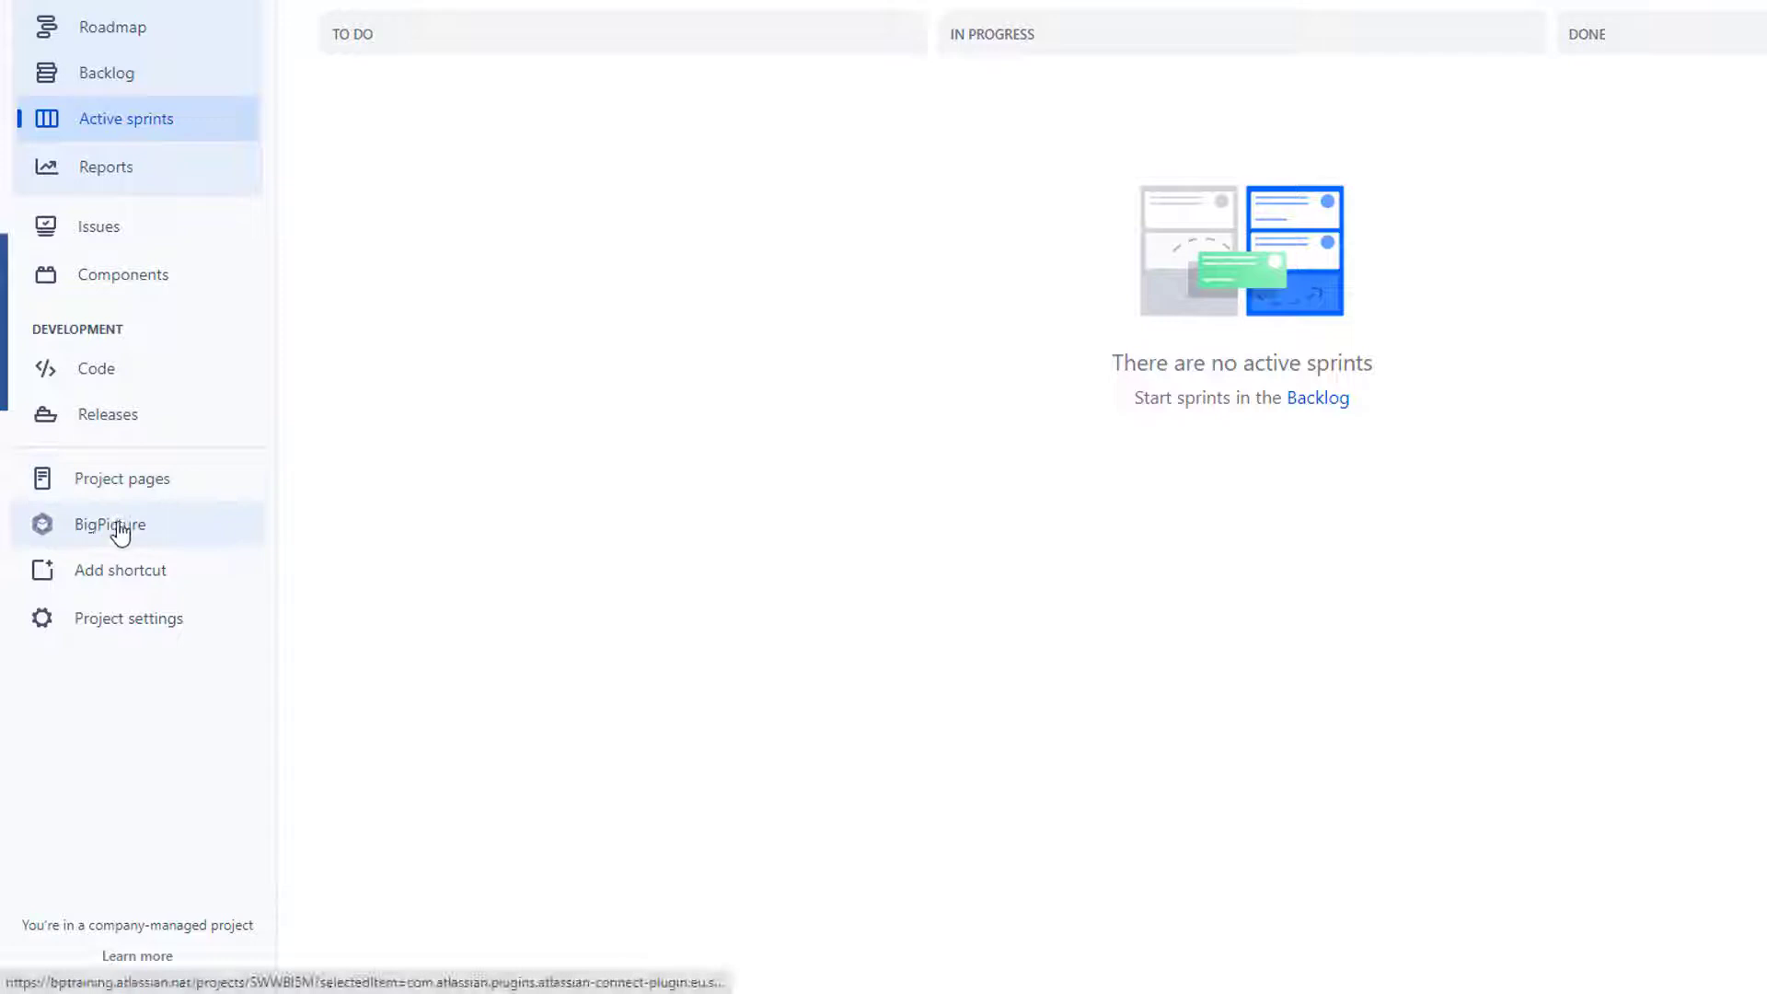
Enter BigPicture for the project and choose the Program template from the template list
{"action": "left_click", "coordinate": [111, 525]}
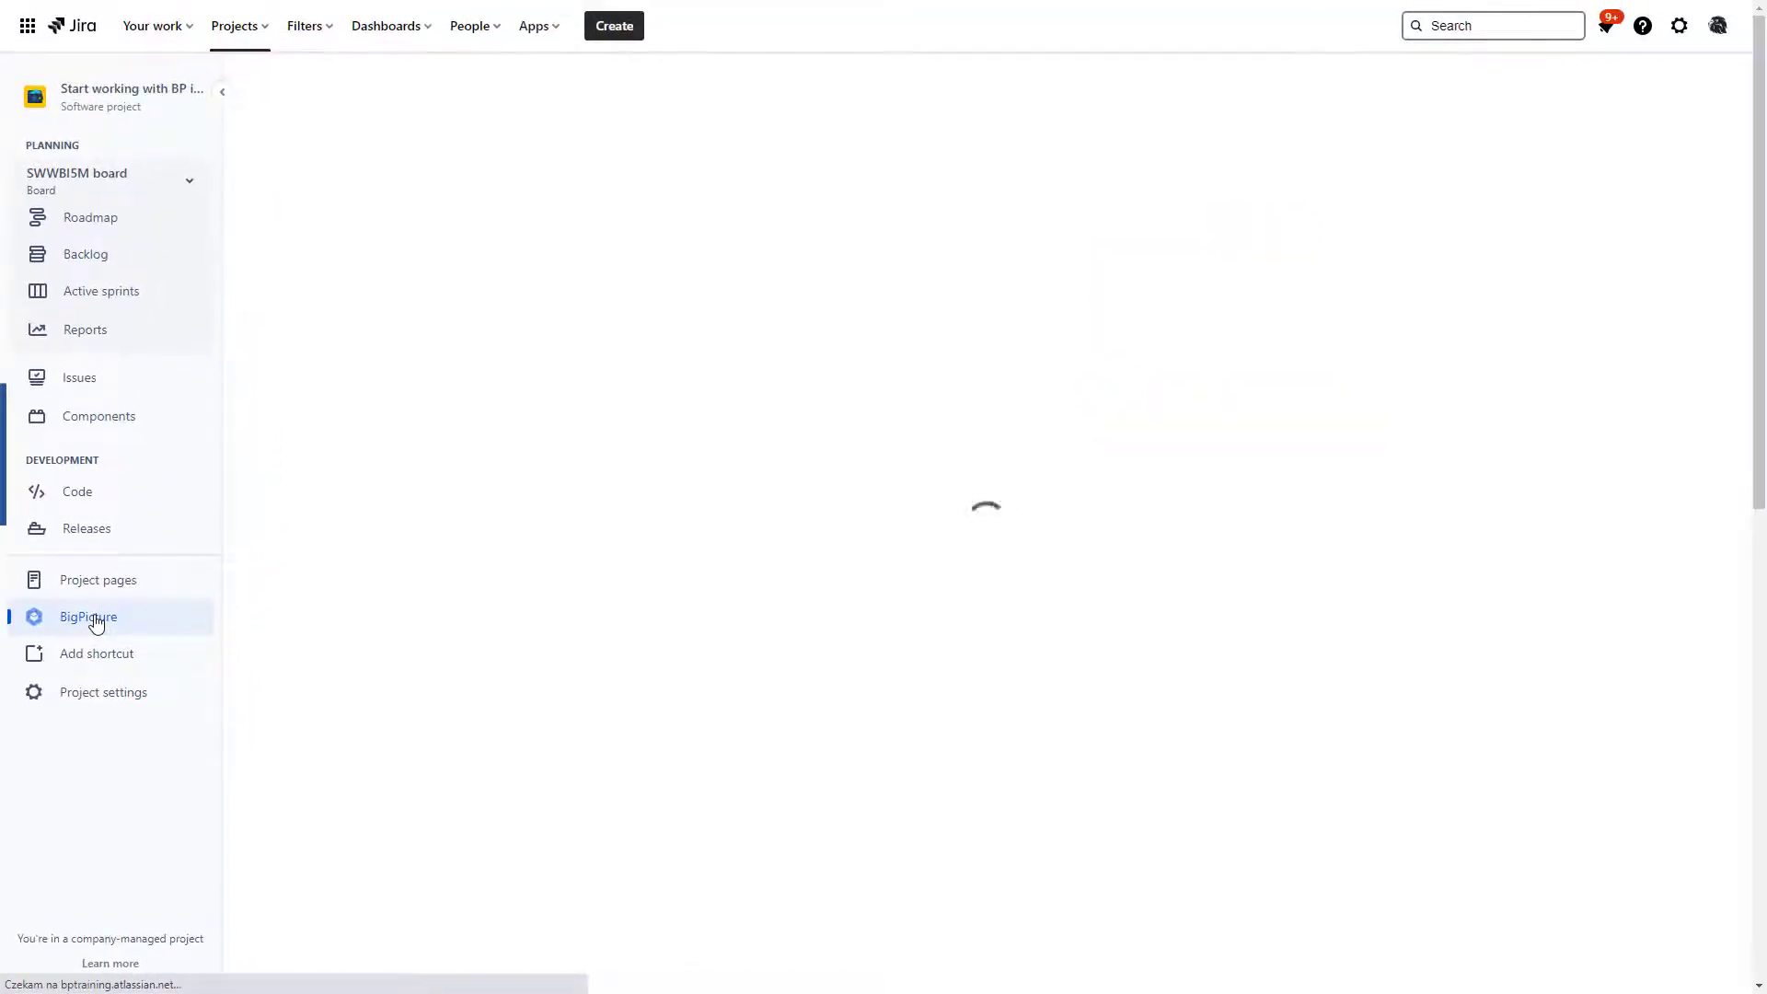
{"action": "left_click", "coordinate": [88, 617]}
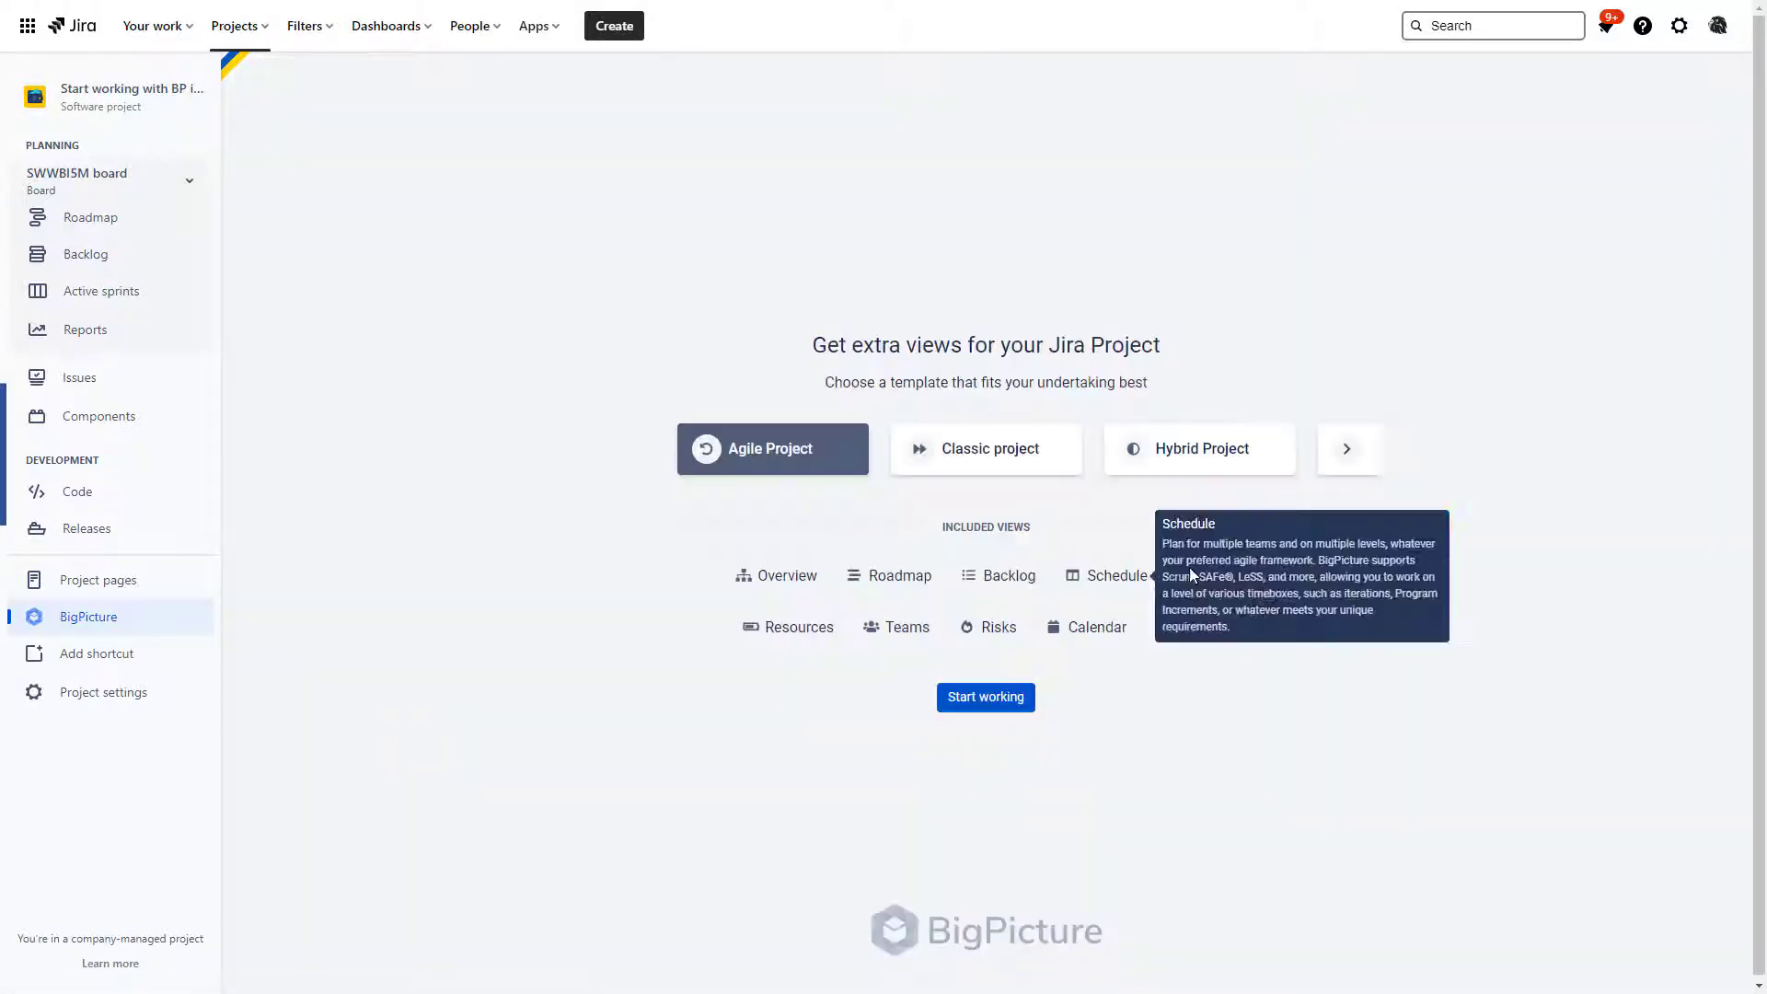
{"action": "mouse_move", "coordinate": [1346, 456]}
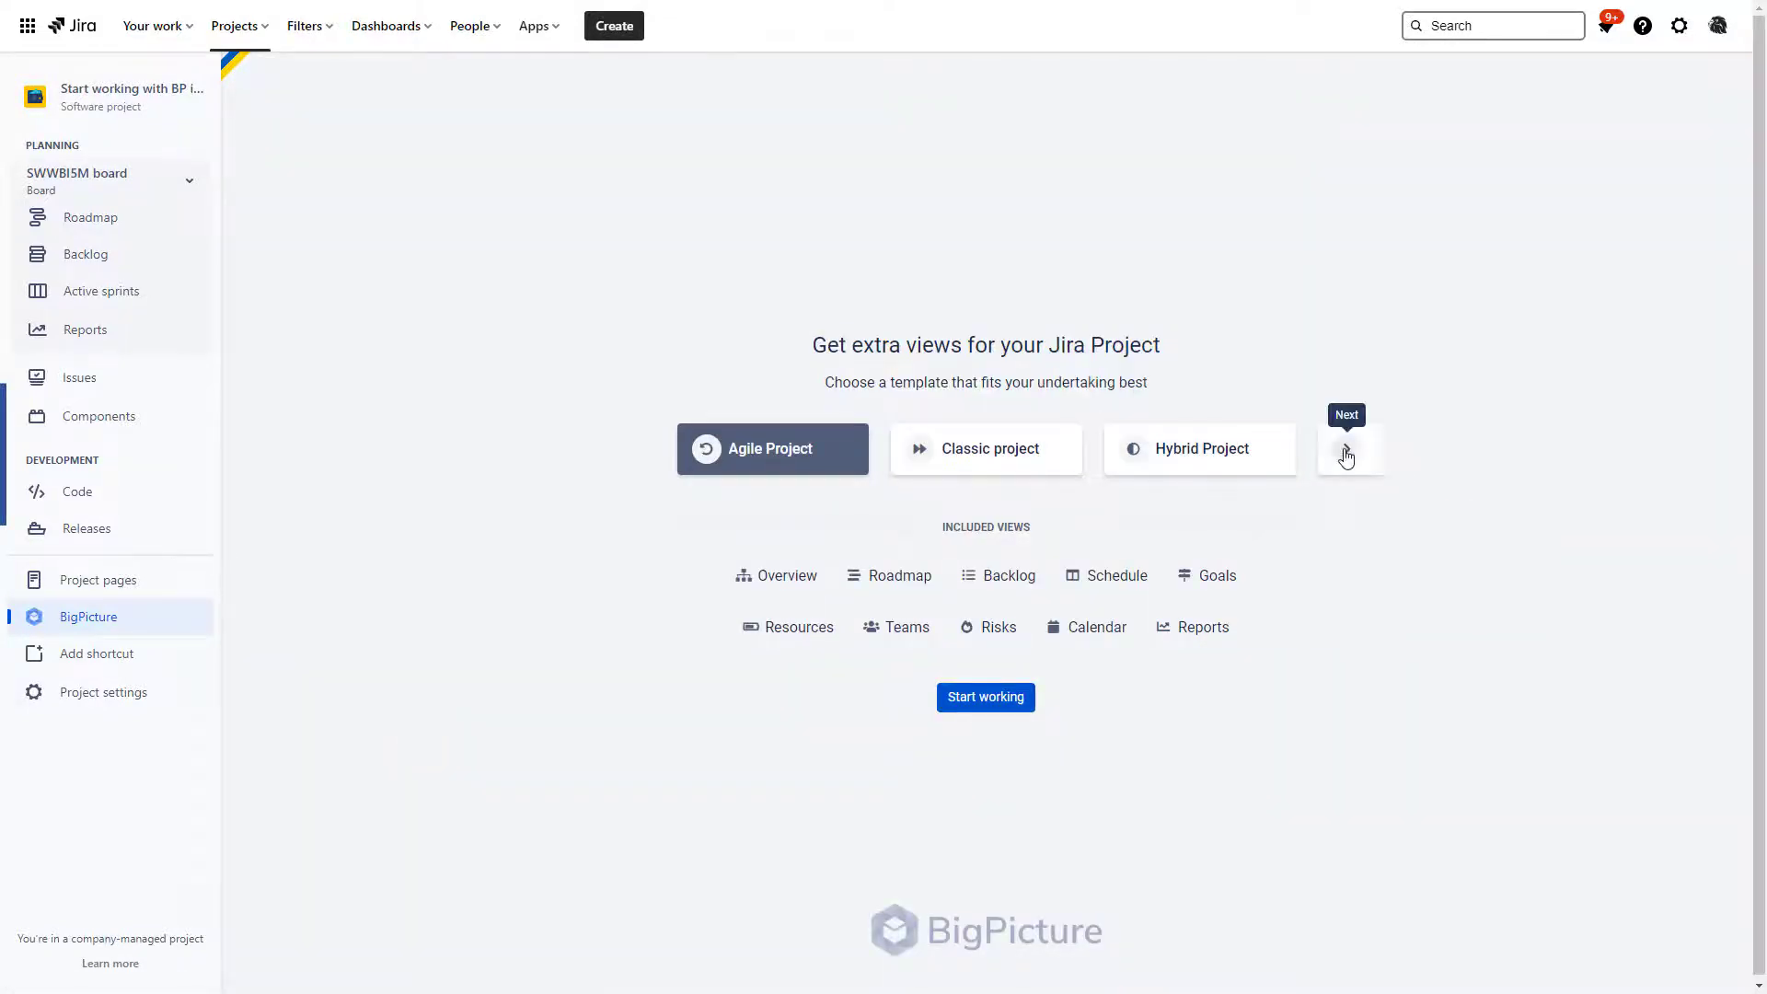
{"action": "left_click", "coordinate": [1346, 457]}
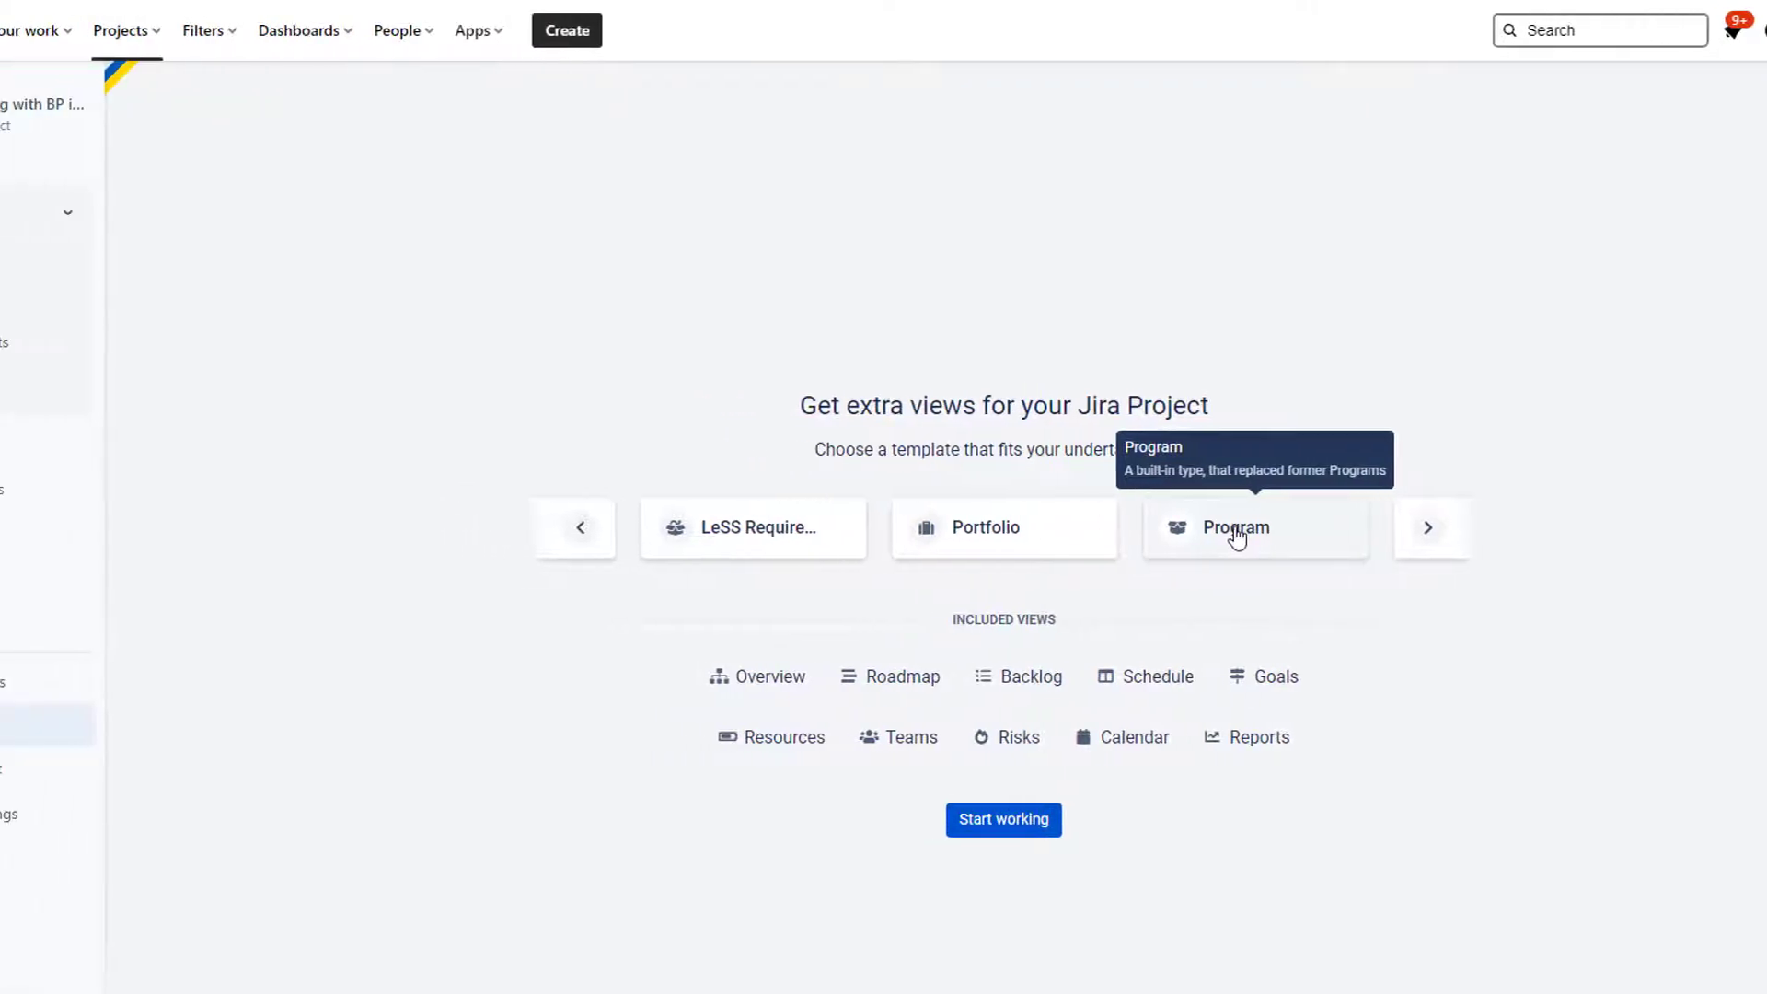
{"action": "left_click", "coordinate": [628, 31]}
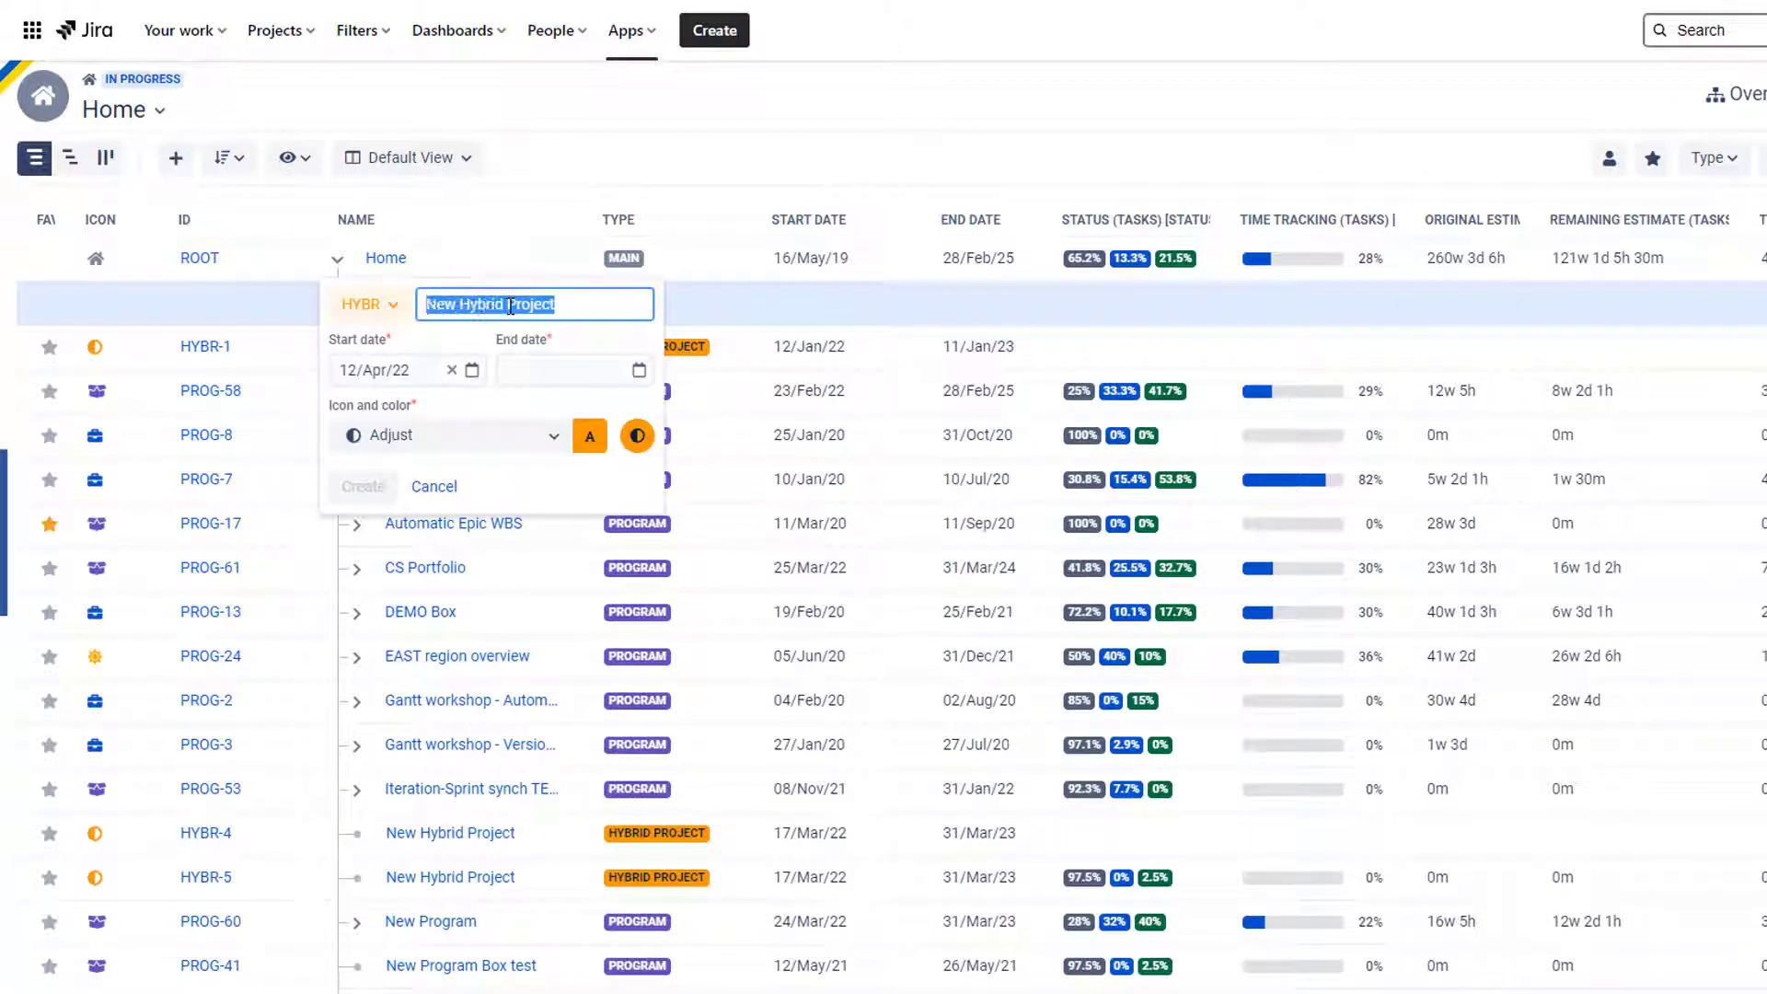
Create 'New Program' as a PROG - Program box running 12/Apr/22 to 30/Apr/23
{"action": "type", "text": "Starting BP in 5"}
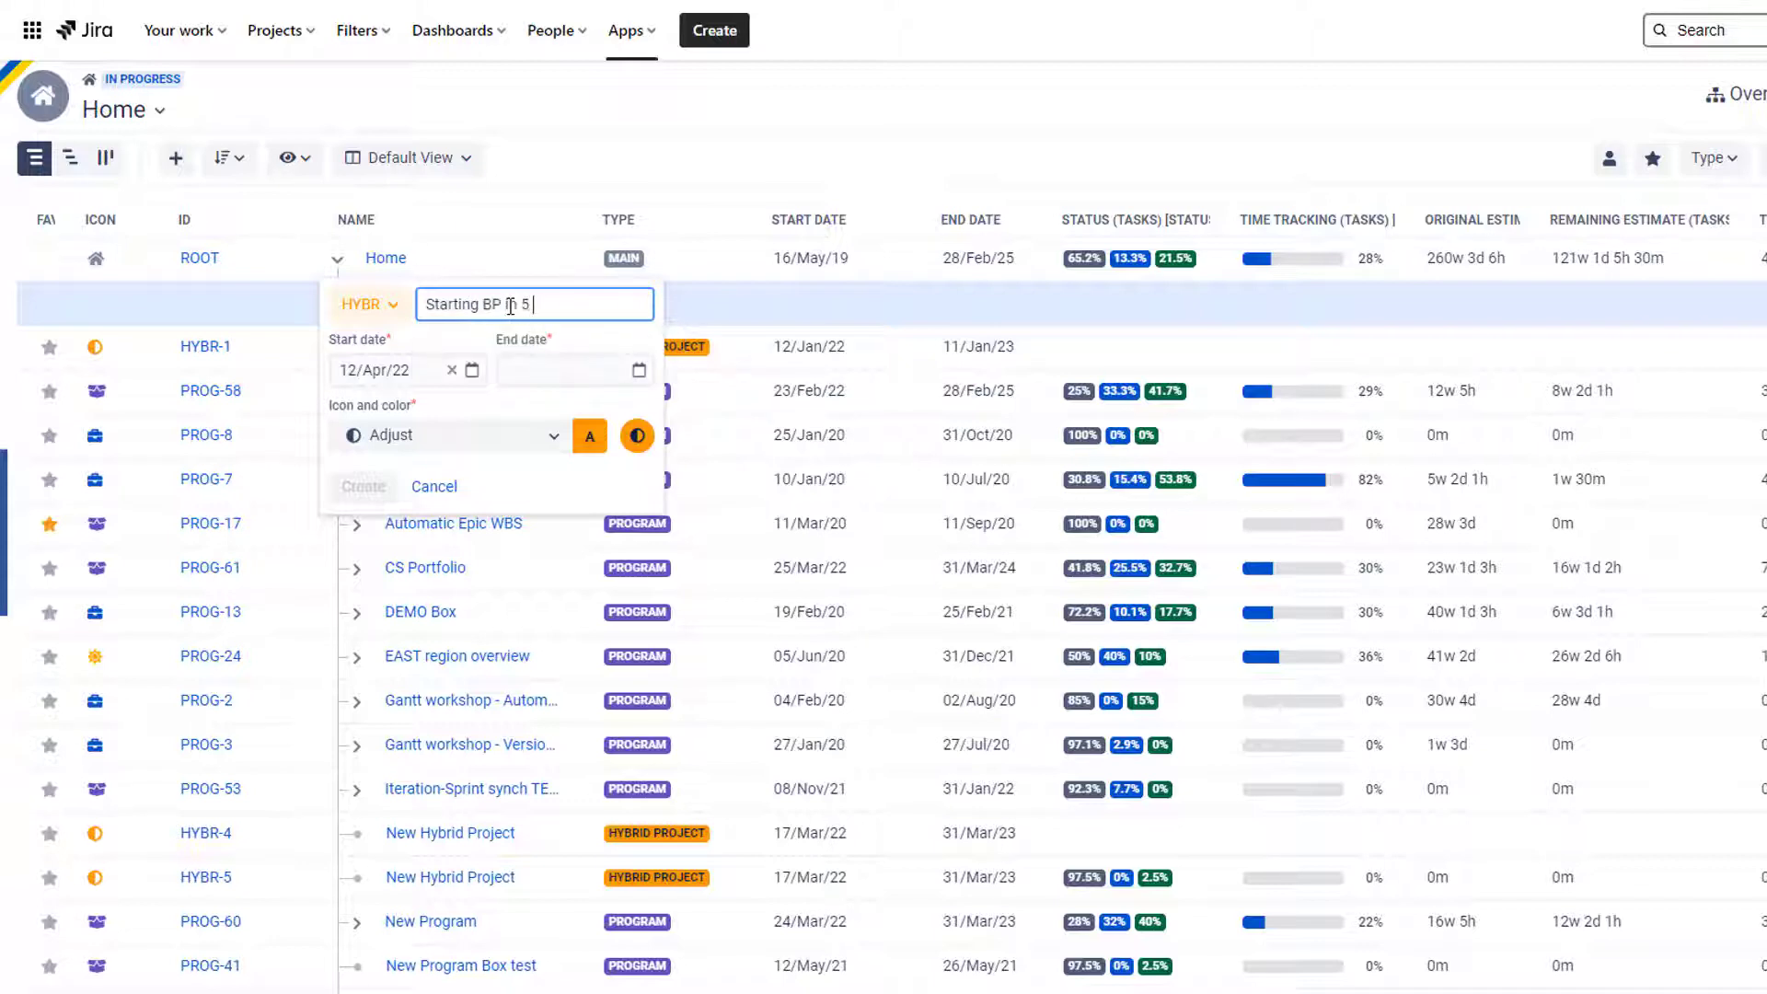
{"action": "left_click", "coordinate": [365, 304]}
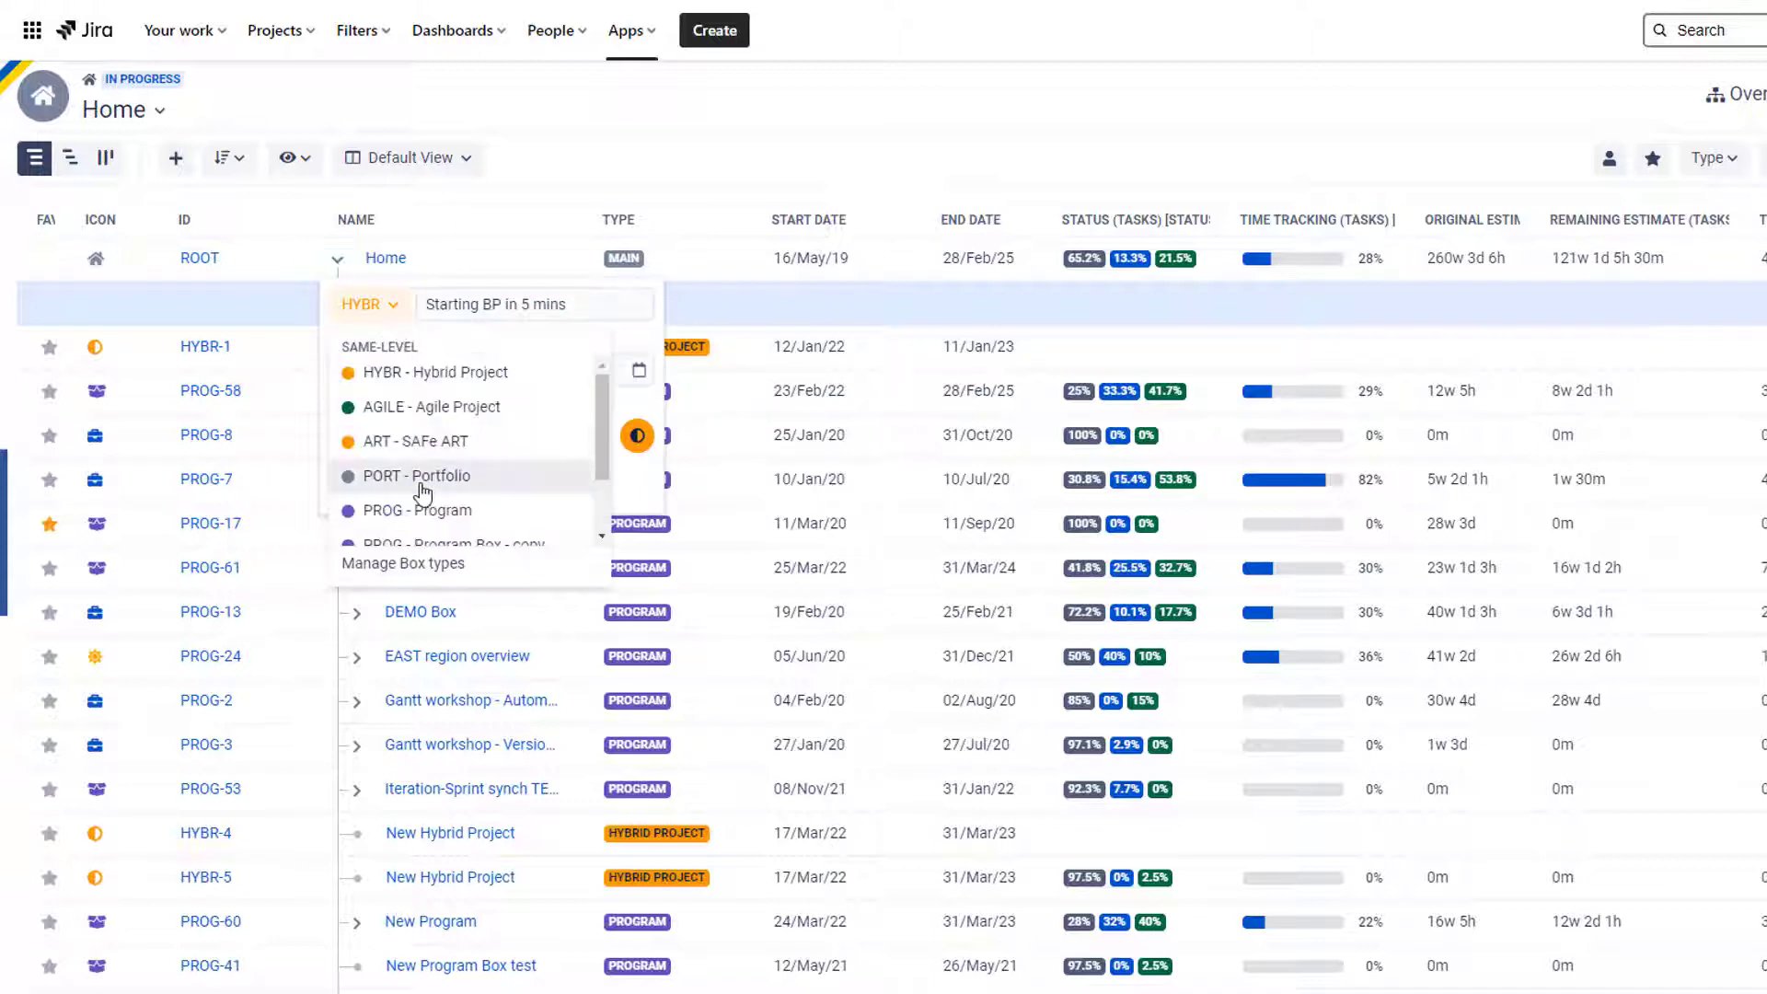
{"action": "left_click", "coordinate": [418, 510]}
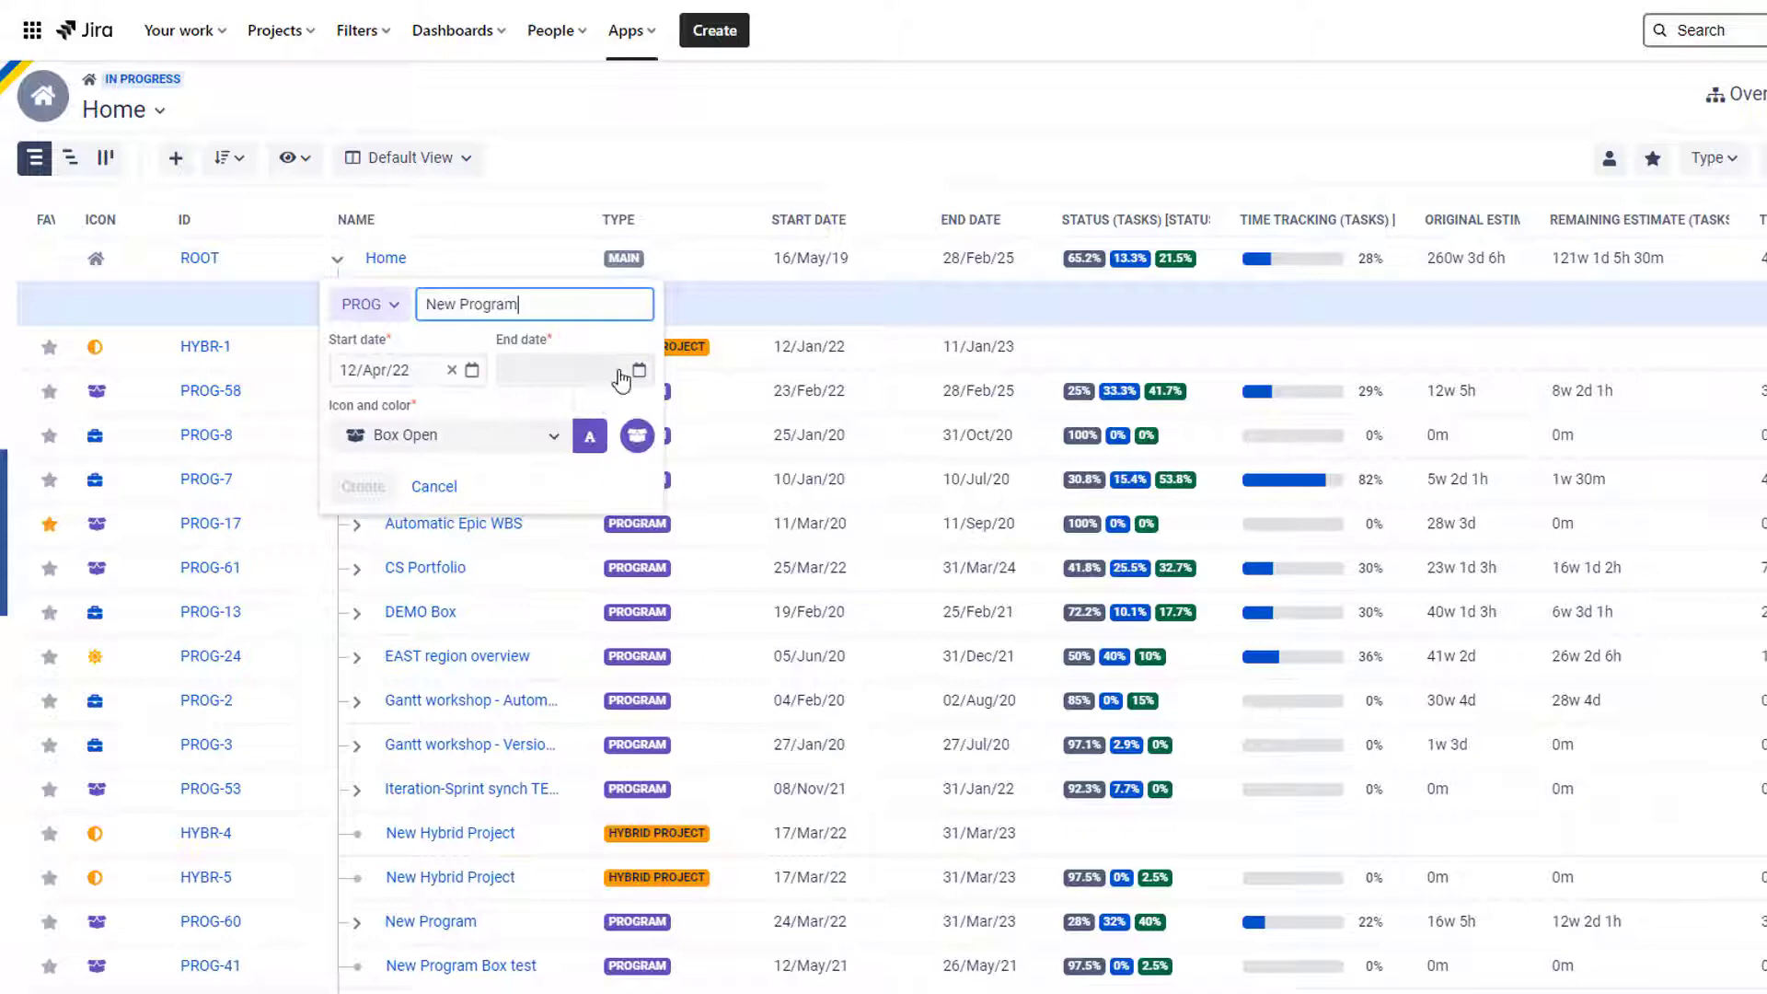
{"action": "left_click", "coordinate": [639, 370]}
{"action": "type", "text": "30/Apr/23"}
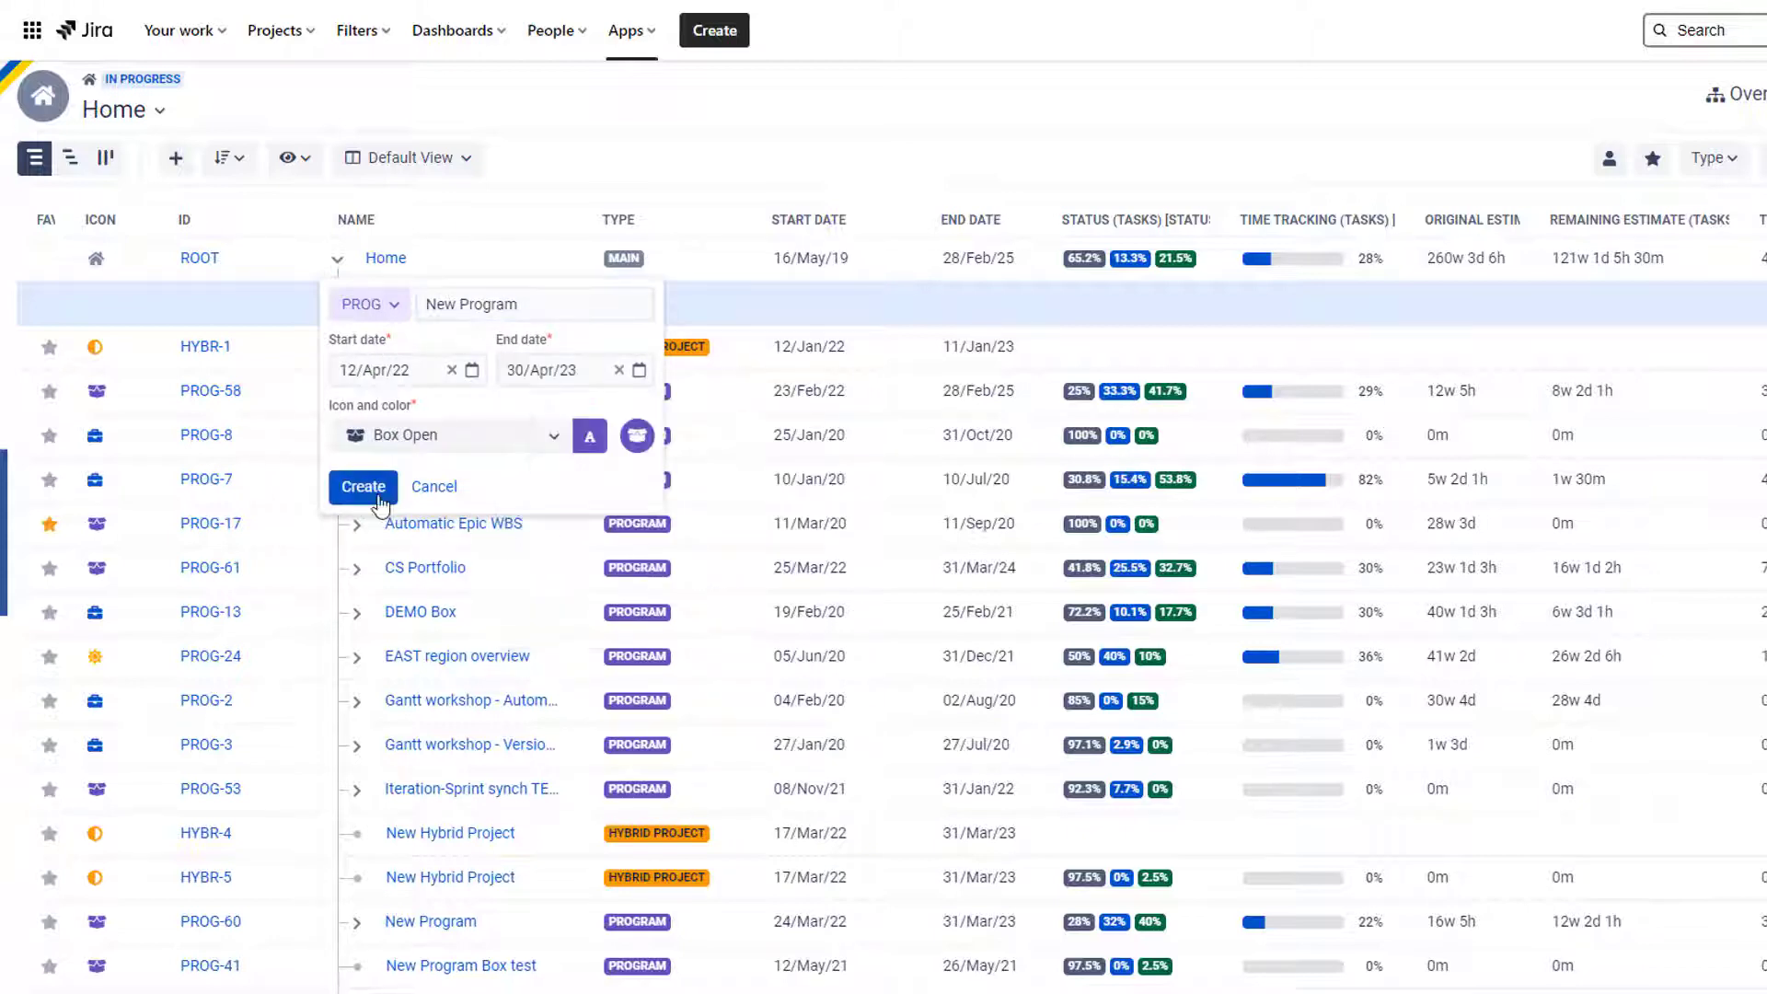
{"action": "left_click", "coordinate": [363, 486]}
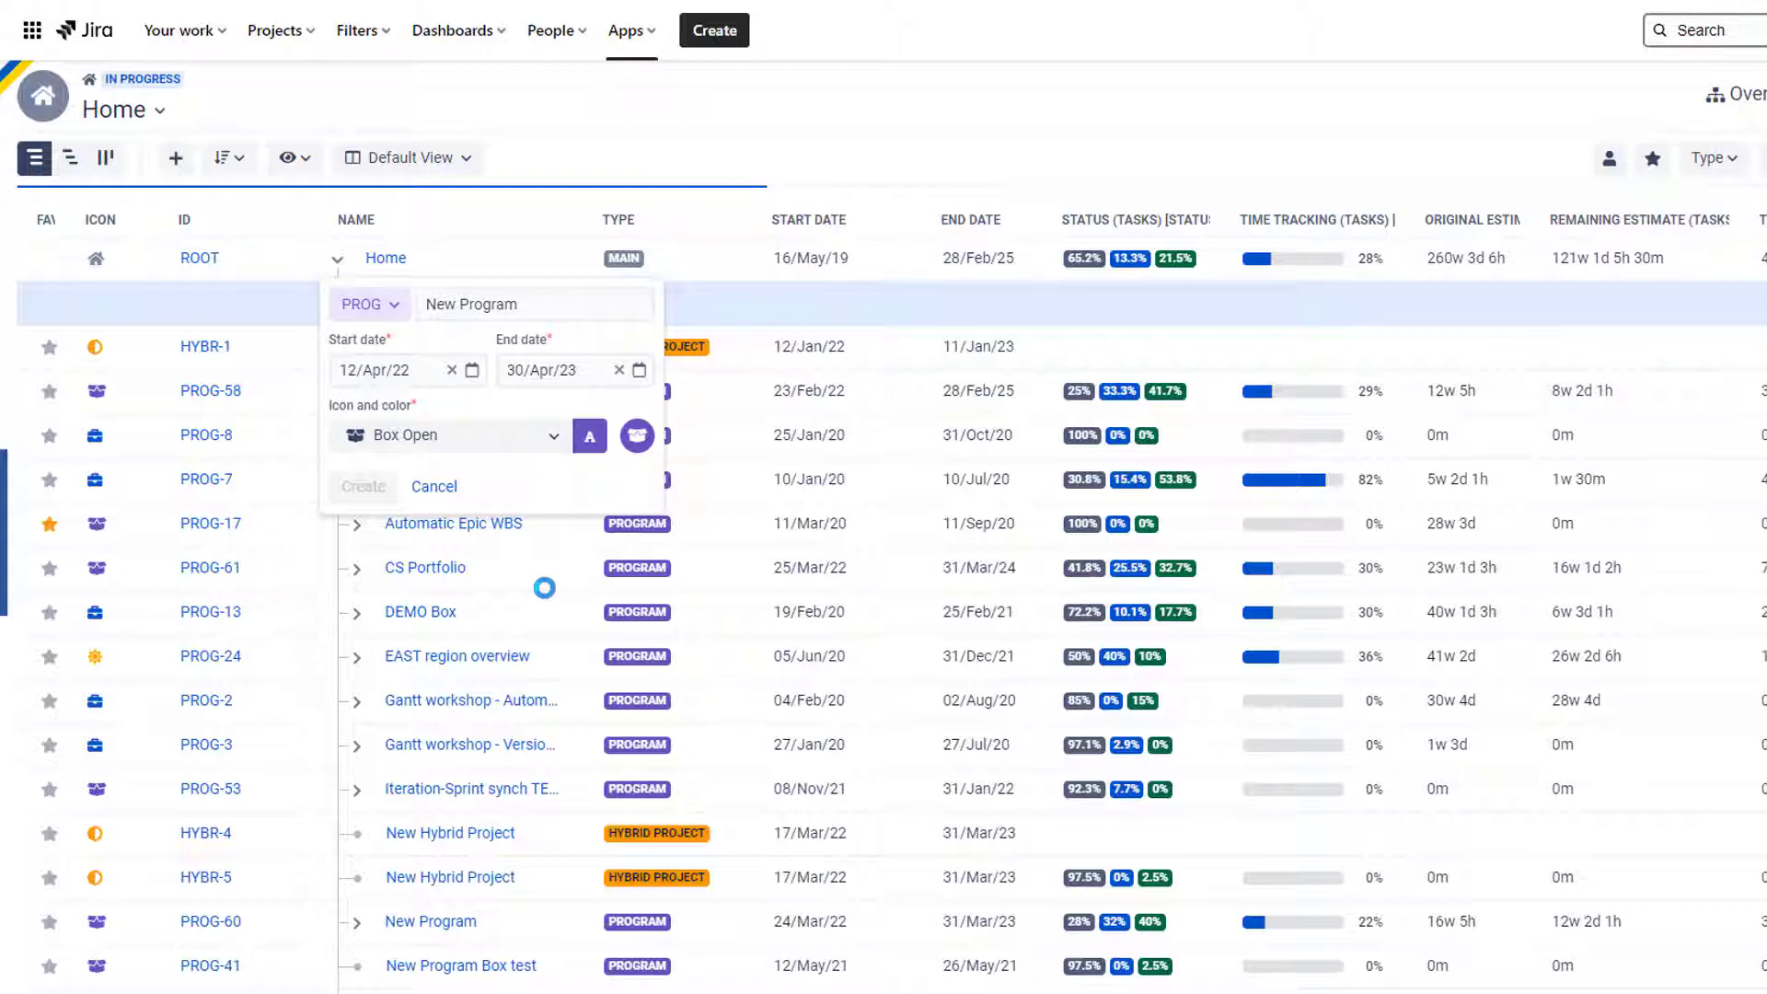
{"action": "left_click", "coordinate": [362, 486]}
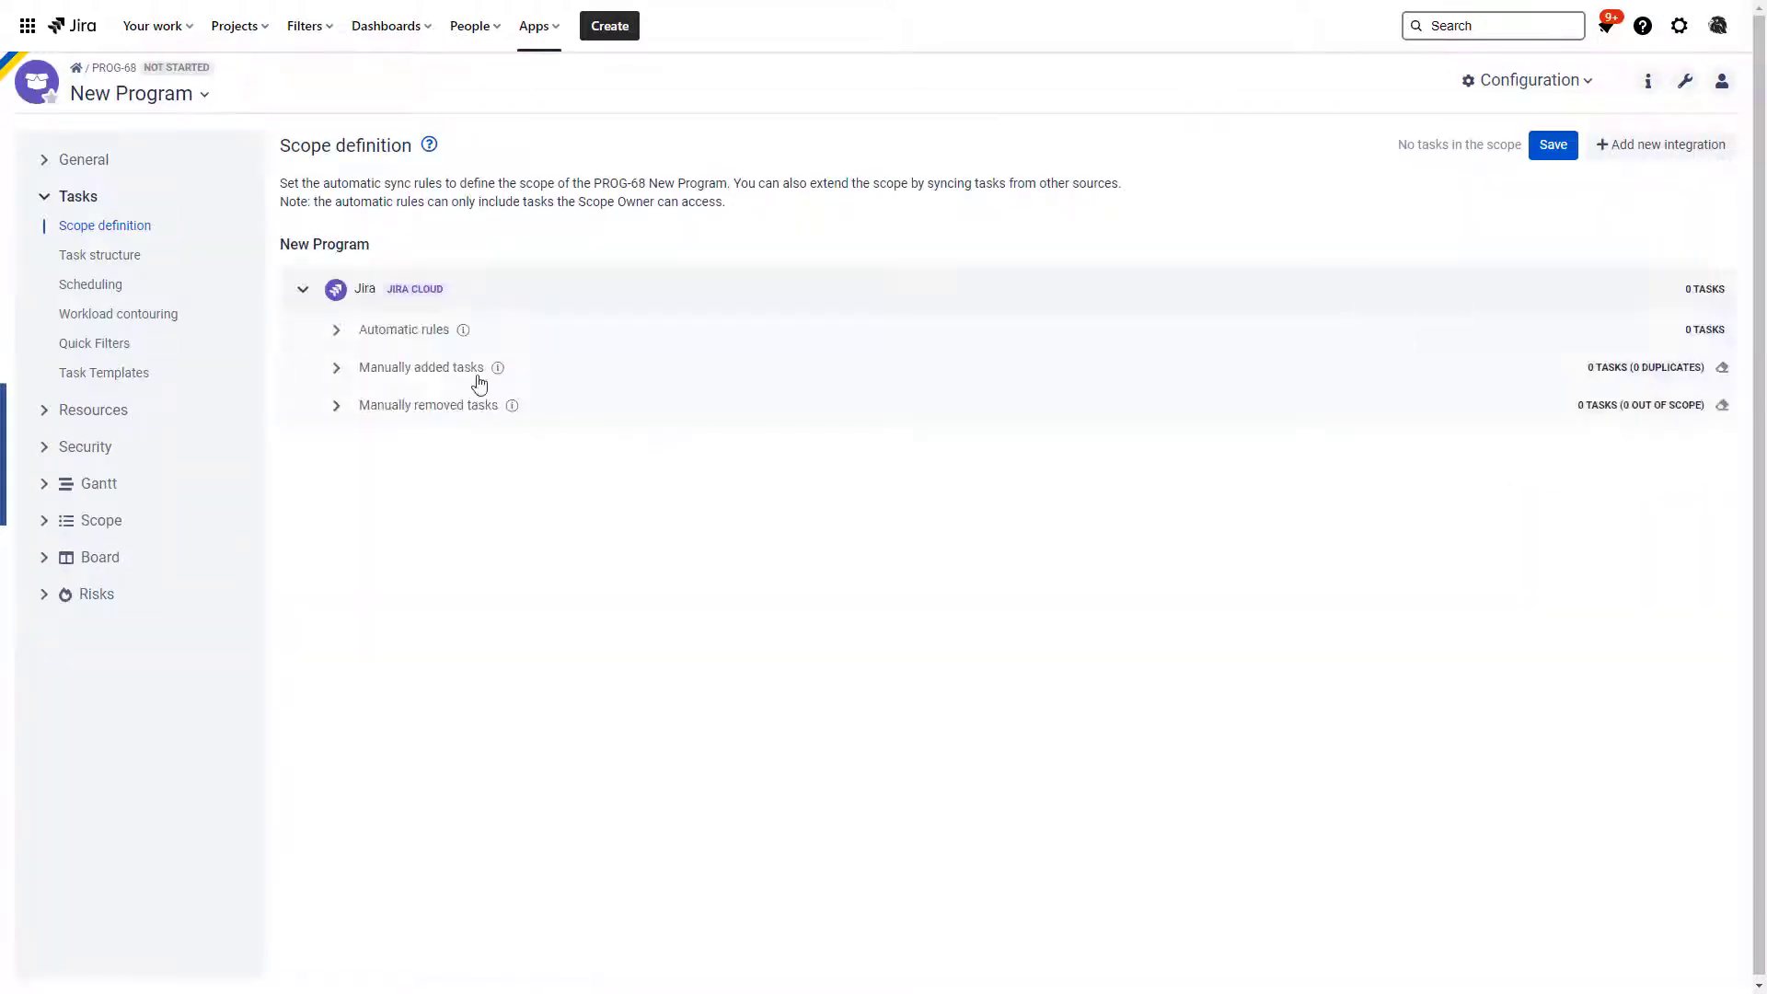
{"action": "mouse_move", "coordinate": [1523, 79]}
{"action": "type", "text": "start"}
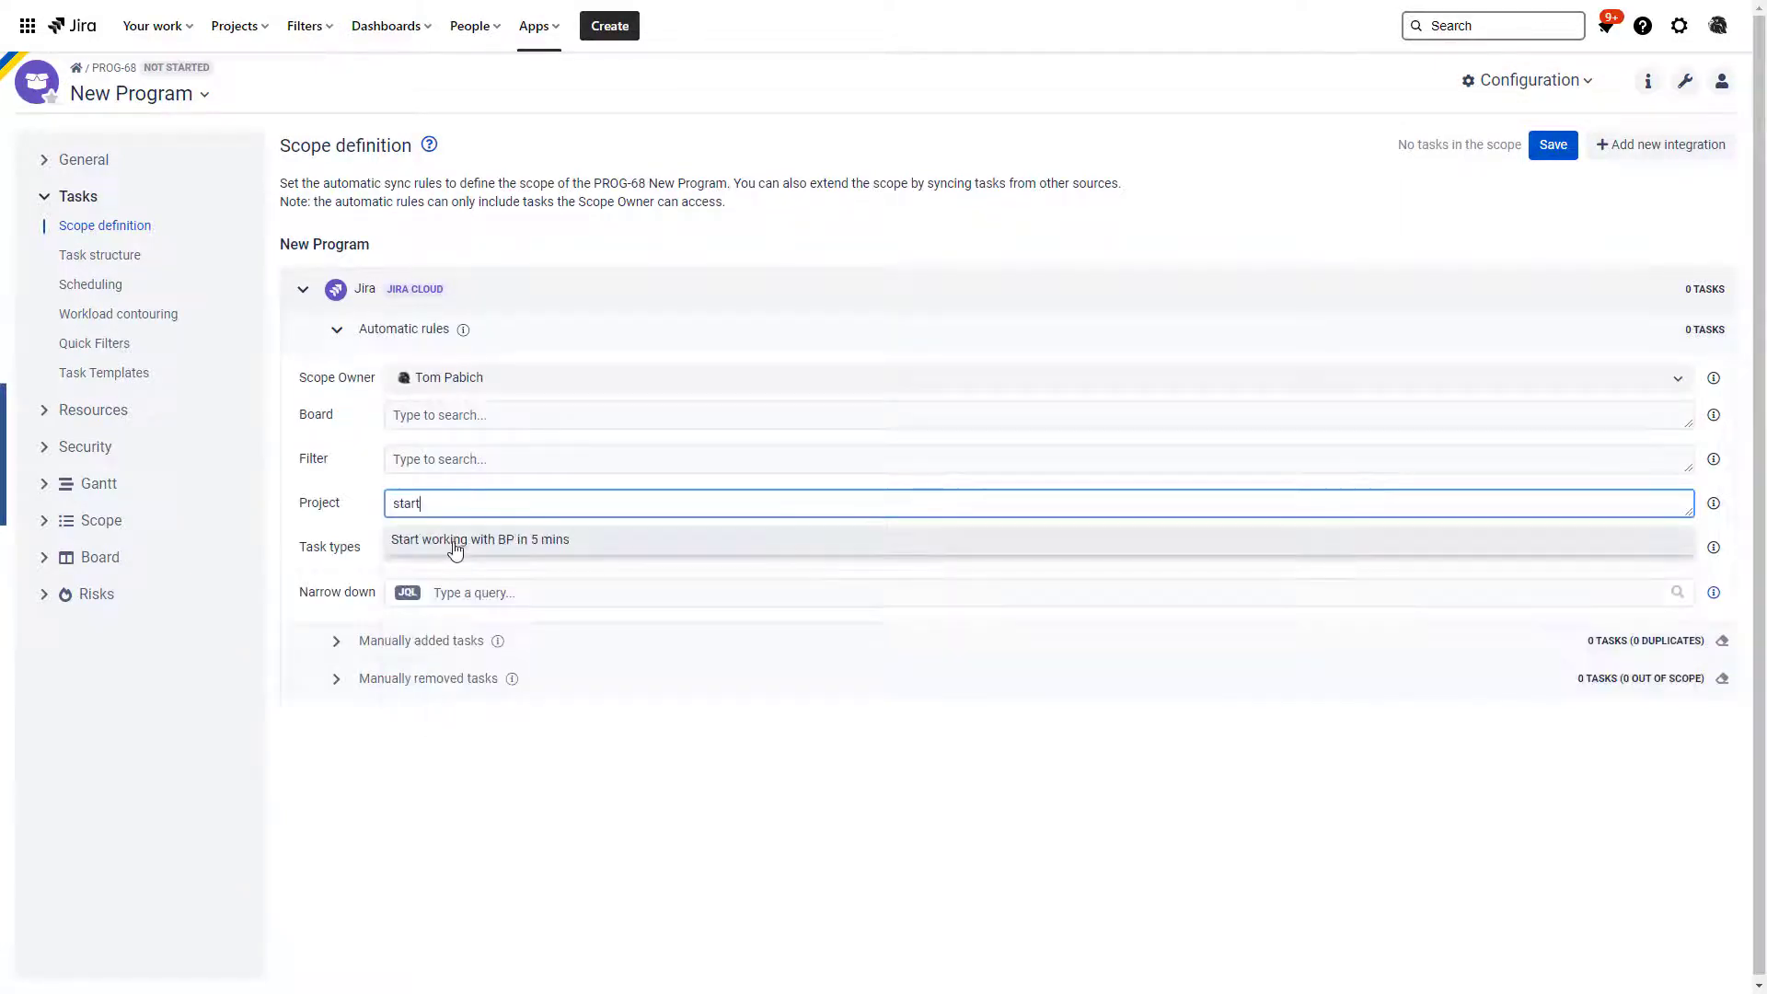
Add the Start working with BP in 5 mins project to the scope rules, save, and go to a program view
{"action": "left_click", "coordinate": [479, 539]}
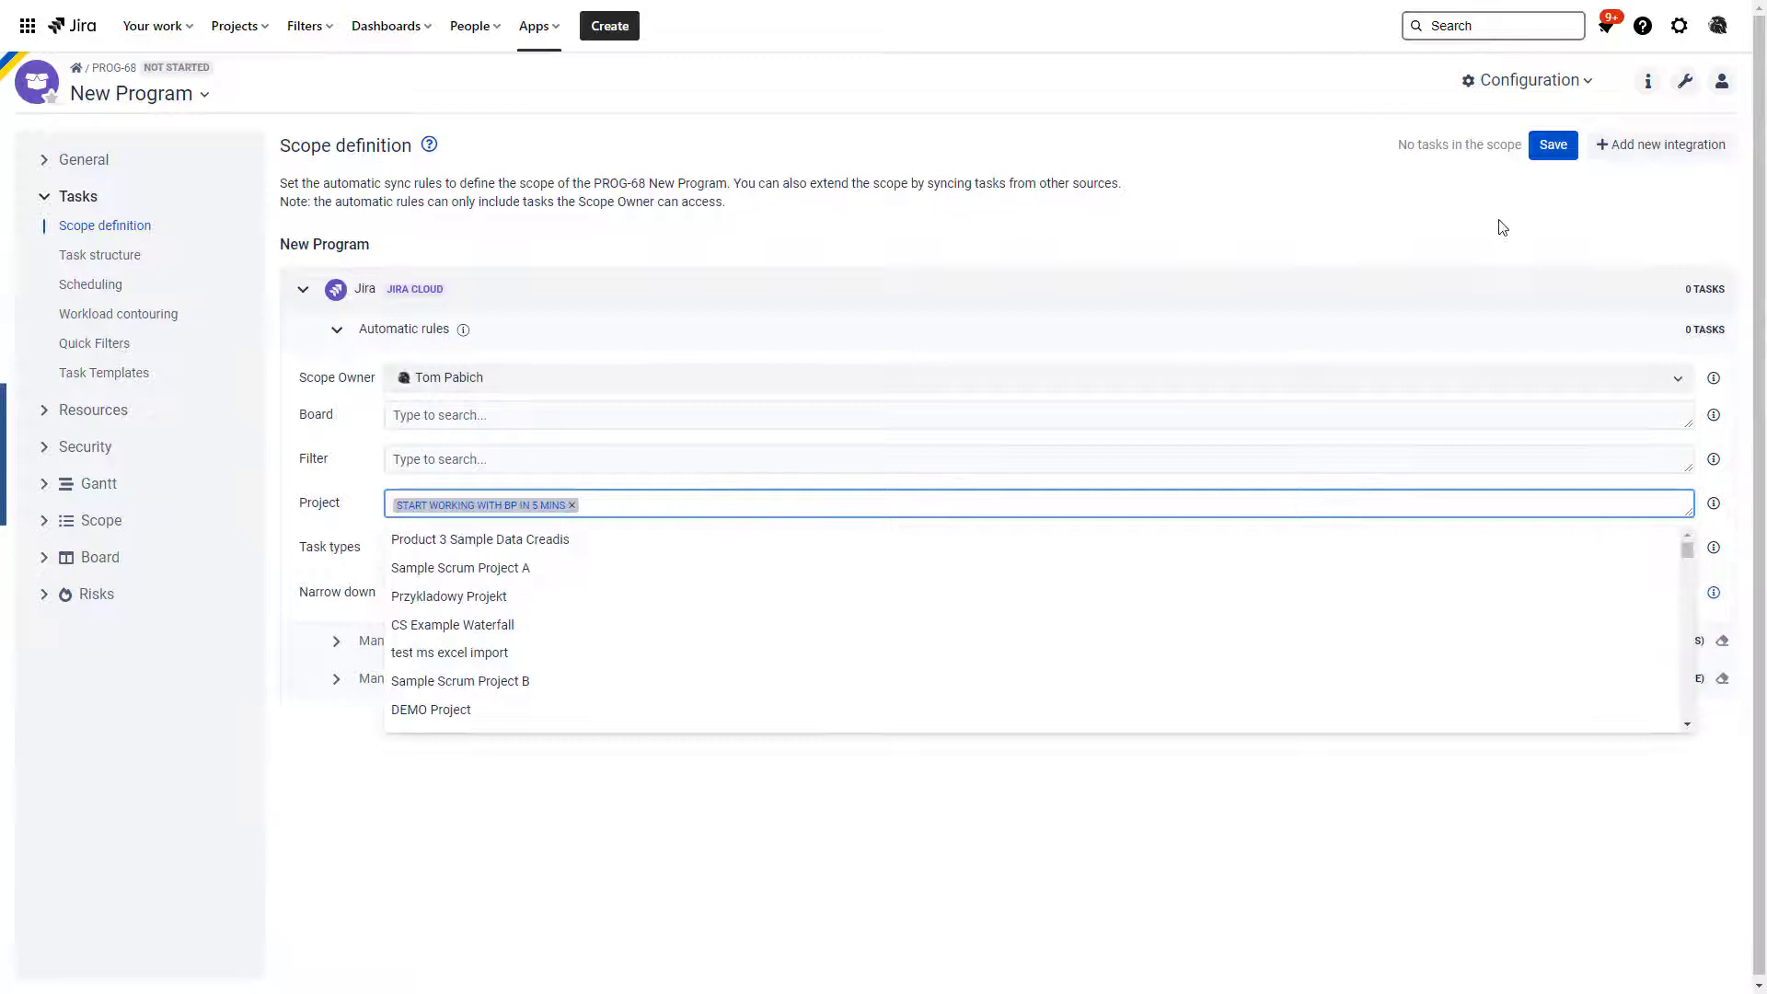
{"action": "left_click", "coordinate": [1552, 144]}
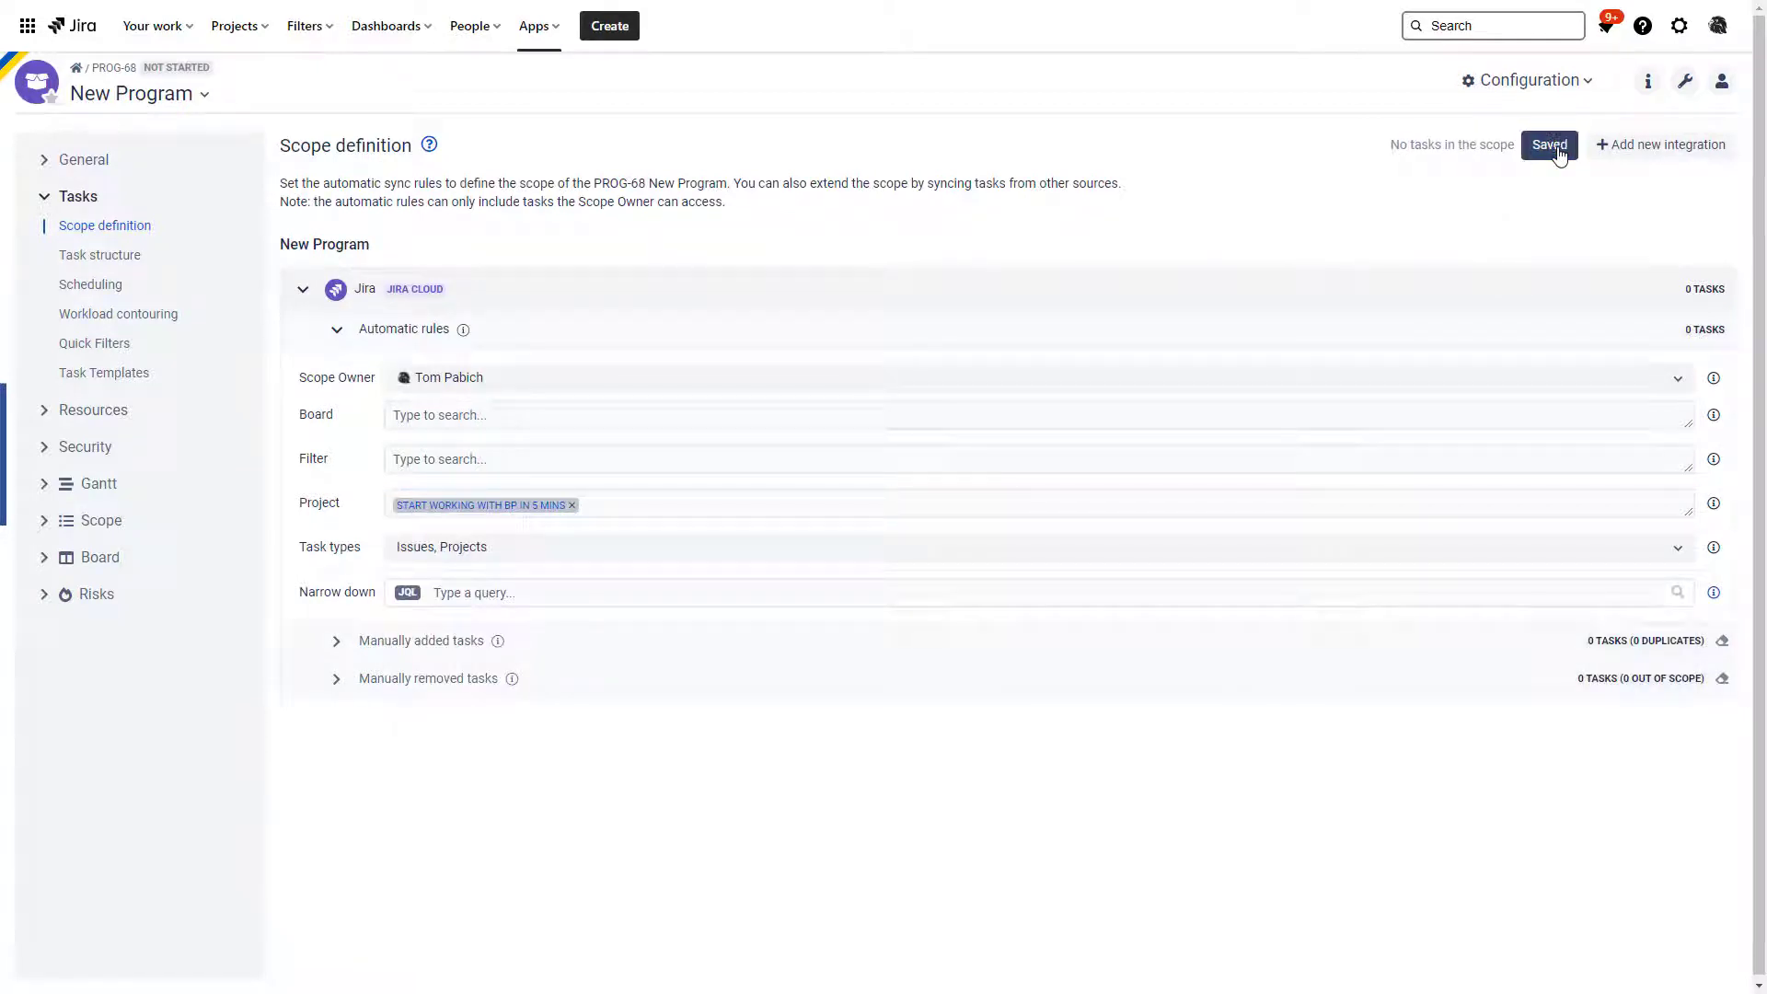
{"action": "left_click", "coordinate": [1524, 79]}
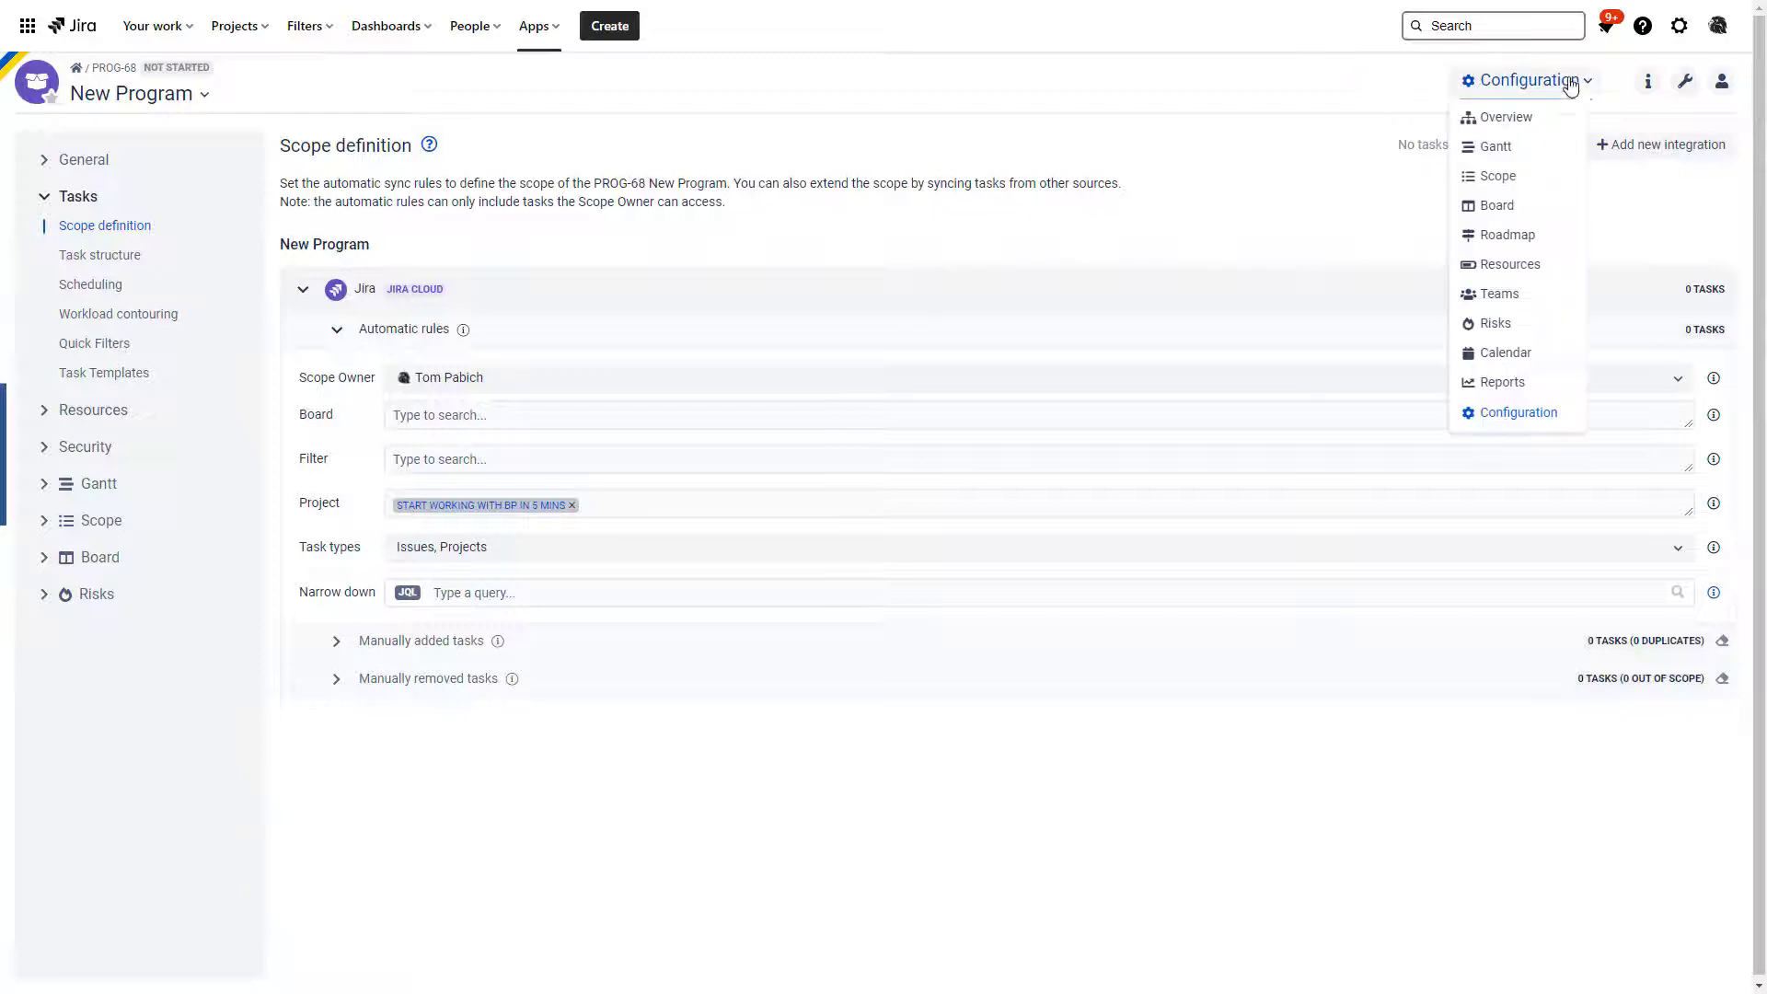
{"action": "left_click", "coordinate": [1495, 145]}
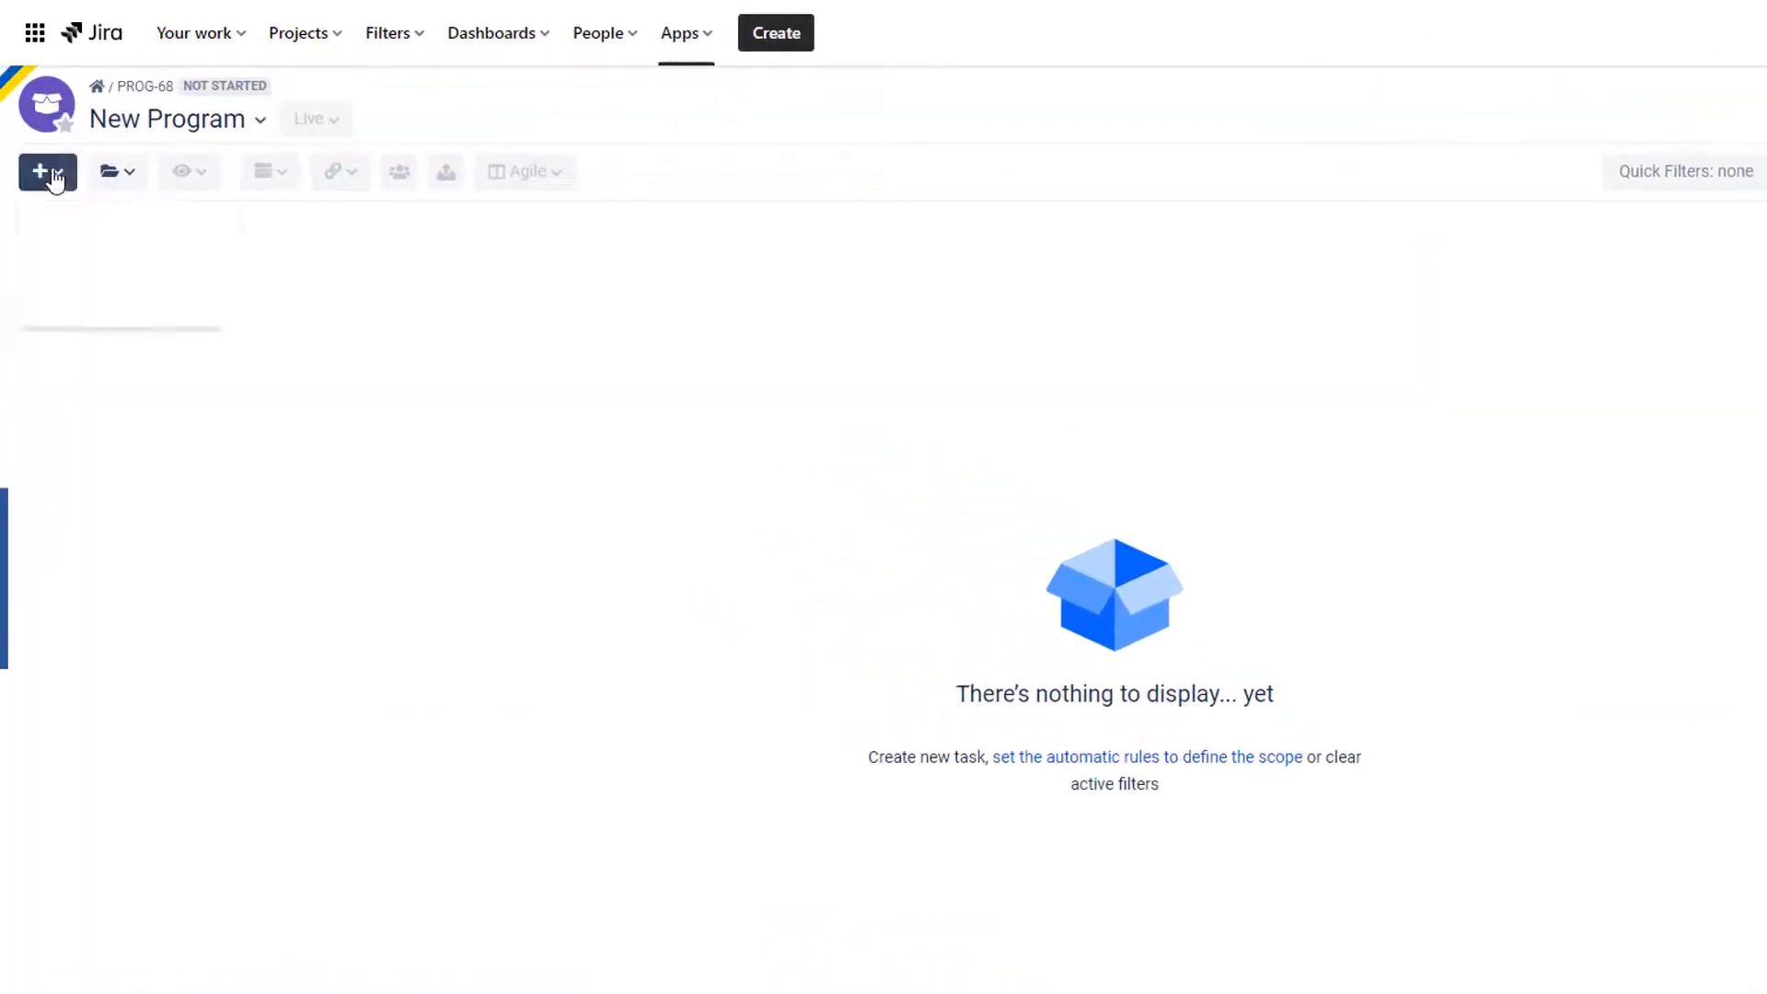
Create Jira epics 'Epic 1 BP in 5 mins' and 'Epic 2 BP in 5 mins' from the program's add menu
{"action": "left_click", "coordinate": [46, 171]}
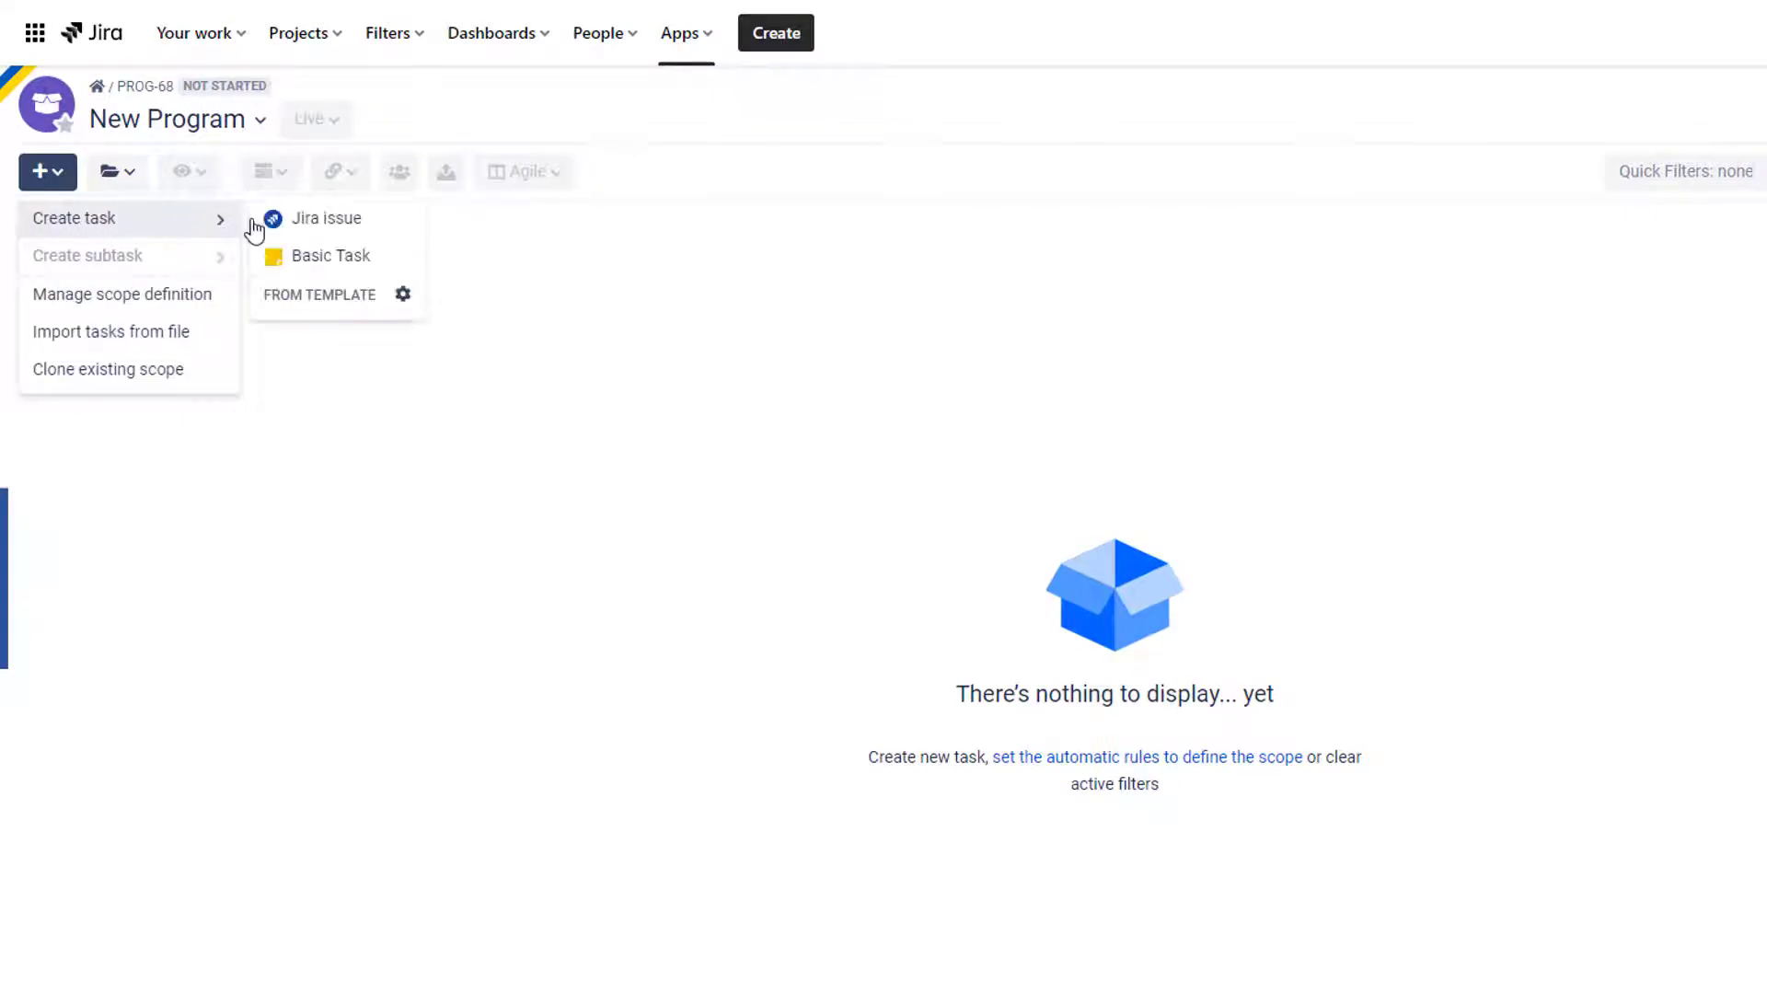
{"action": "left_click", "coordinate": [328, 217]}
{"action": "type", "text": "Epic 1"}
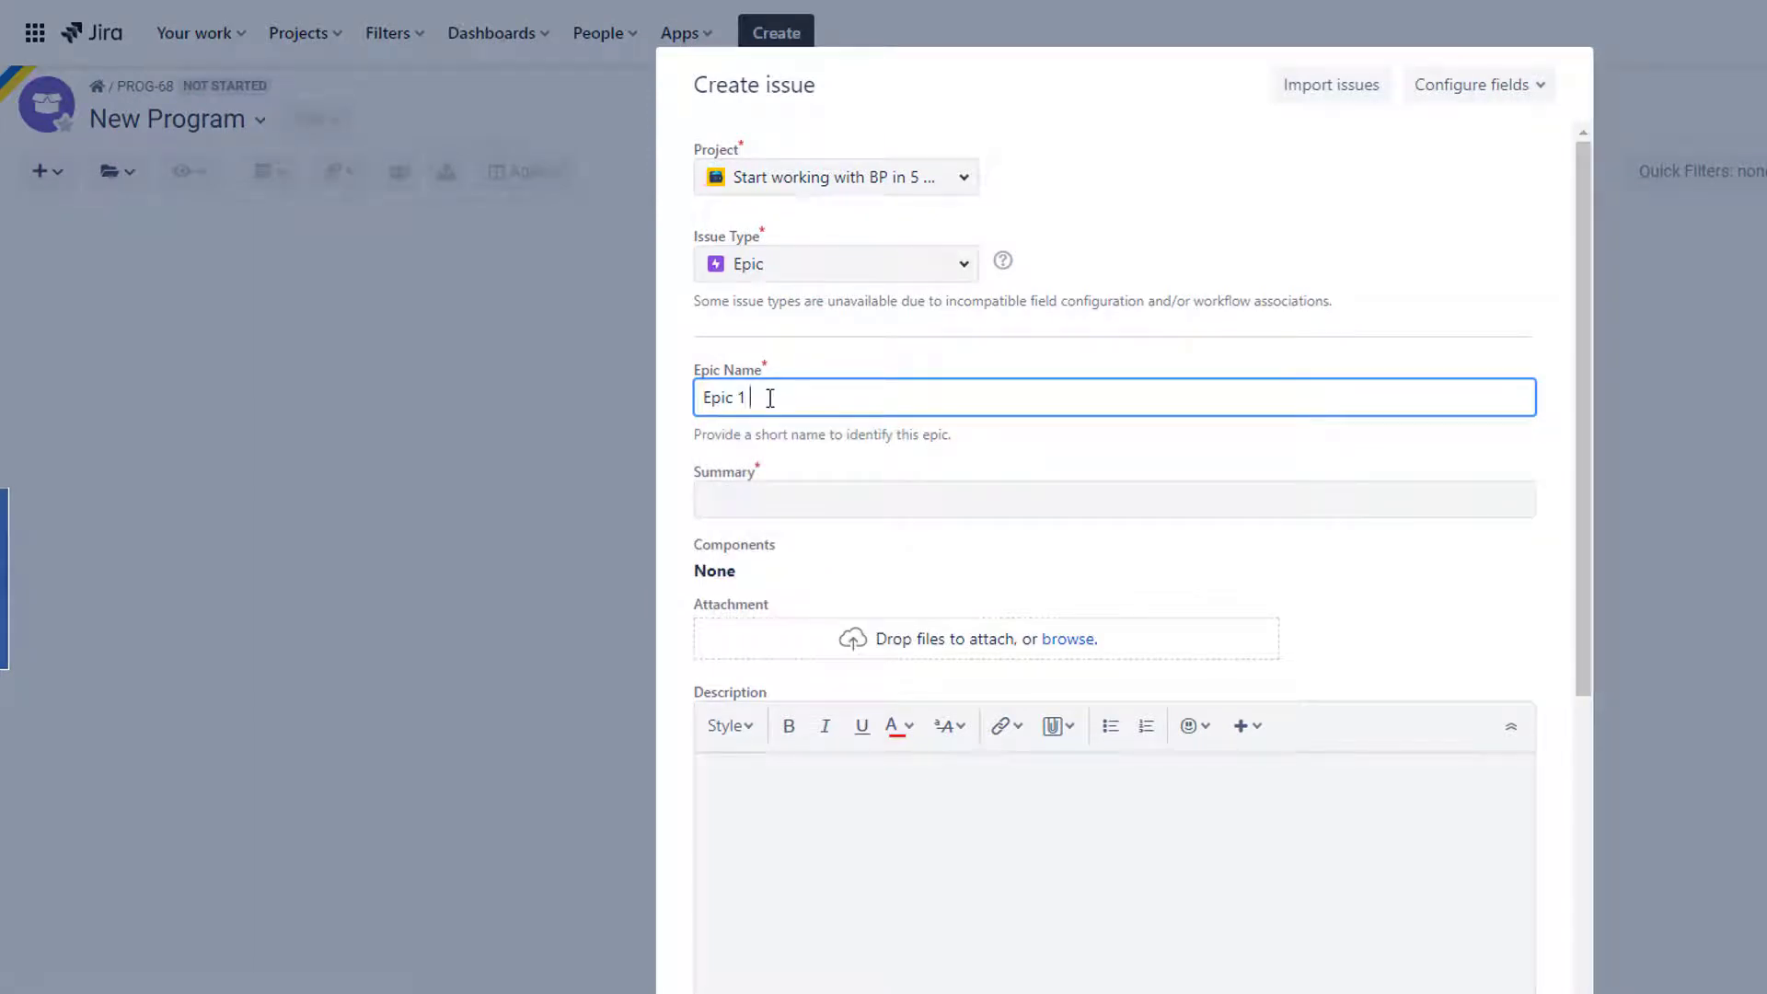
{"action": "type", "text": "BP in 5 mins"}
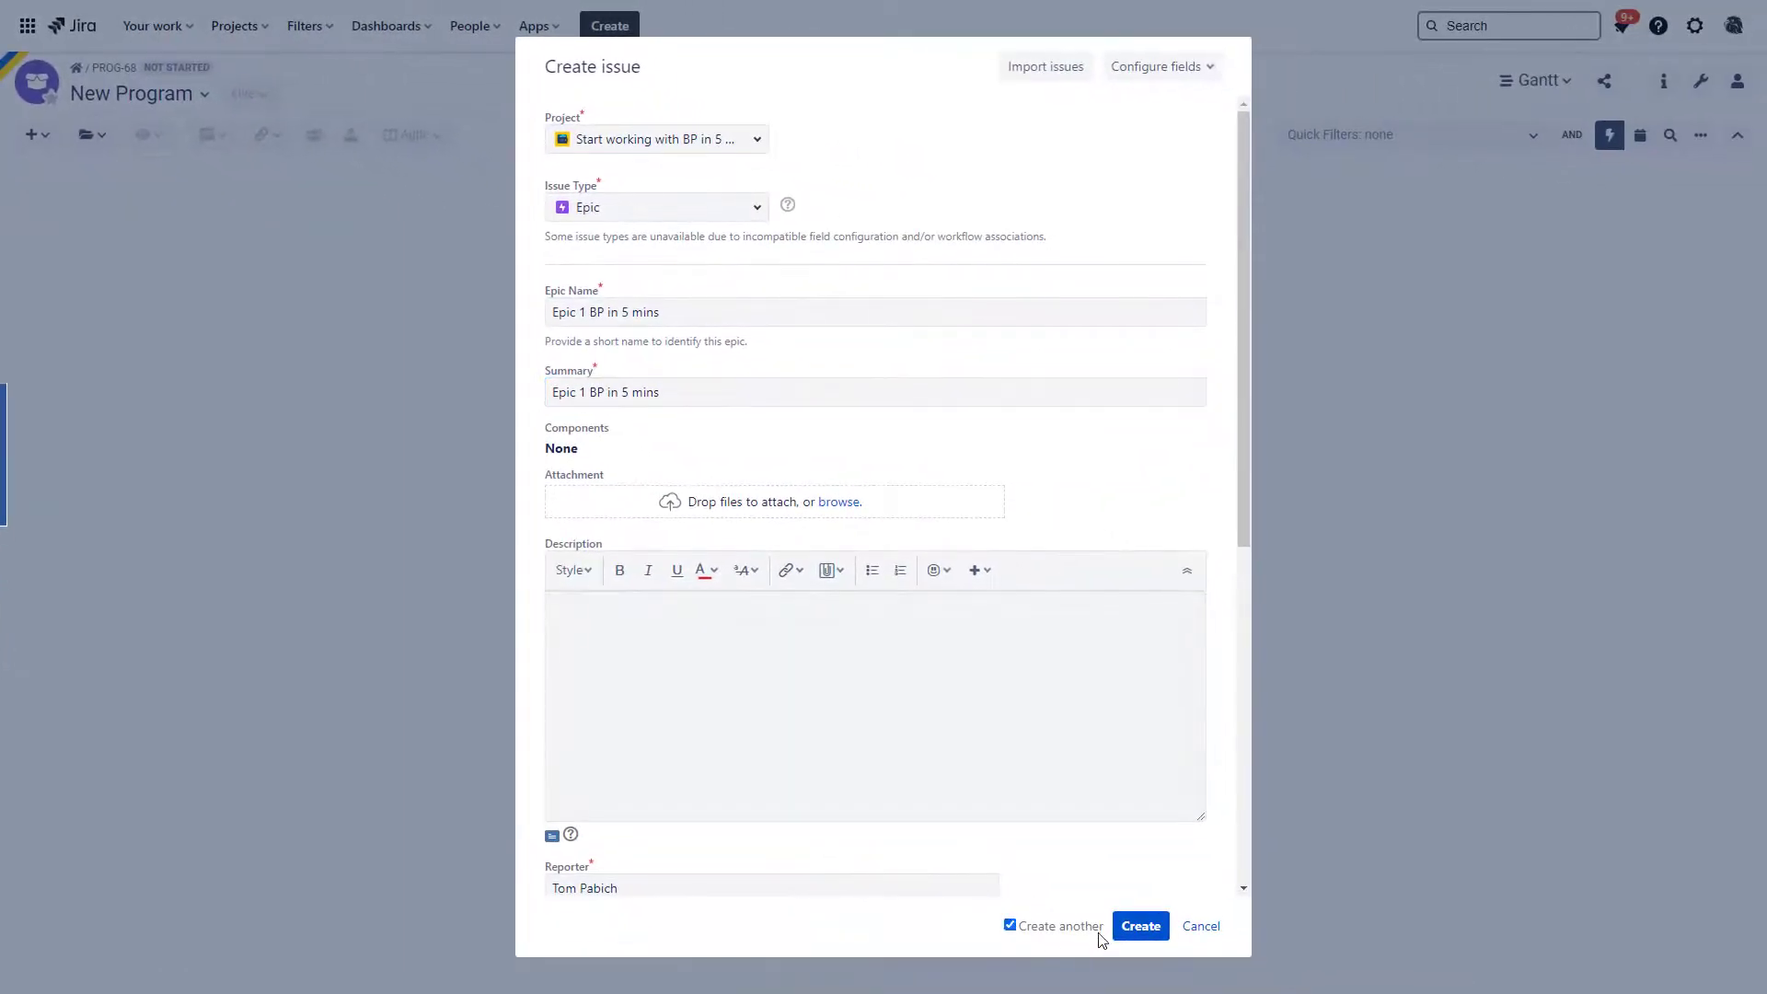
{"action": "left_click", "coordinate": [1140, 926]}
{"action": "type", "text": "2"}
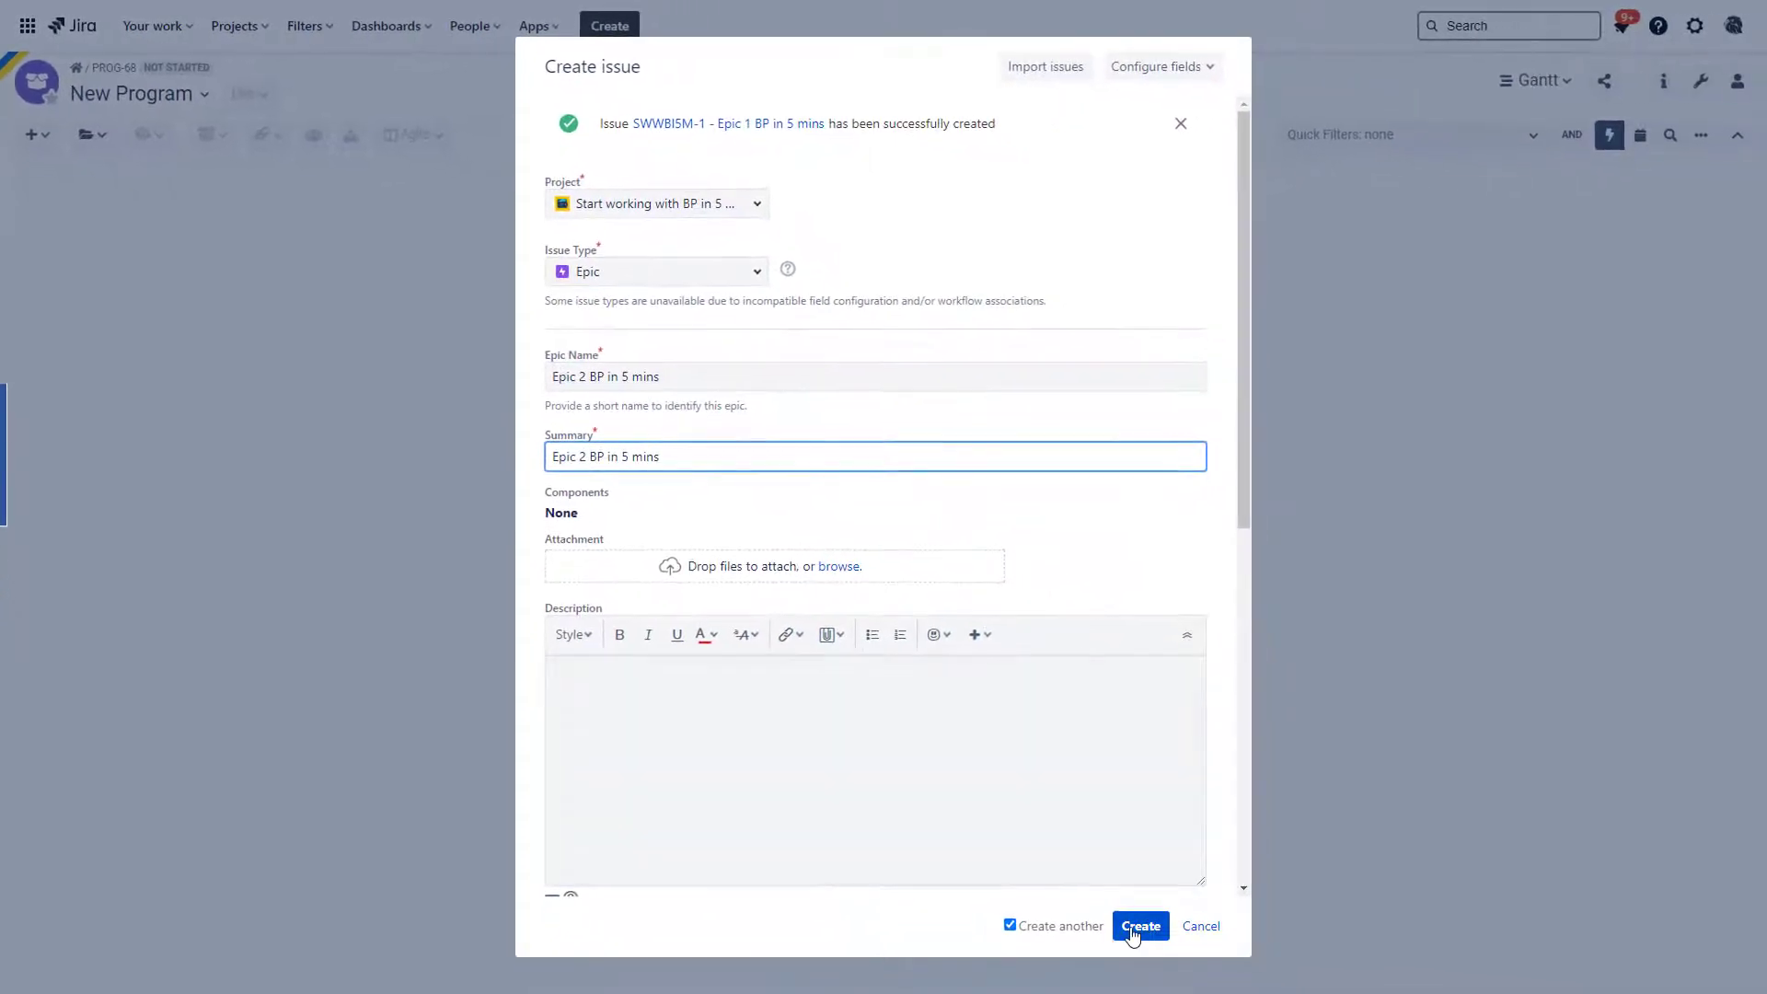
{"action": "left_click", "coordinate": [1140, 926]}
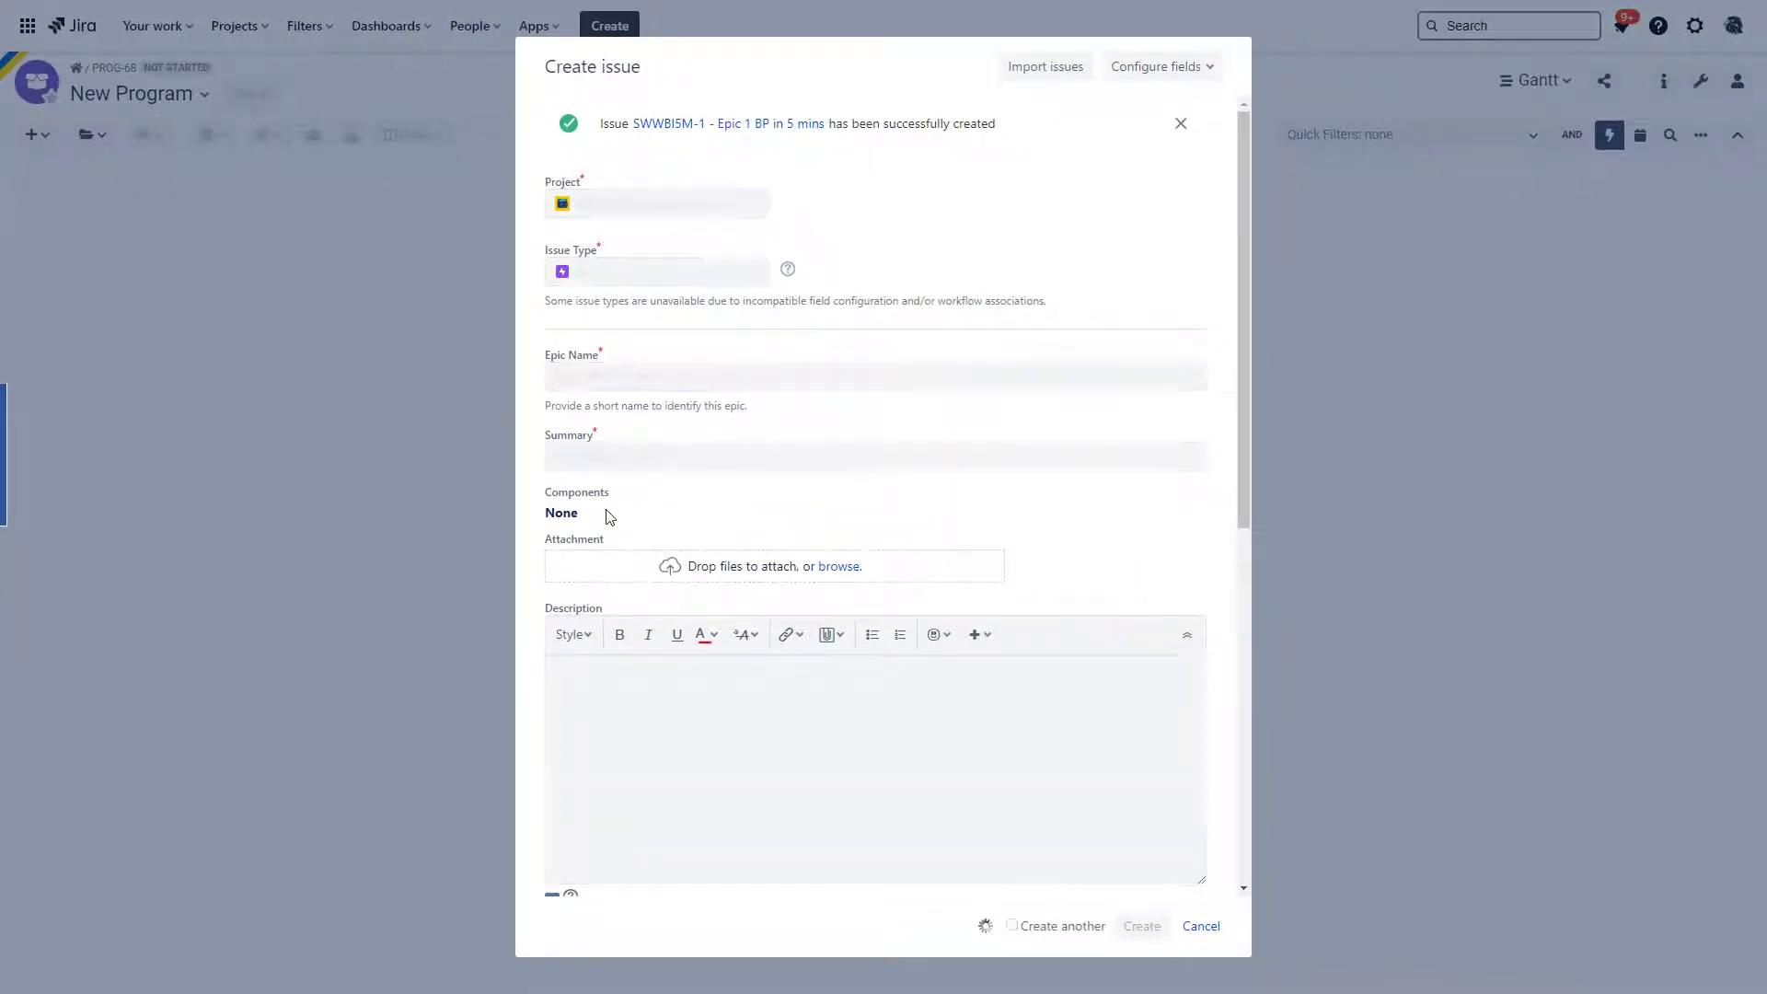
{"action": "left_click", "coordinate": [1142, 926]}
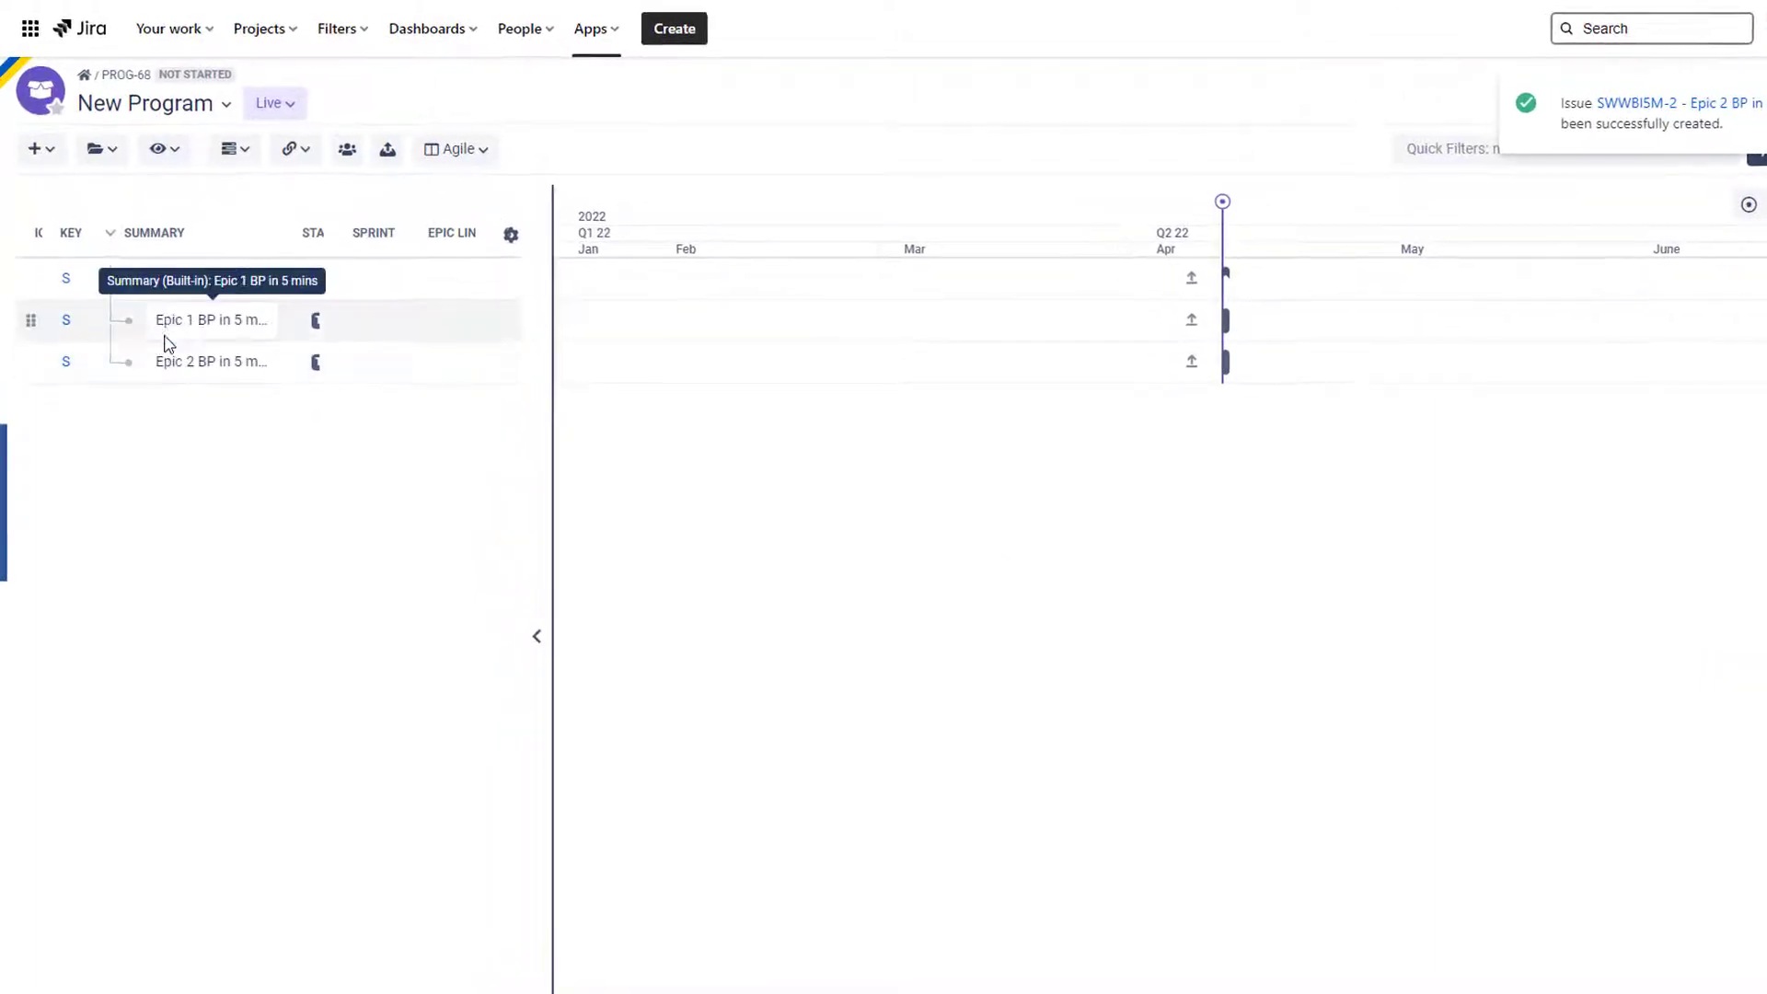
{"action": "mouse_move", "coordinate": [66, 324]}
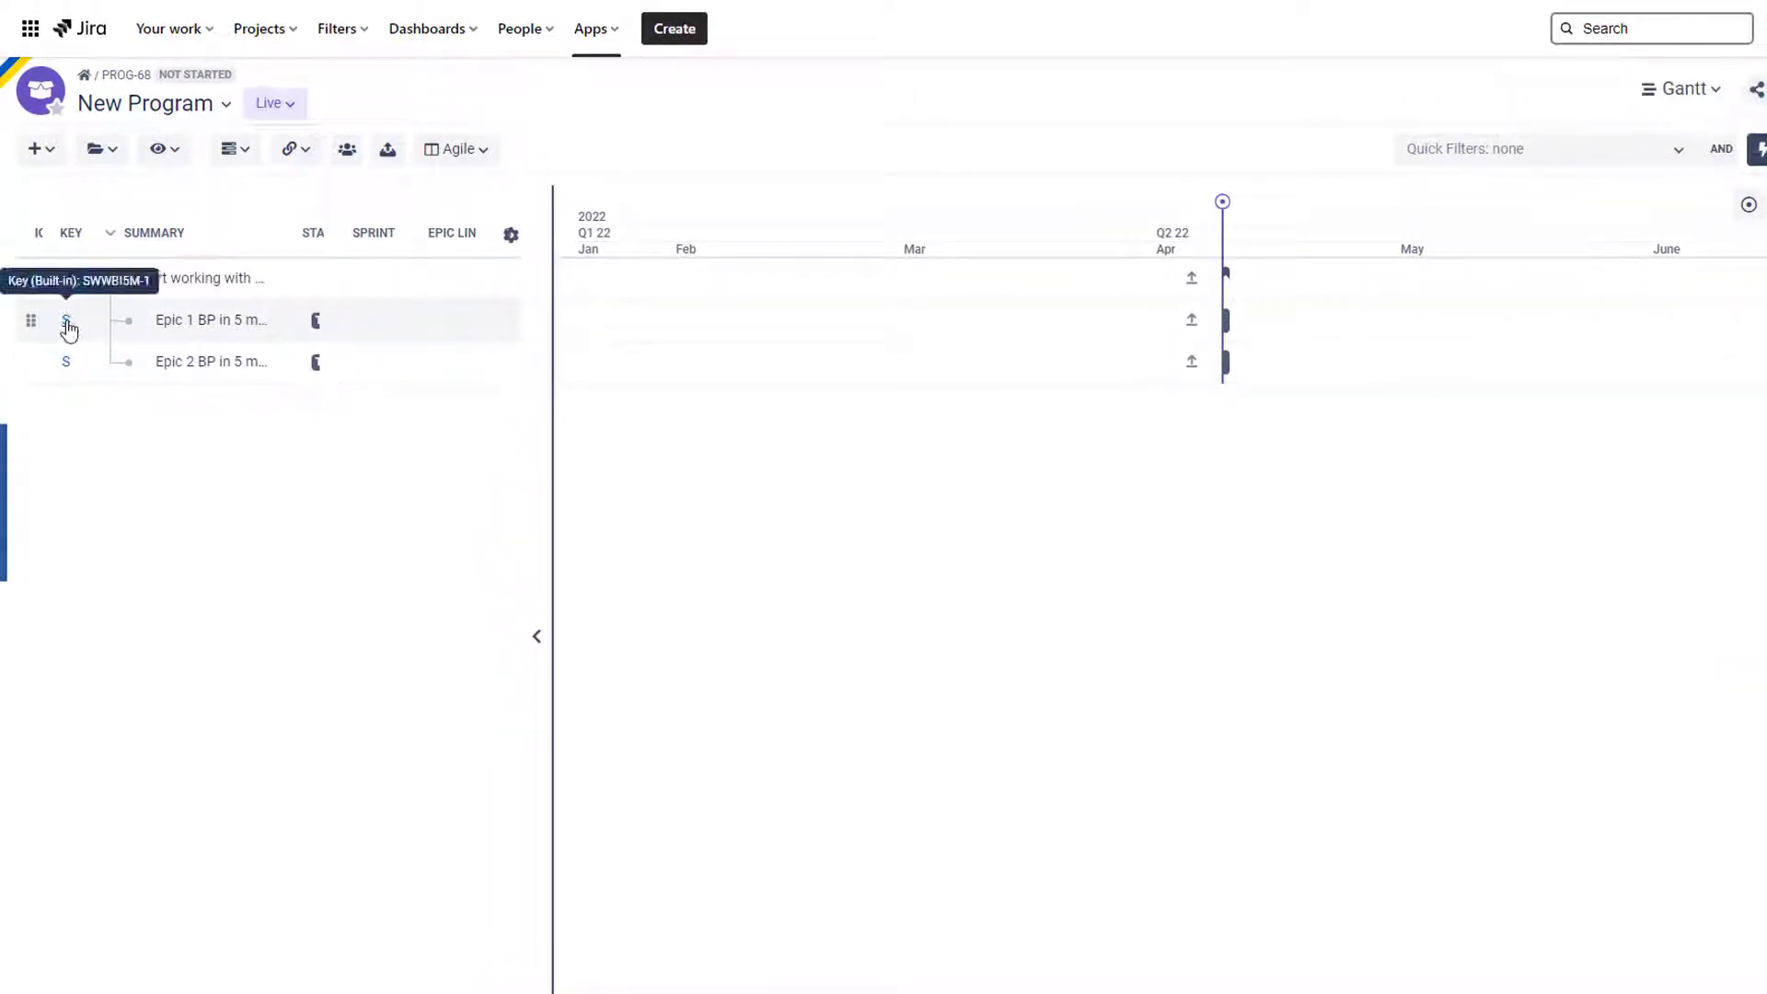
Select the Epic 1 row on the Gantt and go to its Jira issue page
{"action": "left_click", "coordinate": [66, 318]}
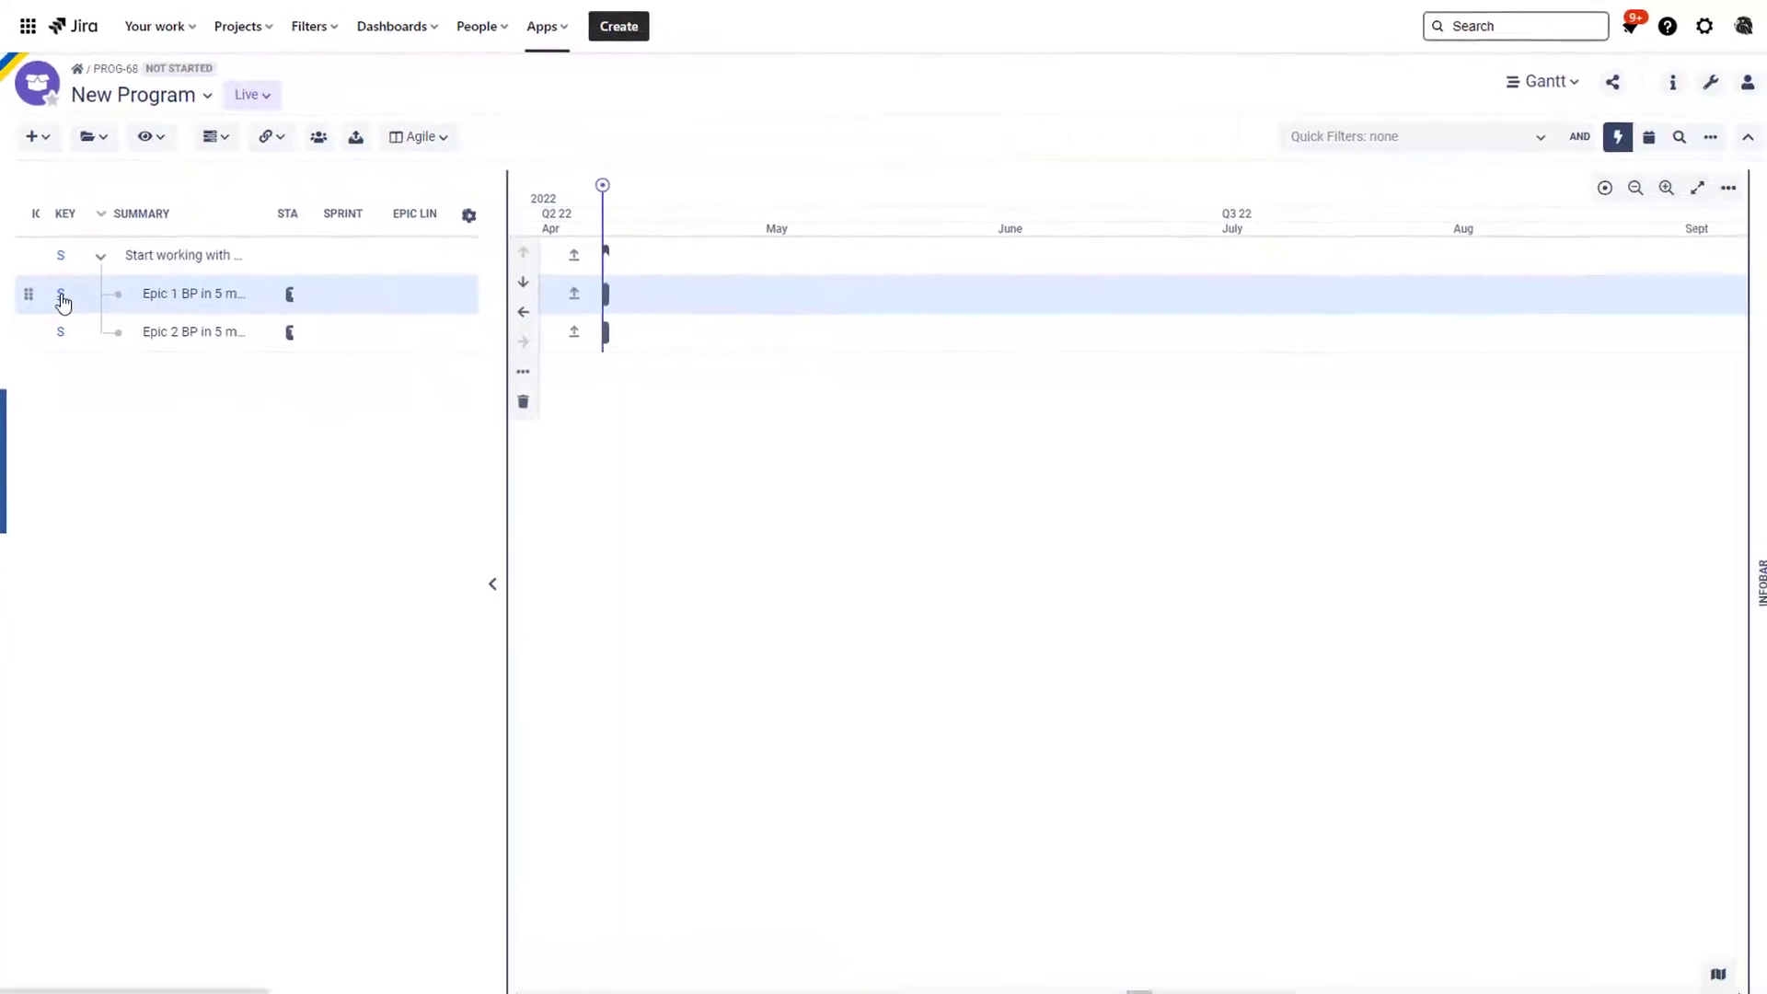
{"action": "left_click", "coordinate": [192, 292]}
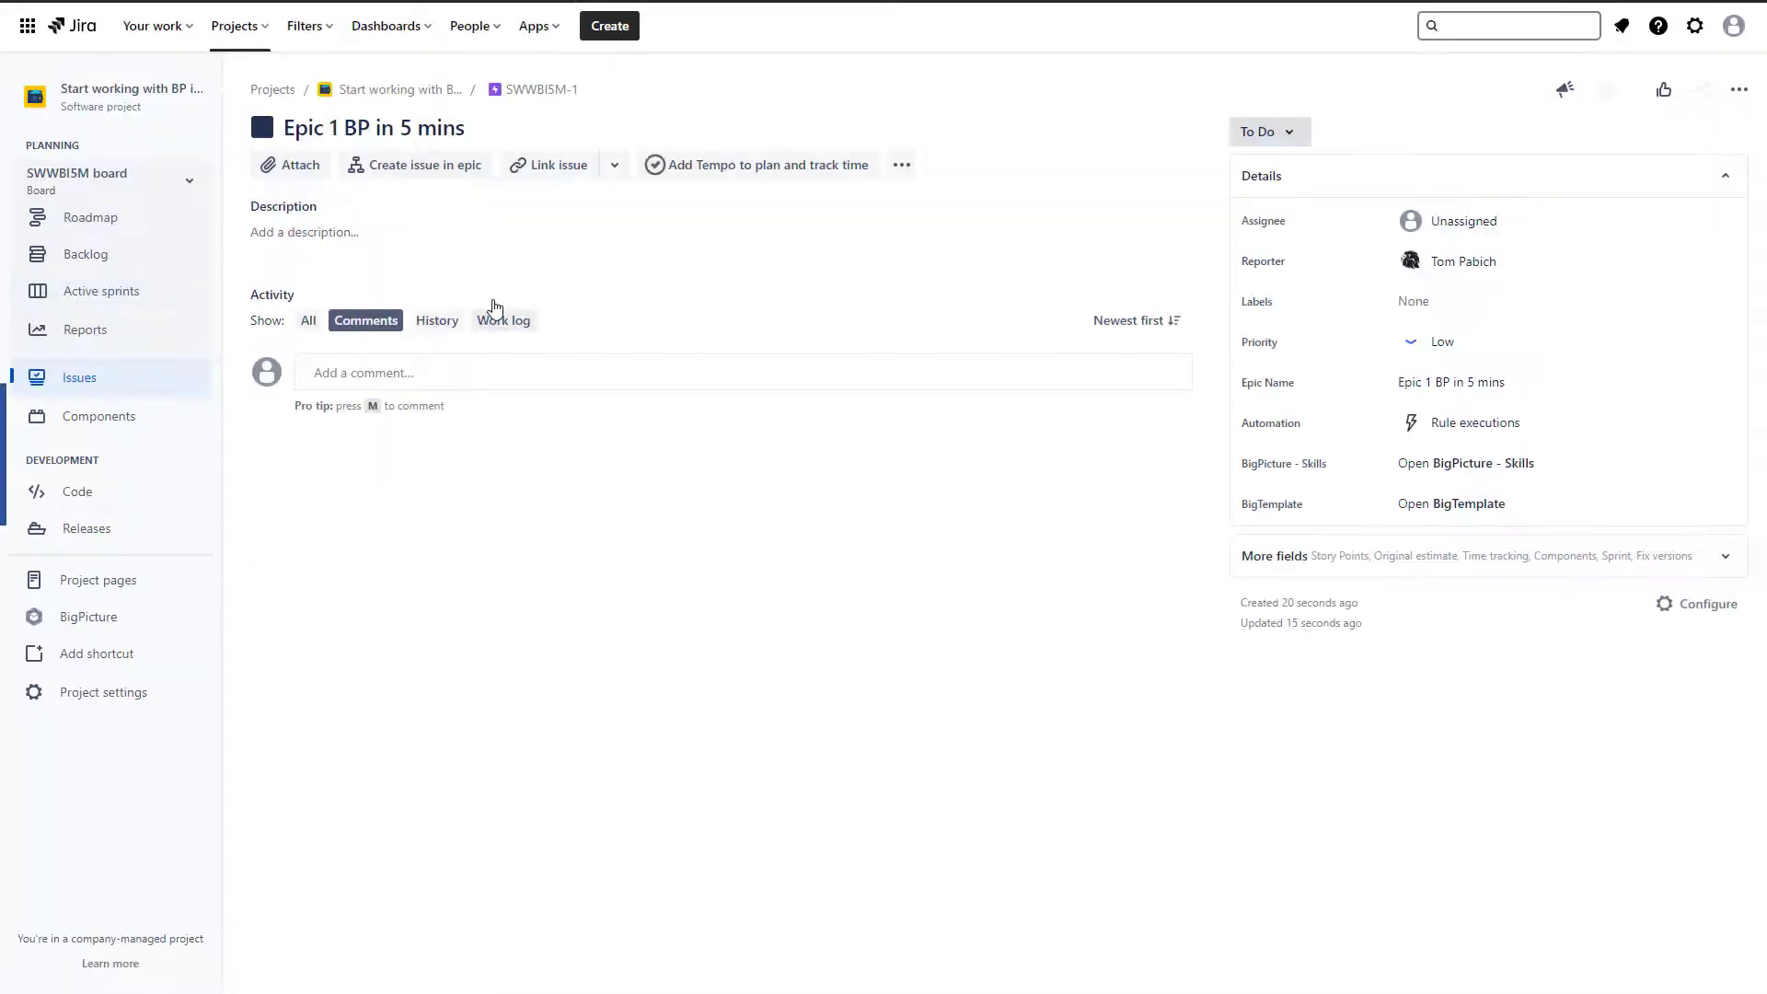
Create Story 1, Story 2 and Story 3 as issues inside Epic 1
{"action": "left_click", "coordinate": [424, 164]}
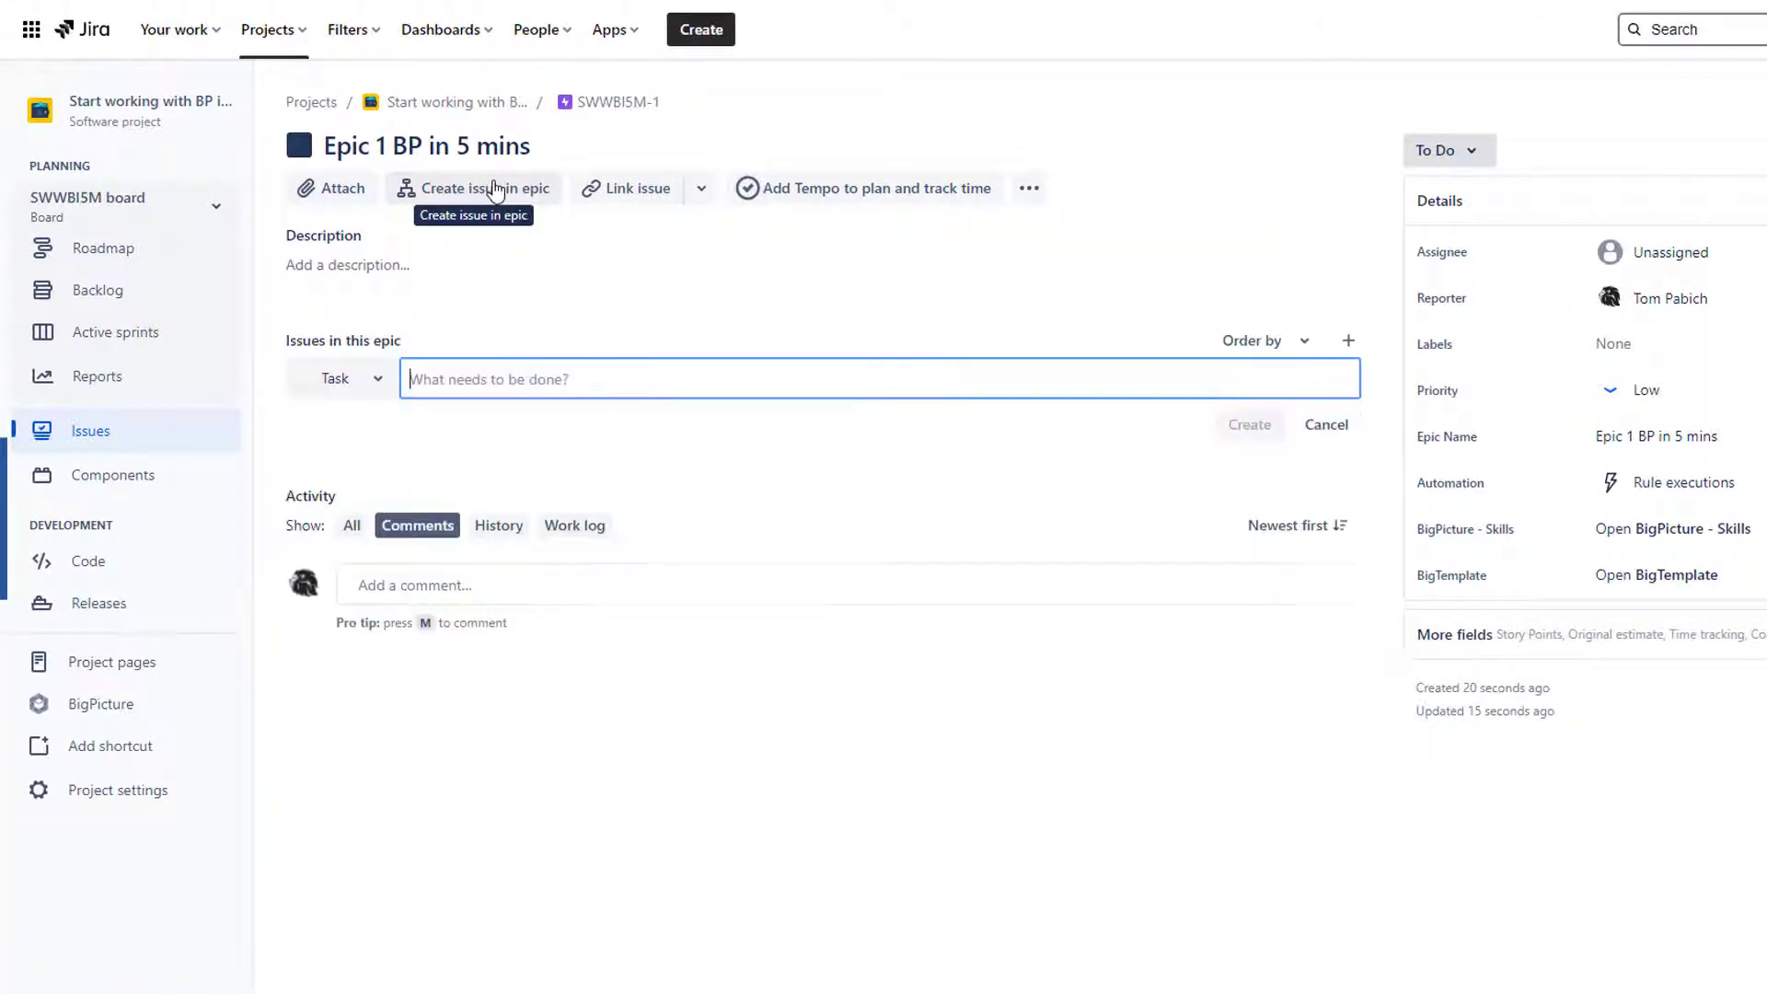
{"action": "left_click", "coordinate": [335, 379]}
{"action": "type", "text": "Story 1"}
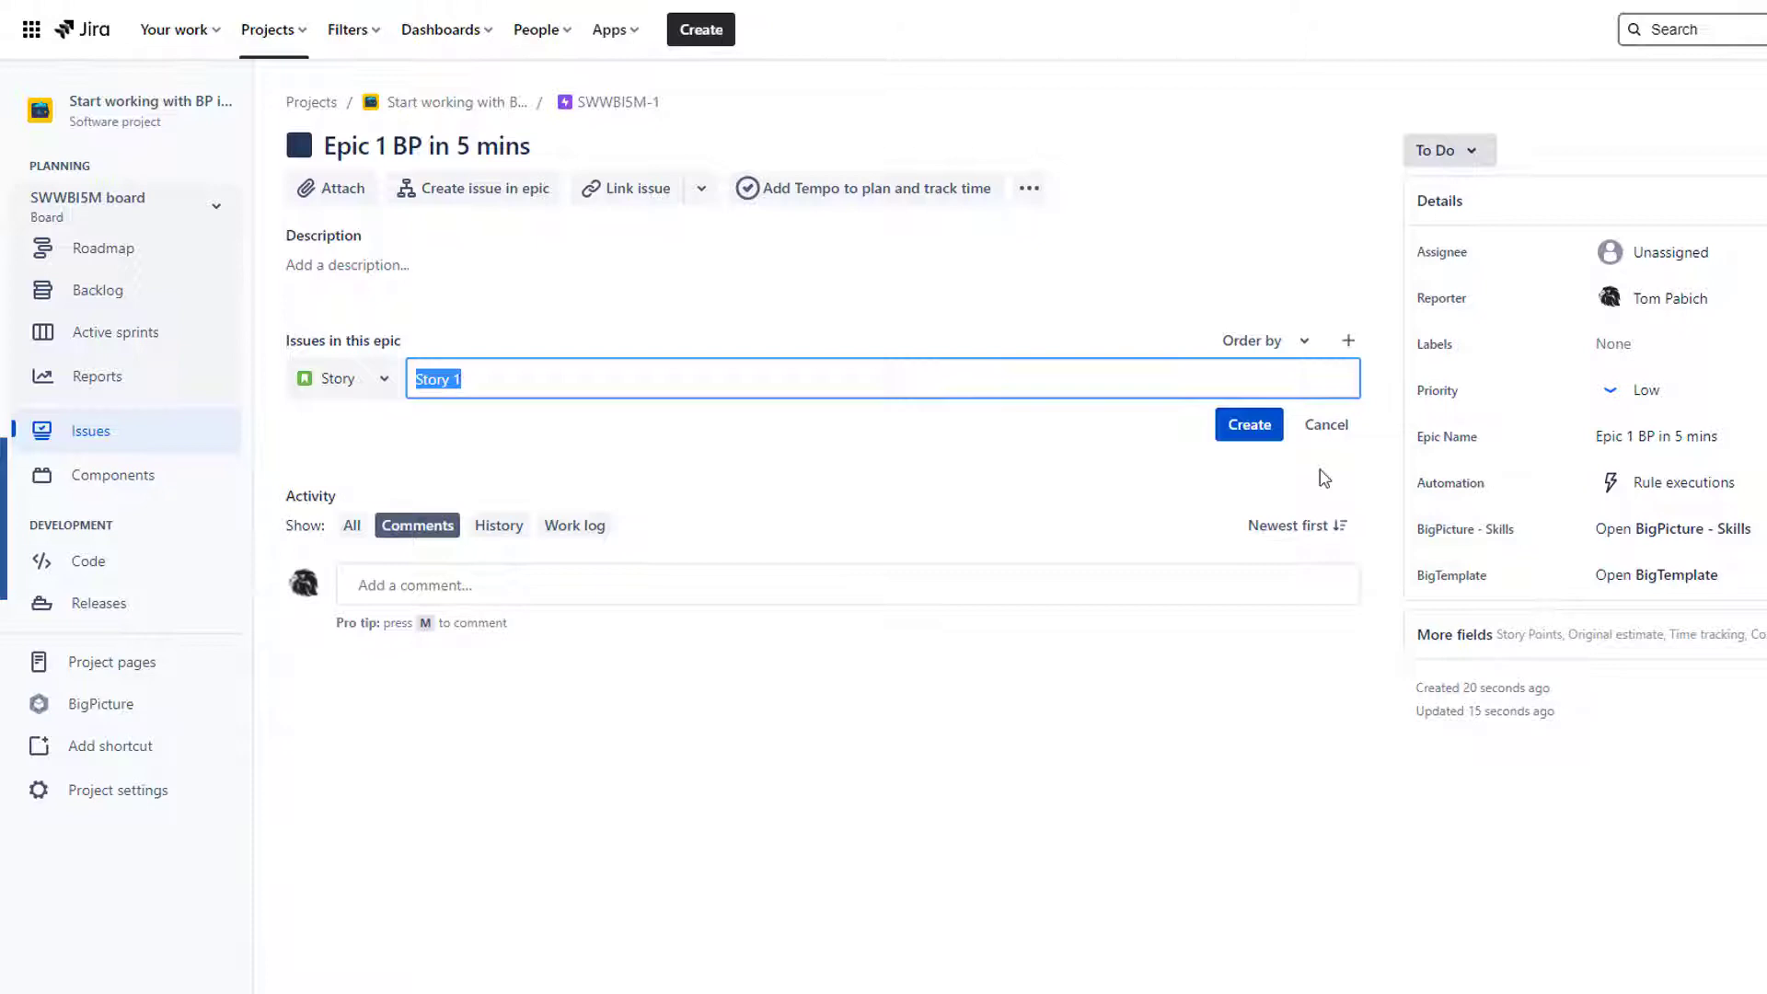
{"action": "left_click", "coordinate": [1249, 423]}
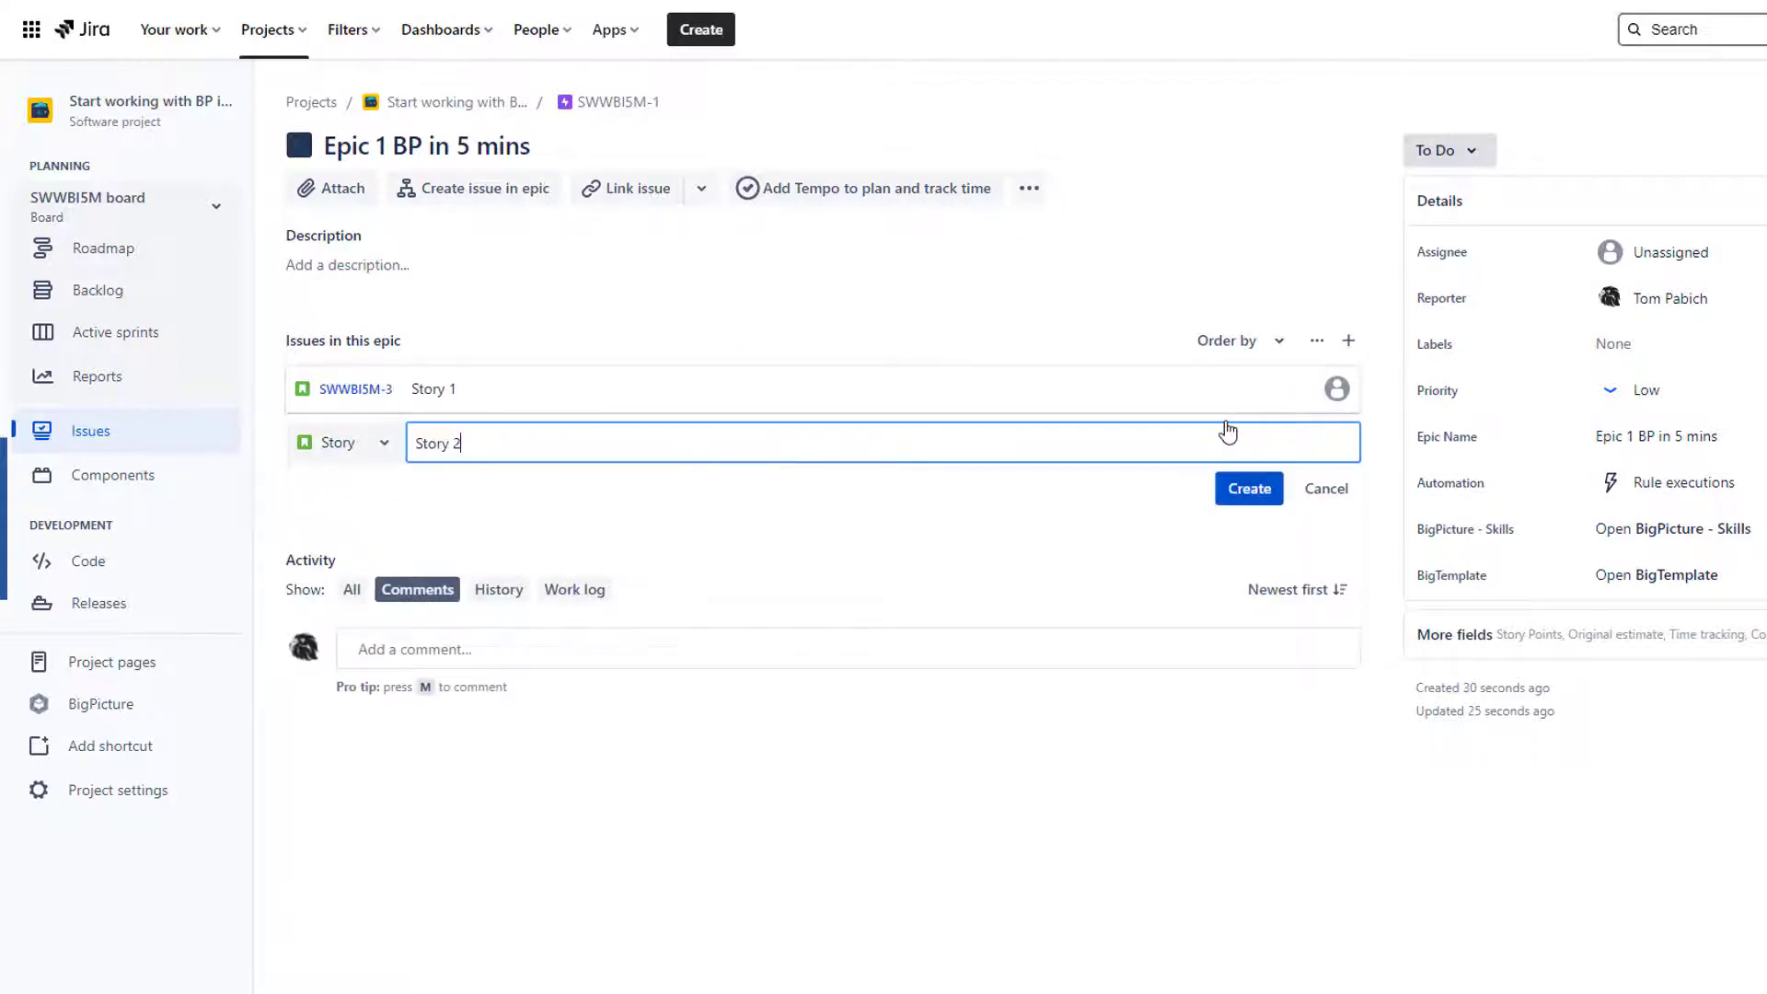
{"action": "left_click", "coordinate": [1249, 488]}
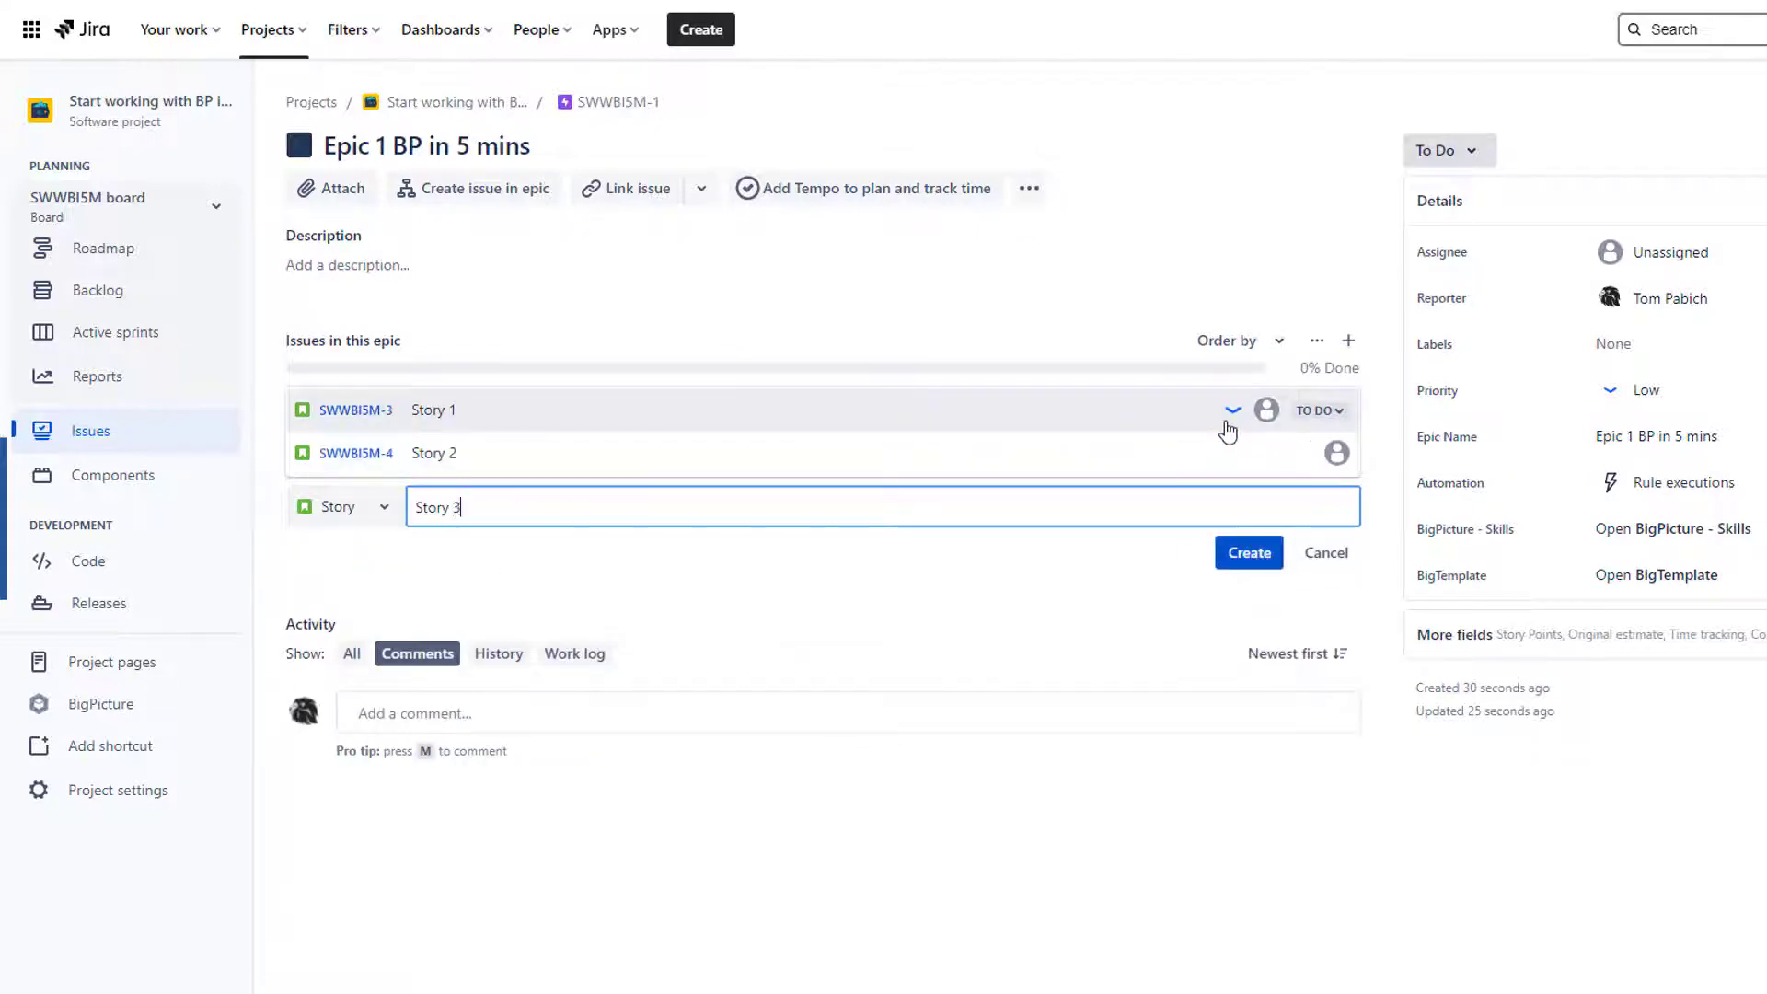
{"action": "left_click", "coordinate": [1249, 553]}
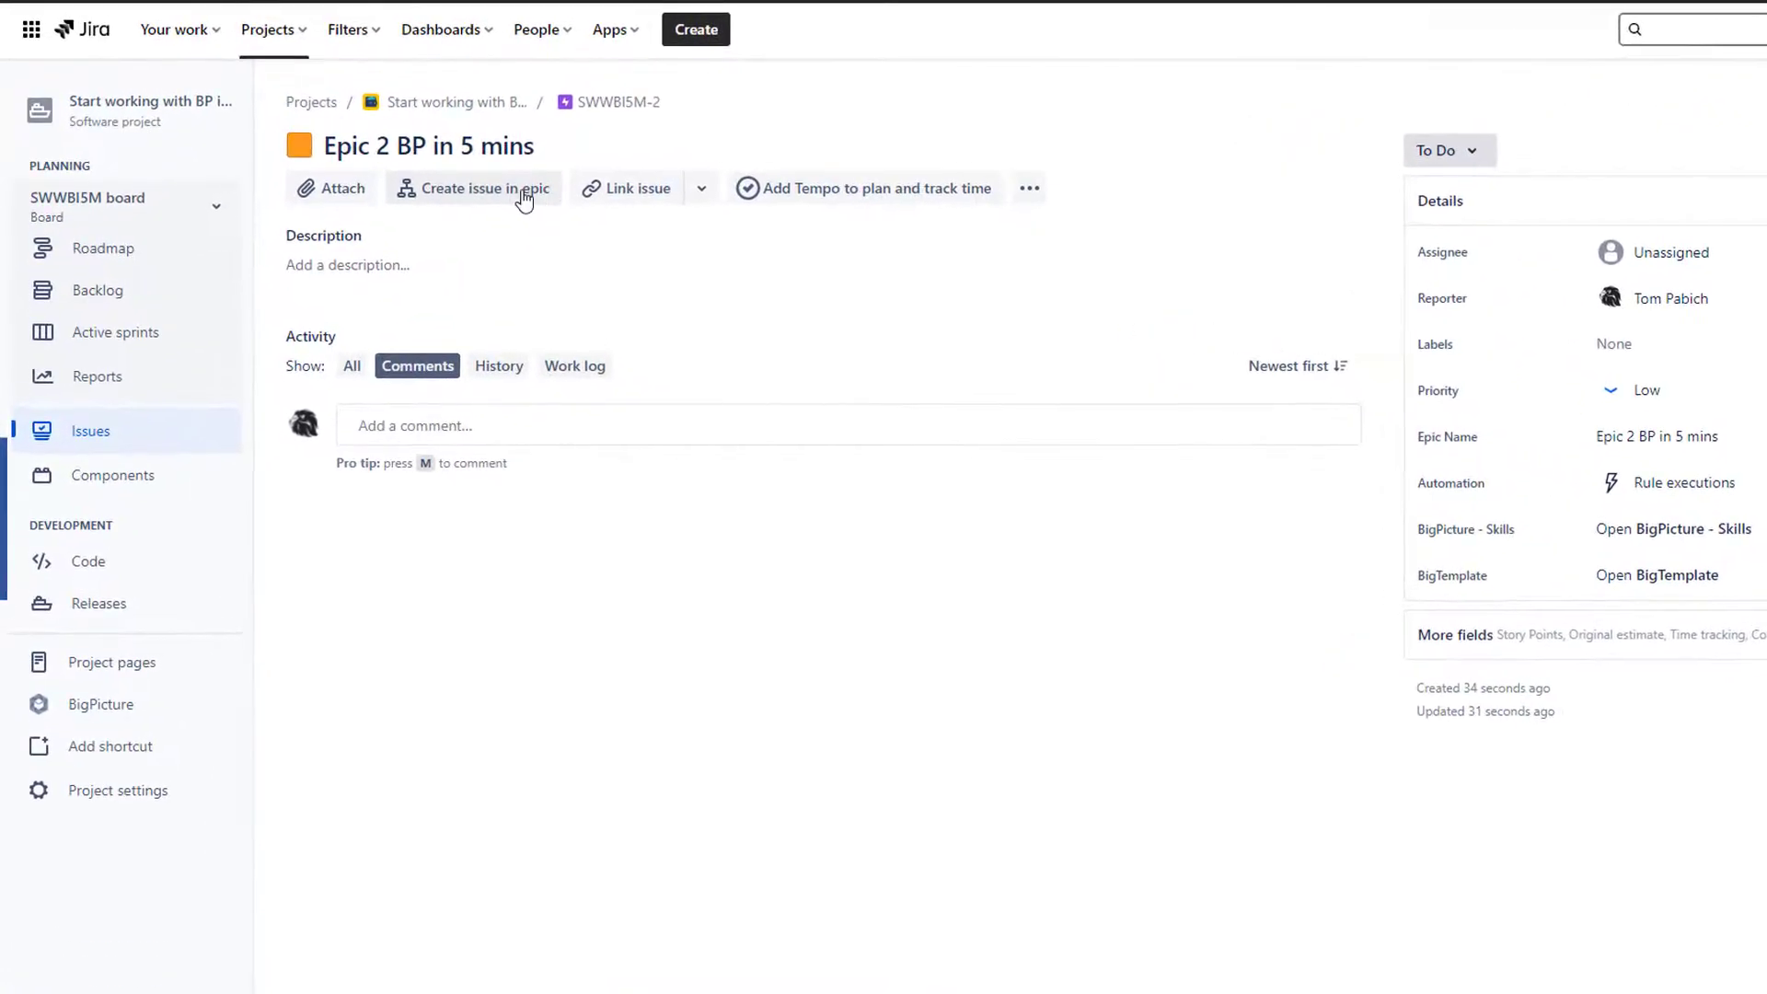
Create Story 4 and Story 5 inside Epic 2 and return to the program Gantt
{"action": "left_click", "coordinate": [473, 187]}
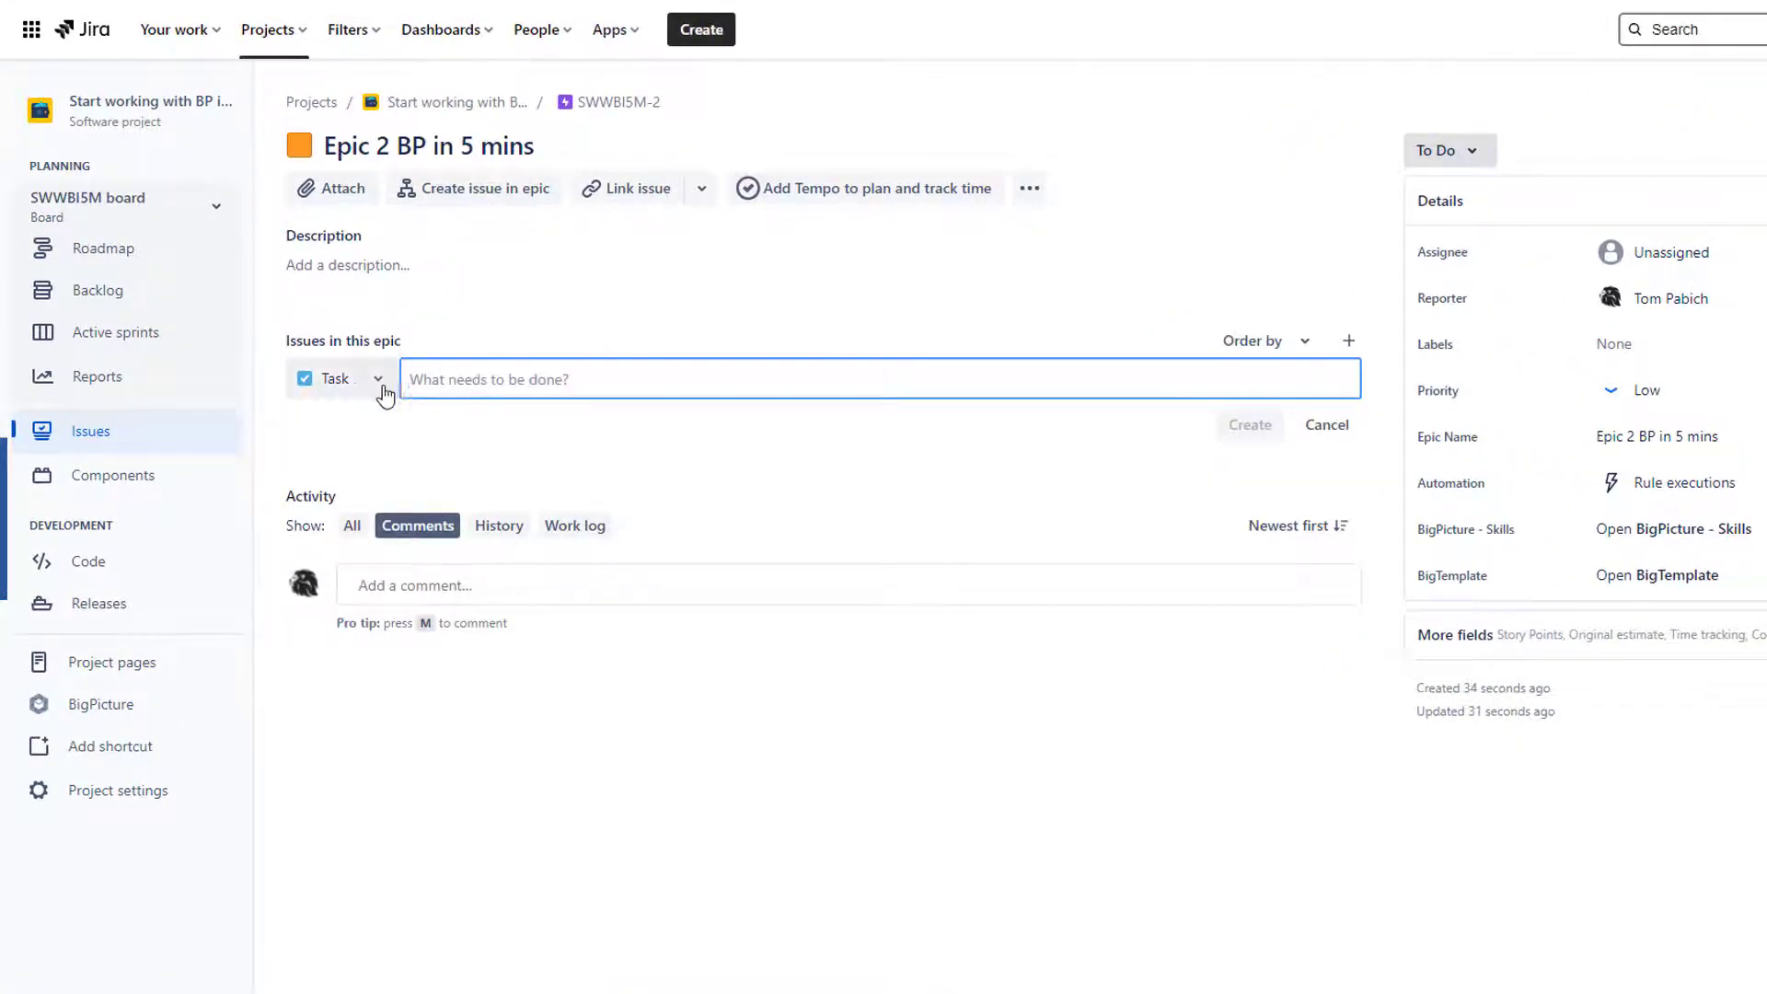
{"action": "type", "text": "Story 4"}
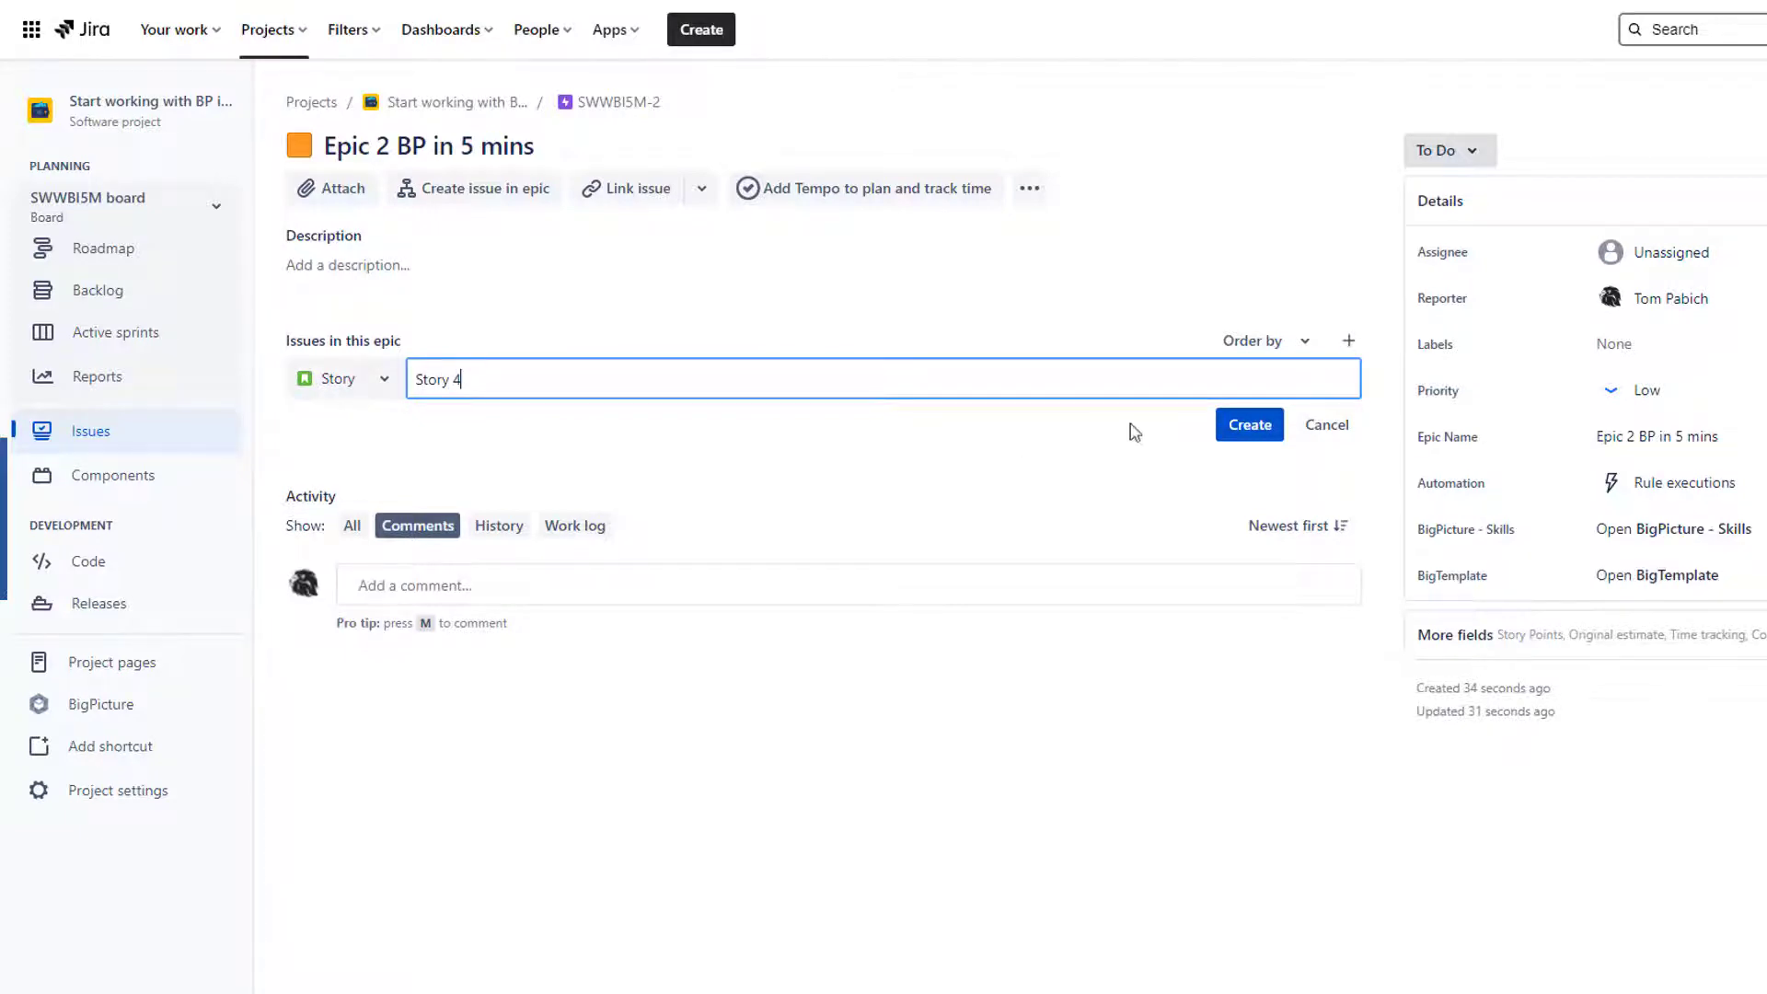
{"action": "left_click", "coordinate": [1248, 426]}
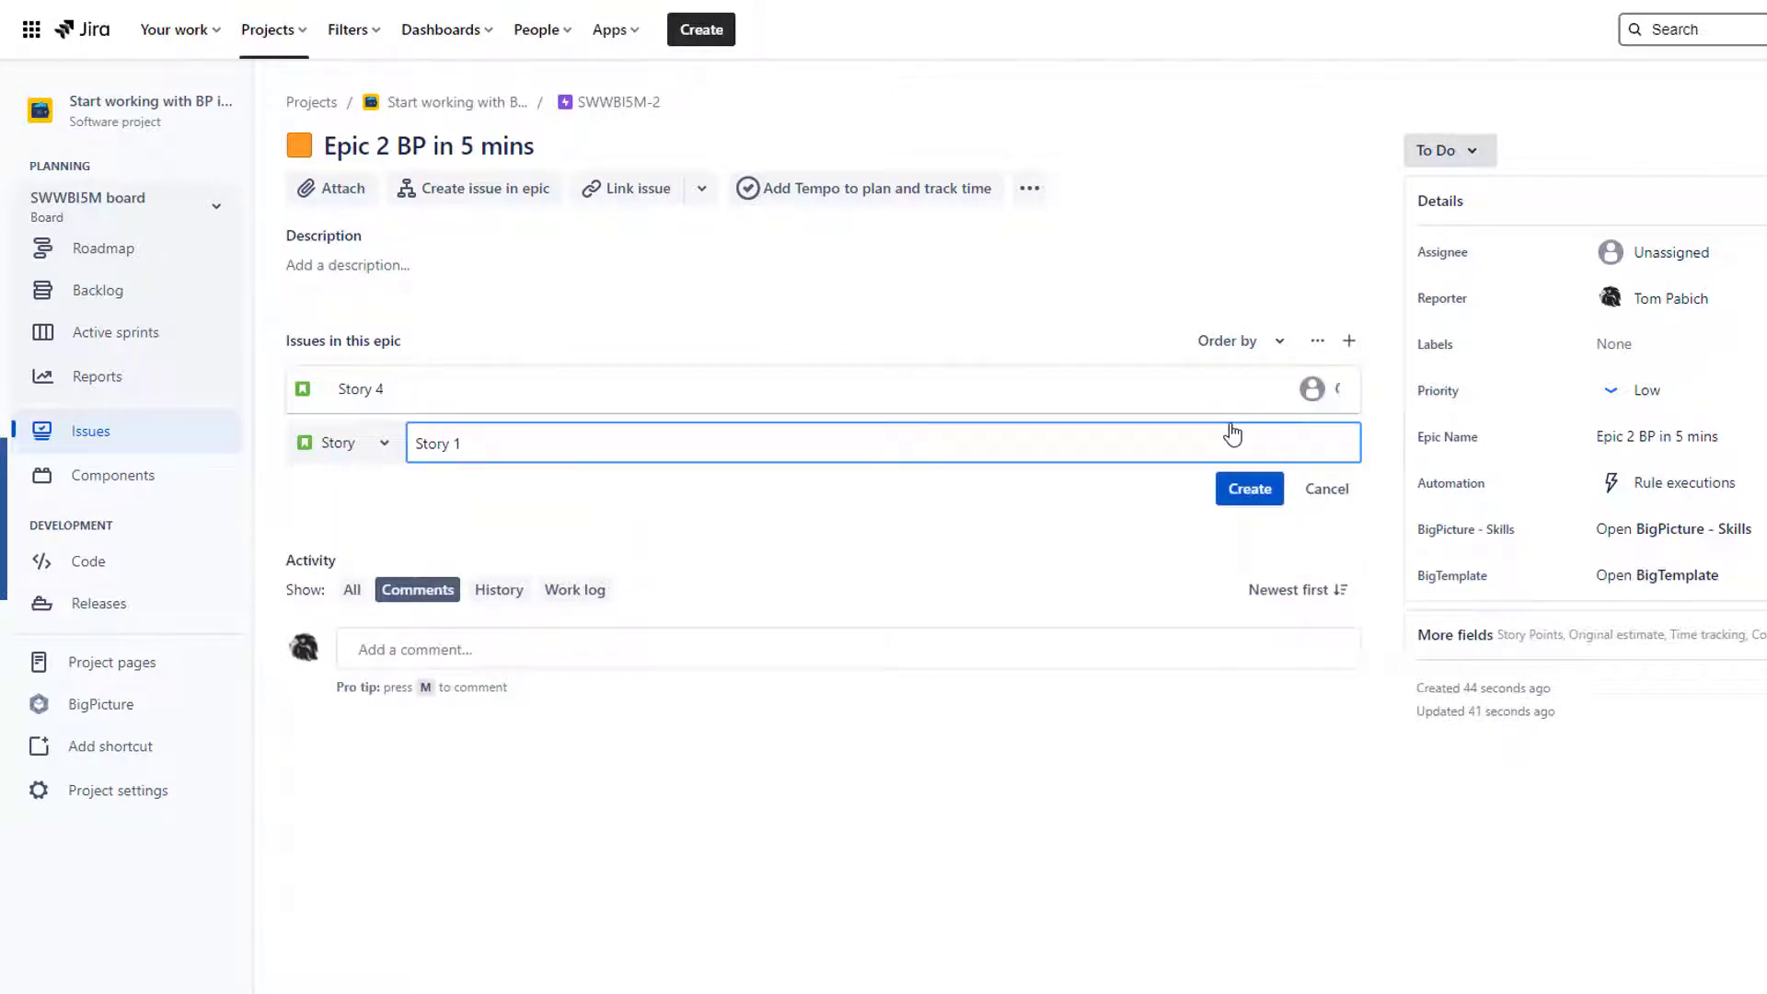
{"action": "left_click", "coordinate": [1248, 488]}
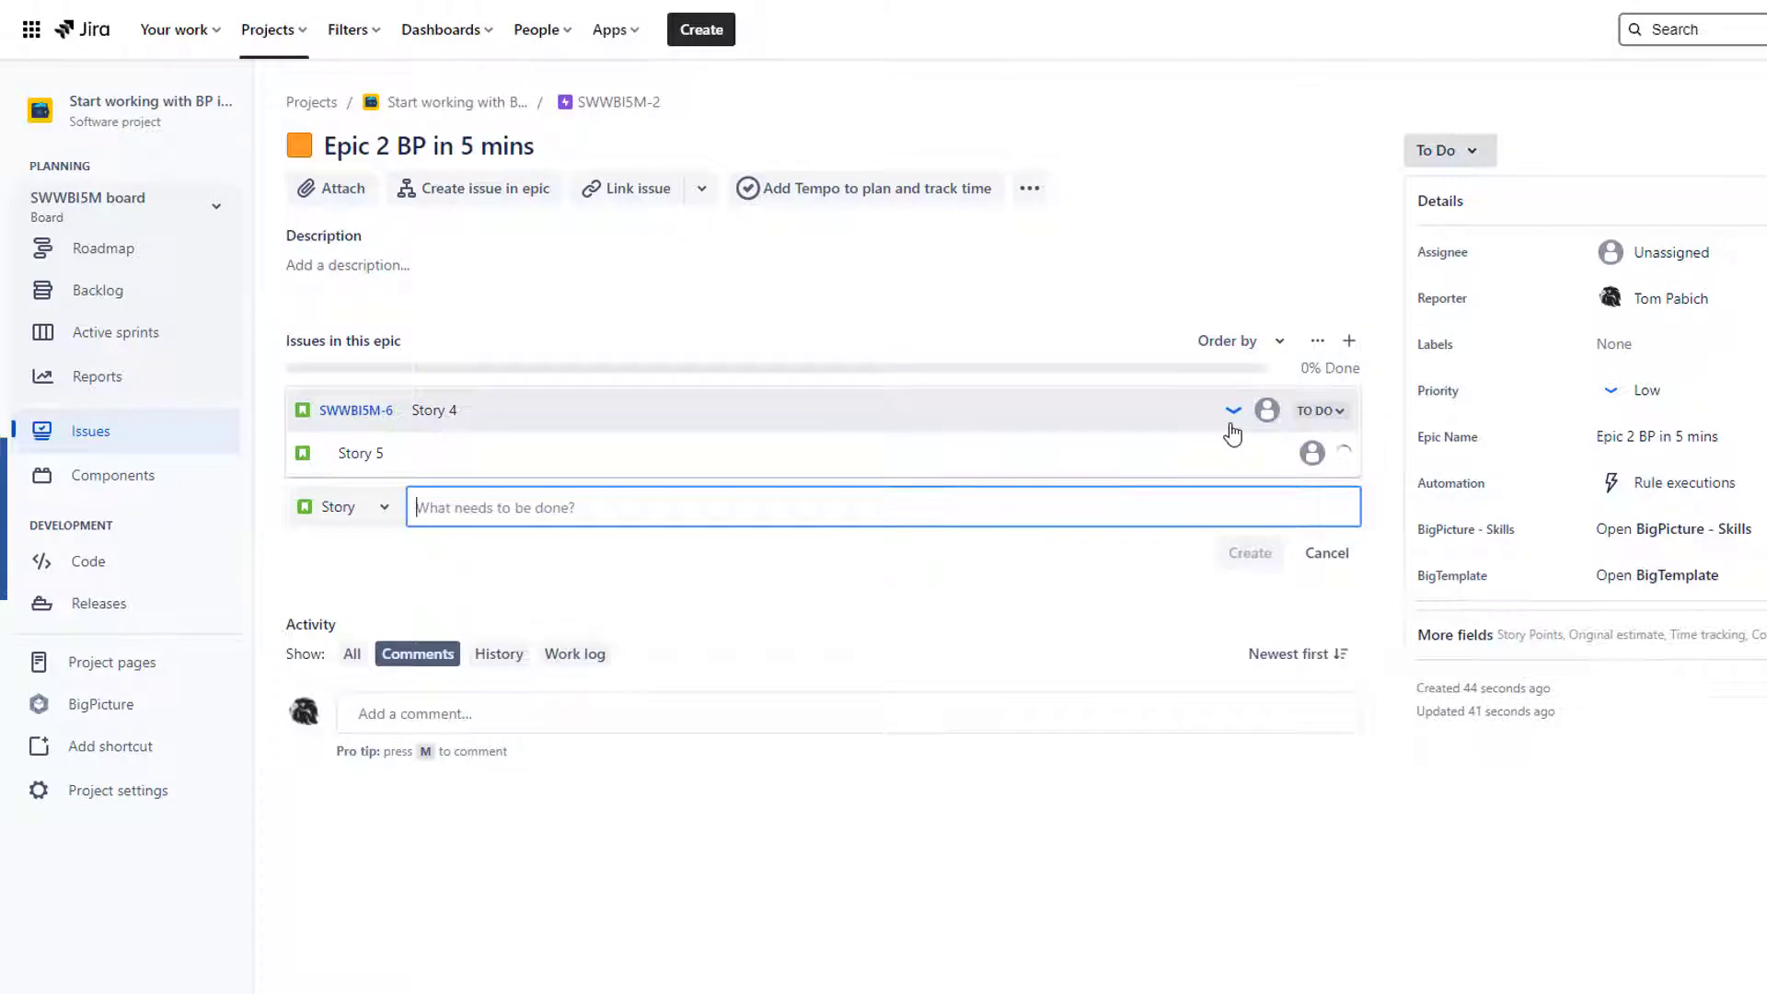
{"action": "left_click", "coordinate": [1248, 553]}
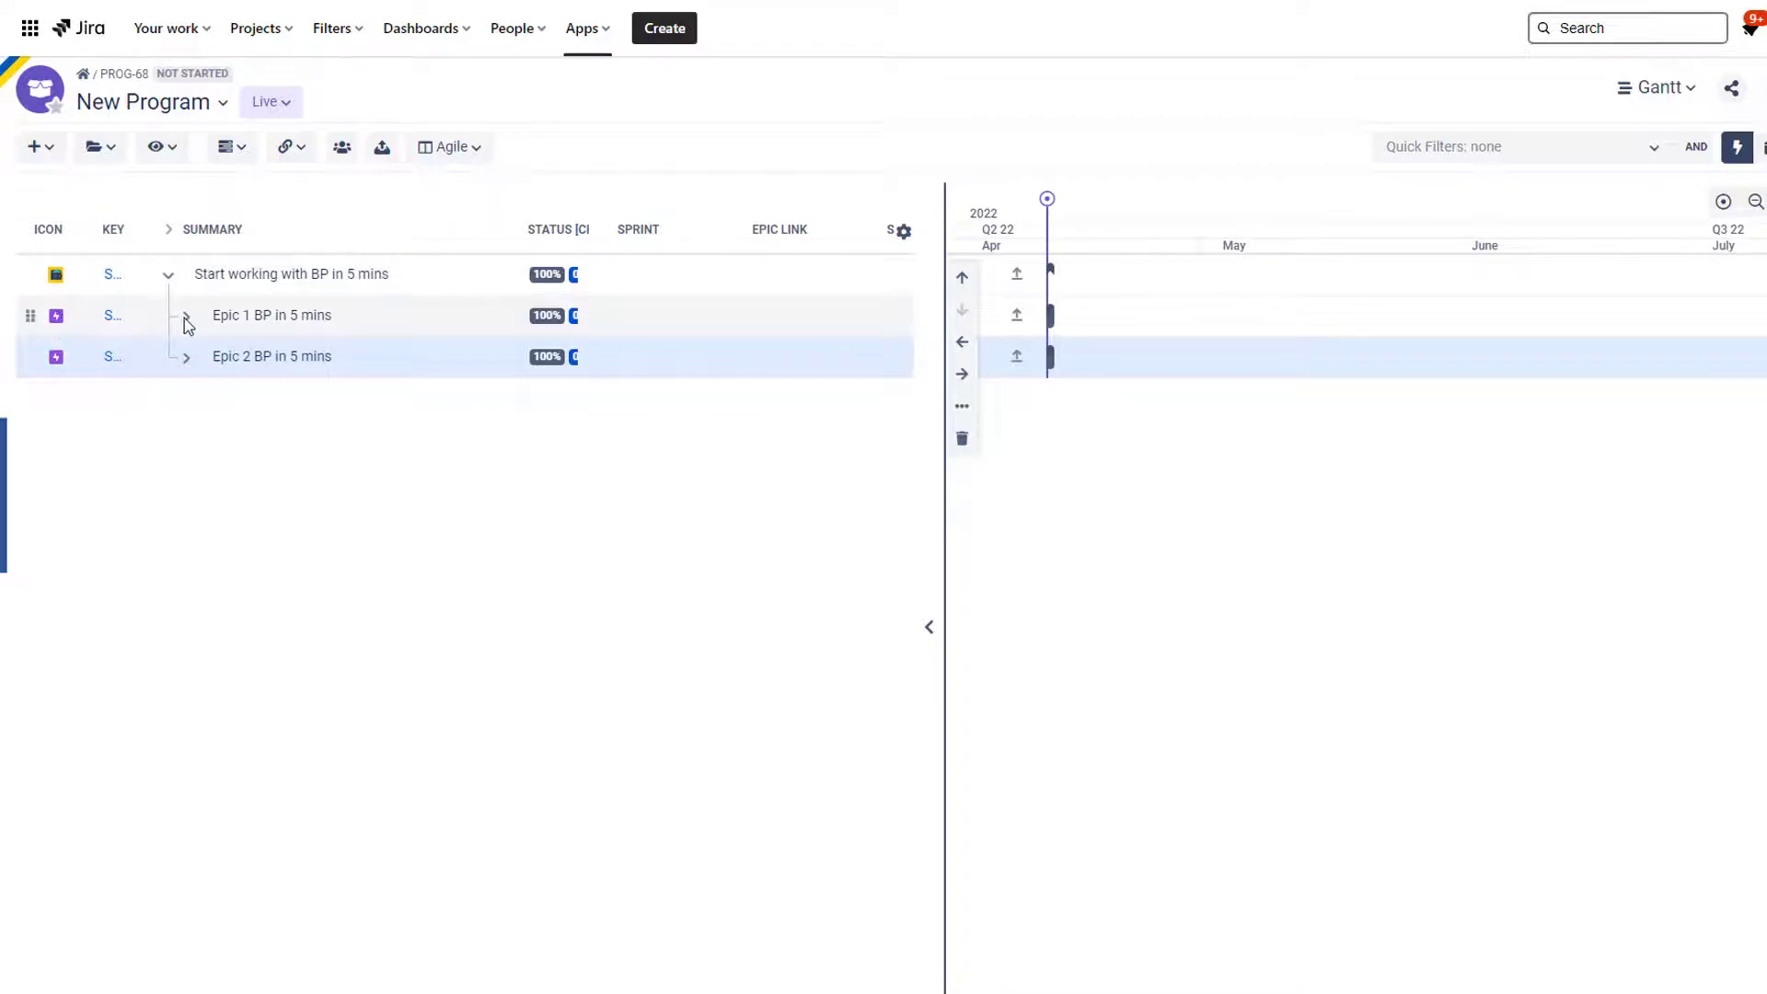
Expand Epic 1 and Epic 2 on the Gantt to show their nested stories
{"action": "left_click", "coordinate": [184, 315]}
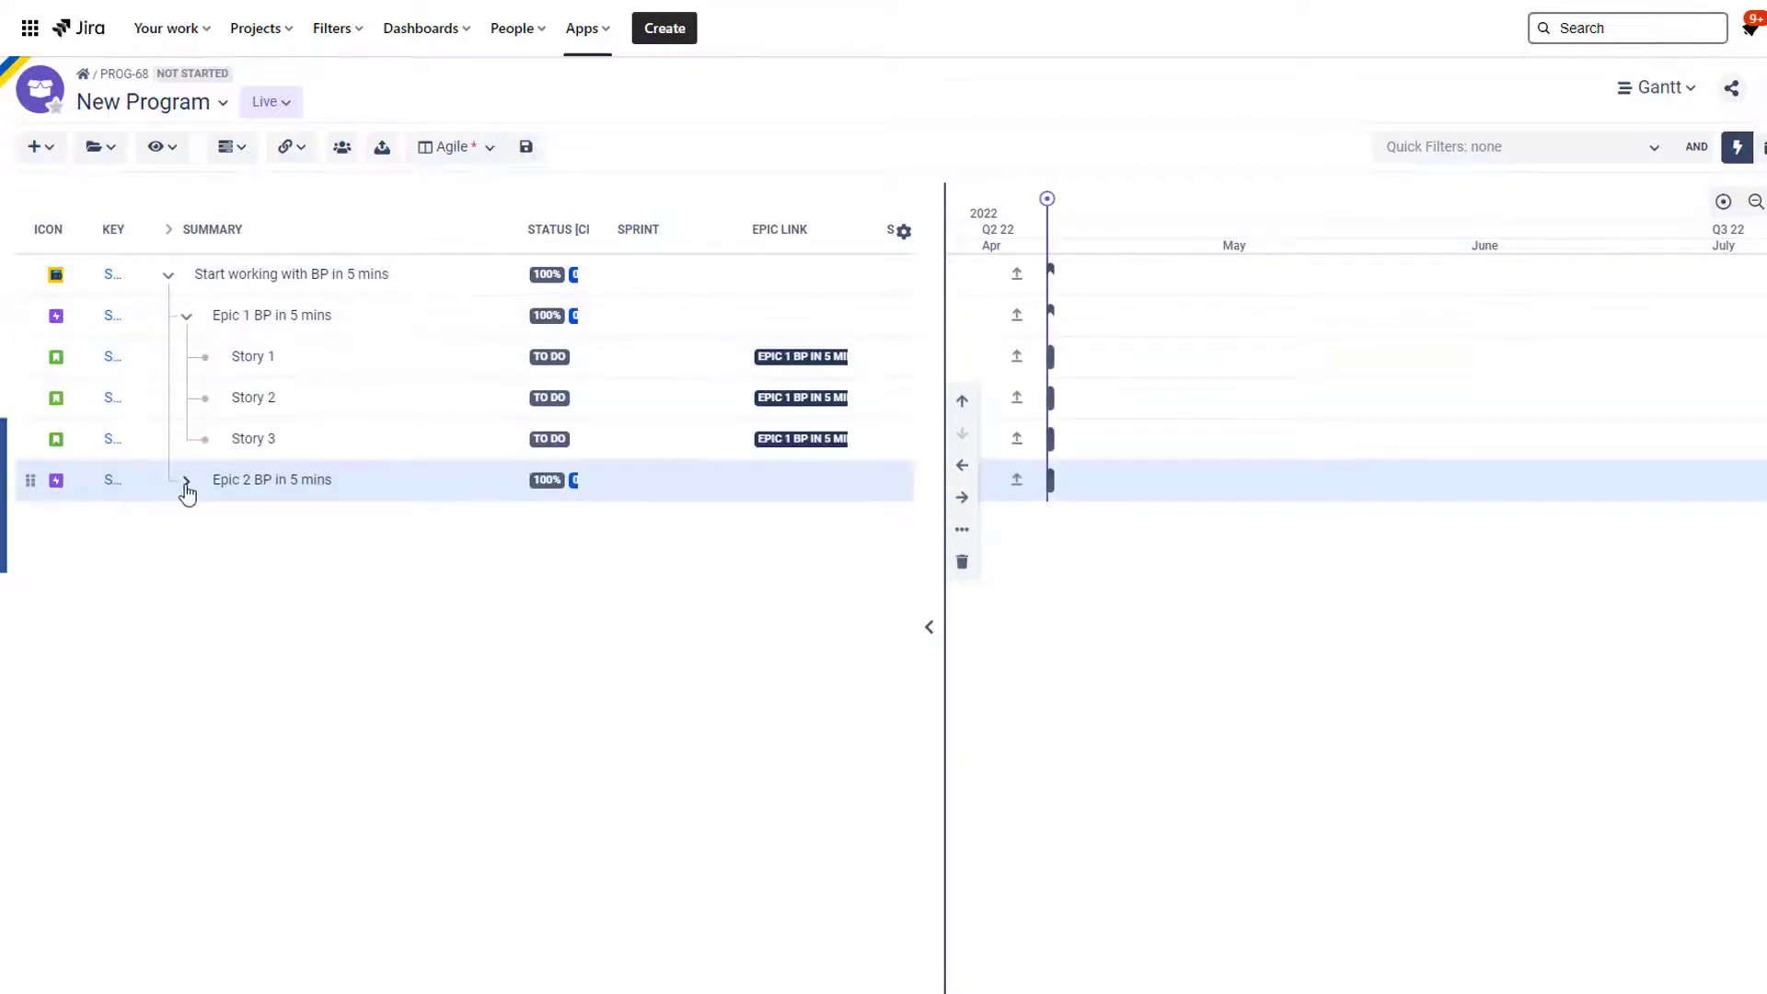
{"action": "left_click", "coordinate": [185, 488]}
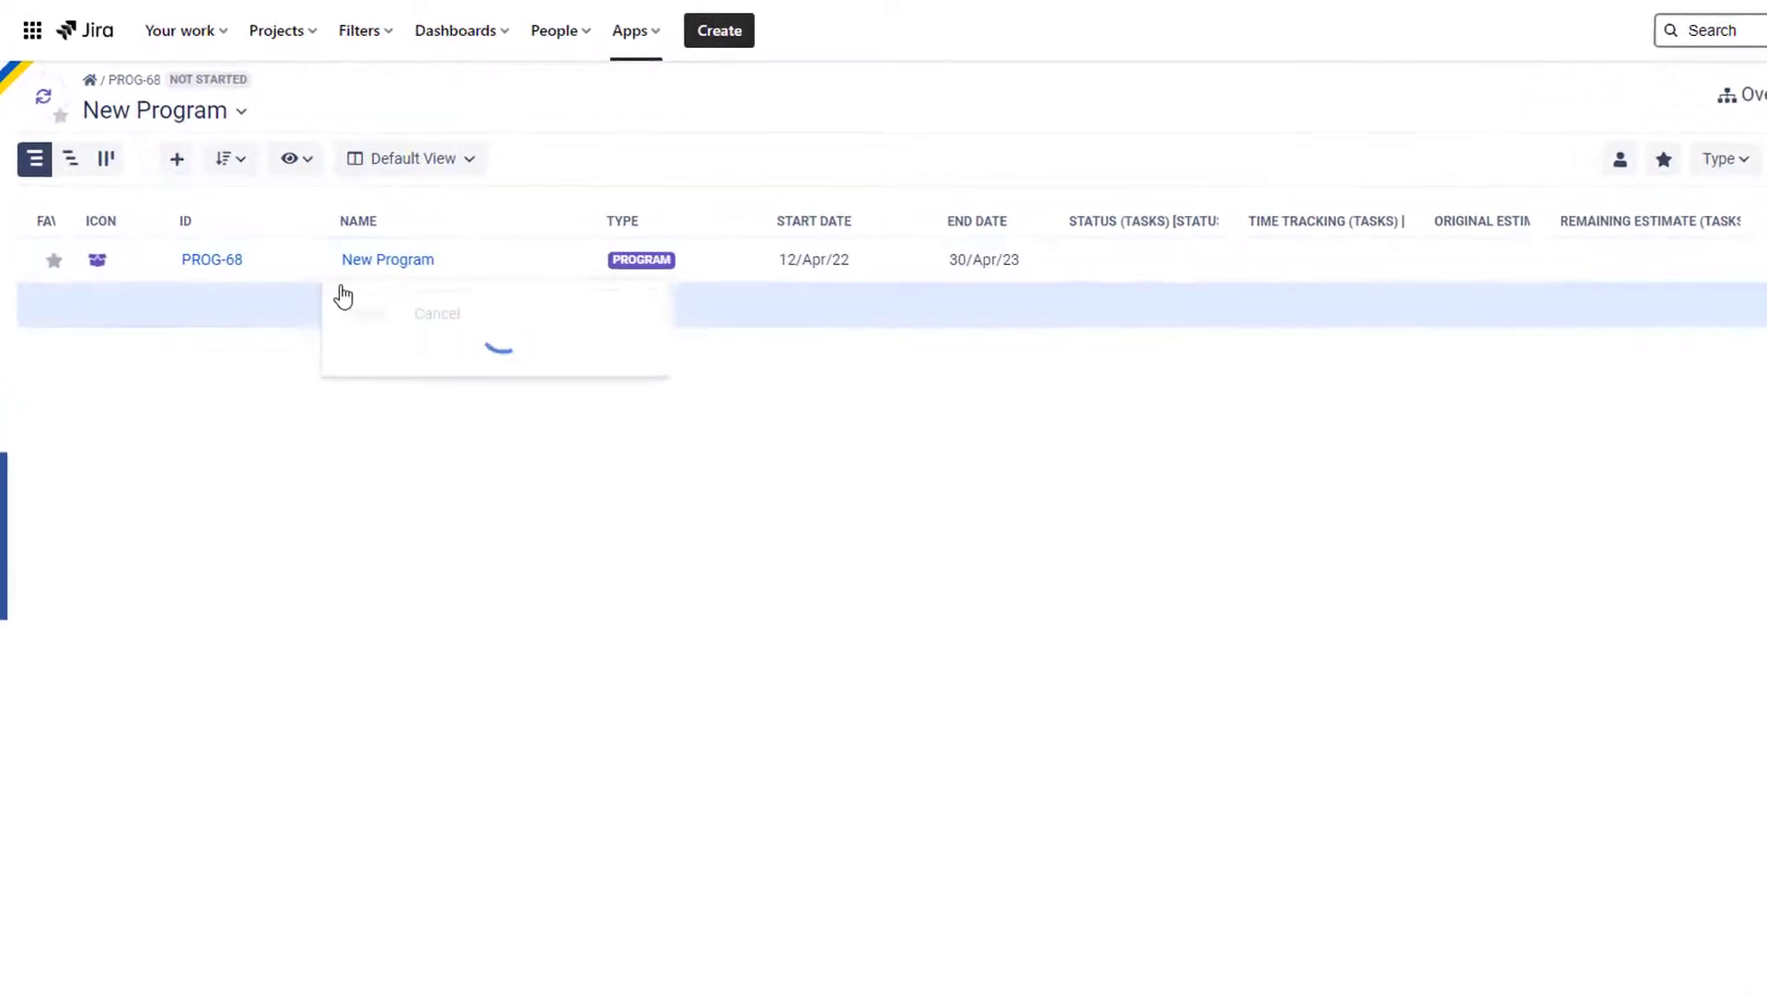
Create iteration Sprint 1 (12–25 Apr 22) under New Program
{"action": "type", "text": "s"}
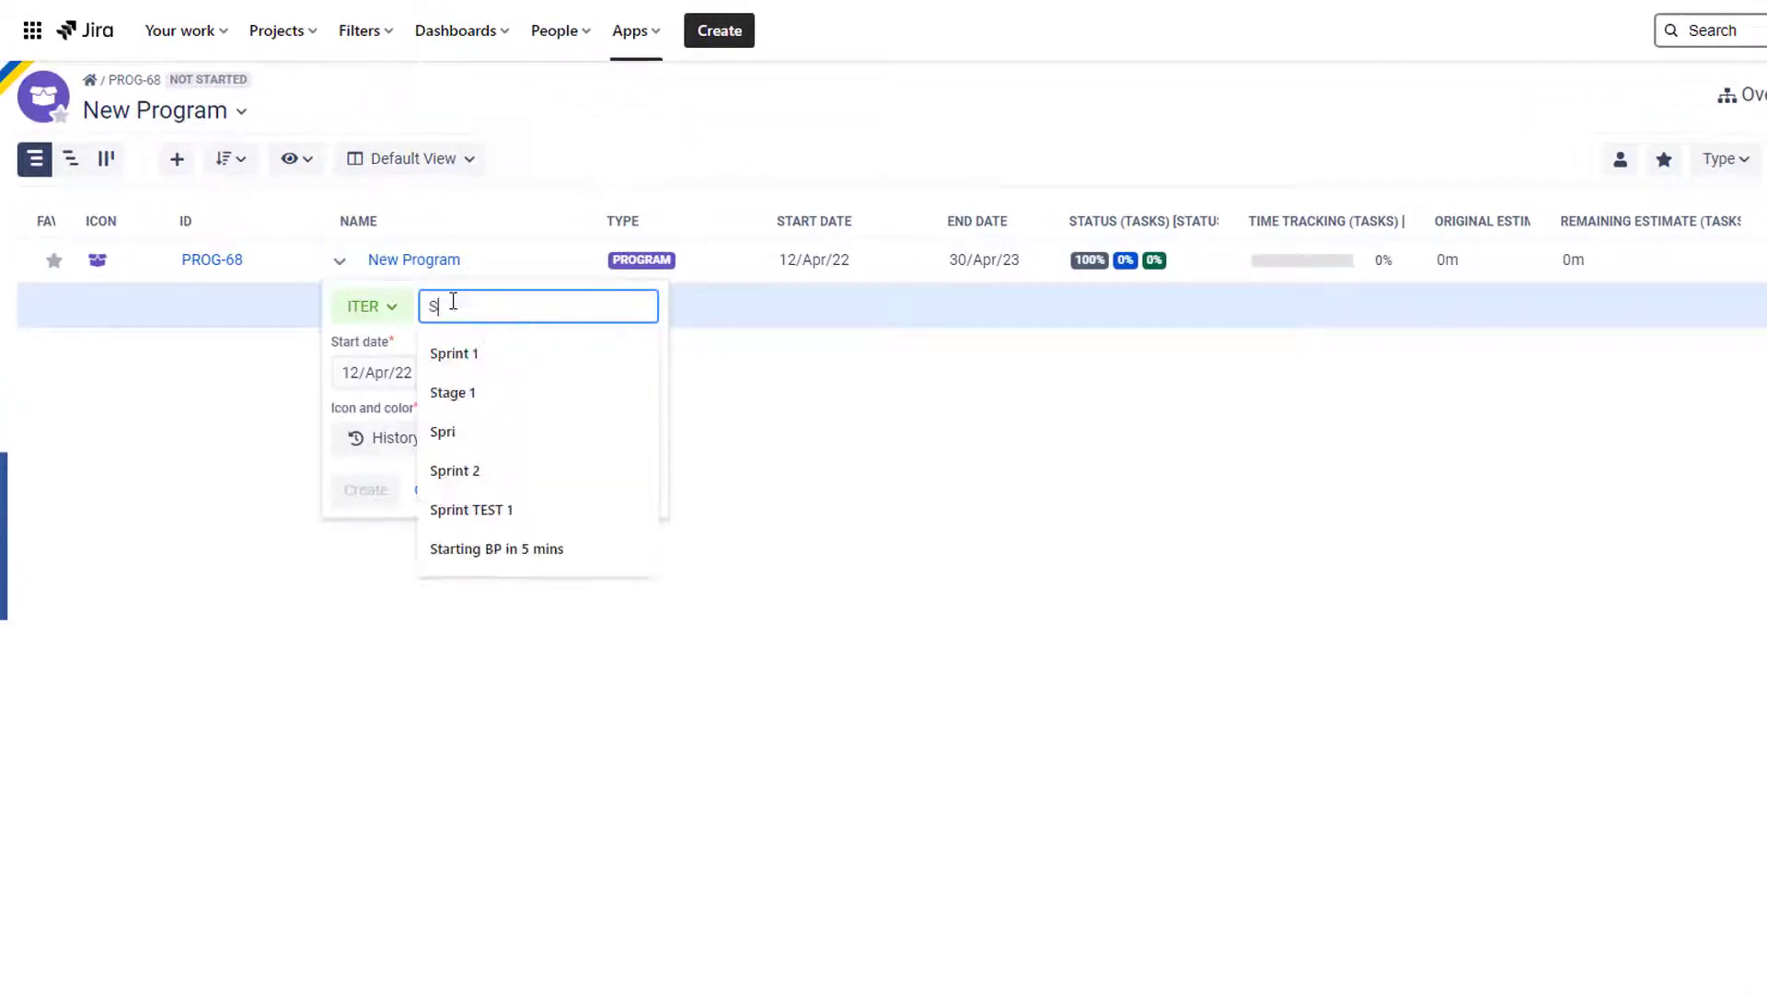
{"action": "left_click", "coordinate": [452, 353]}
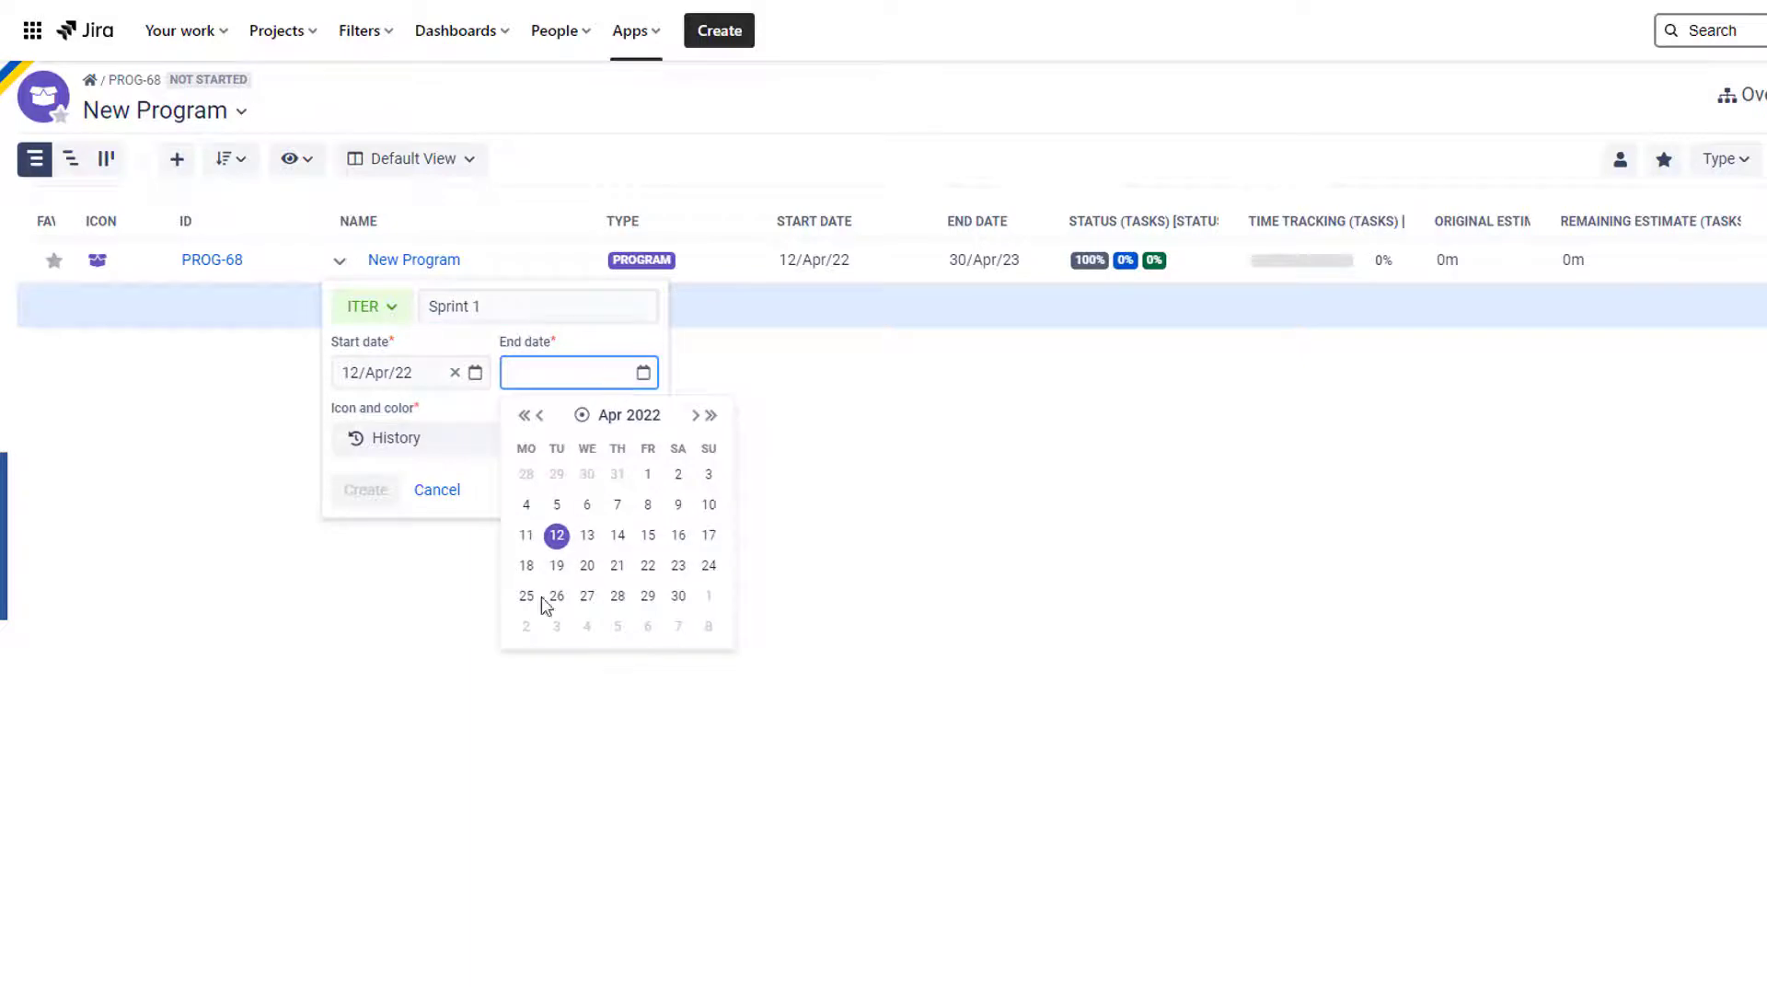
{"action": "left_click", "coordinate": [524, 595]}
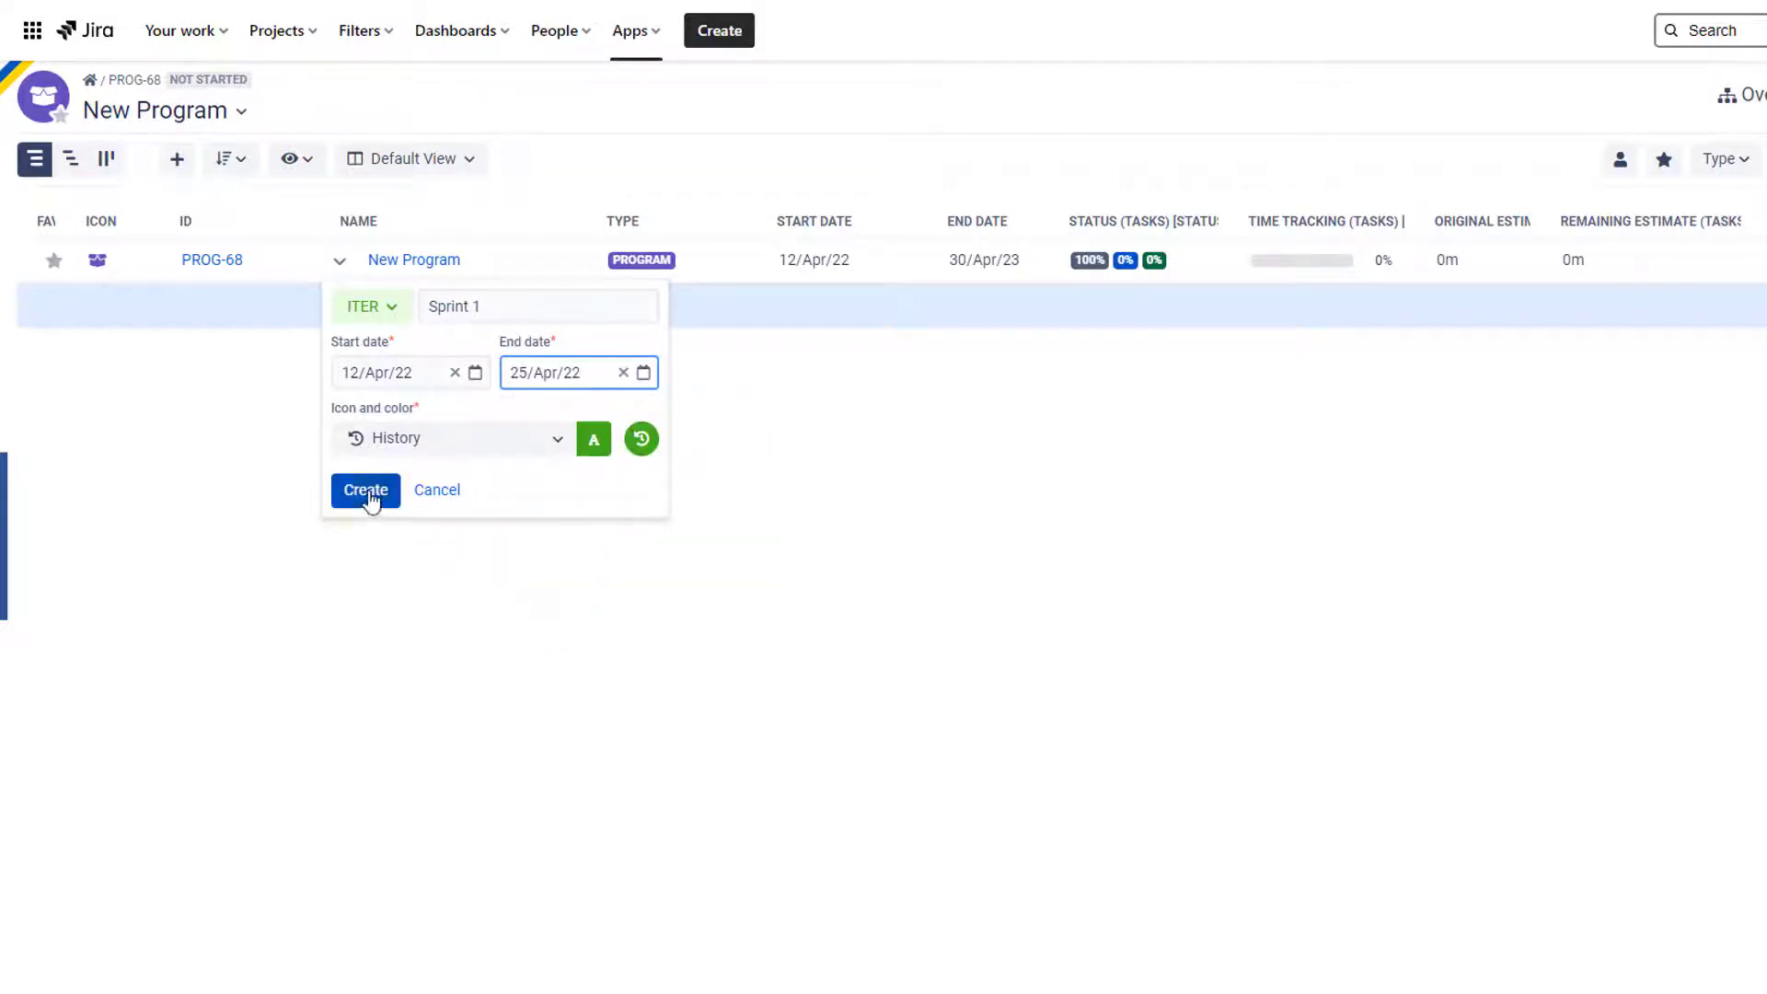
{"action": "left_click", "coordinate": [365, 489]}
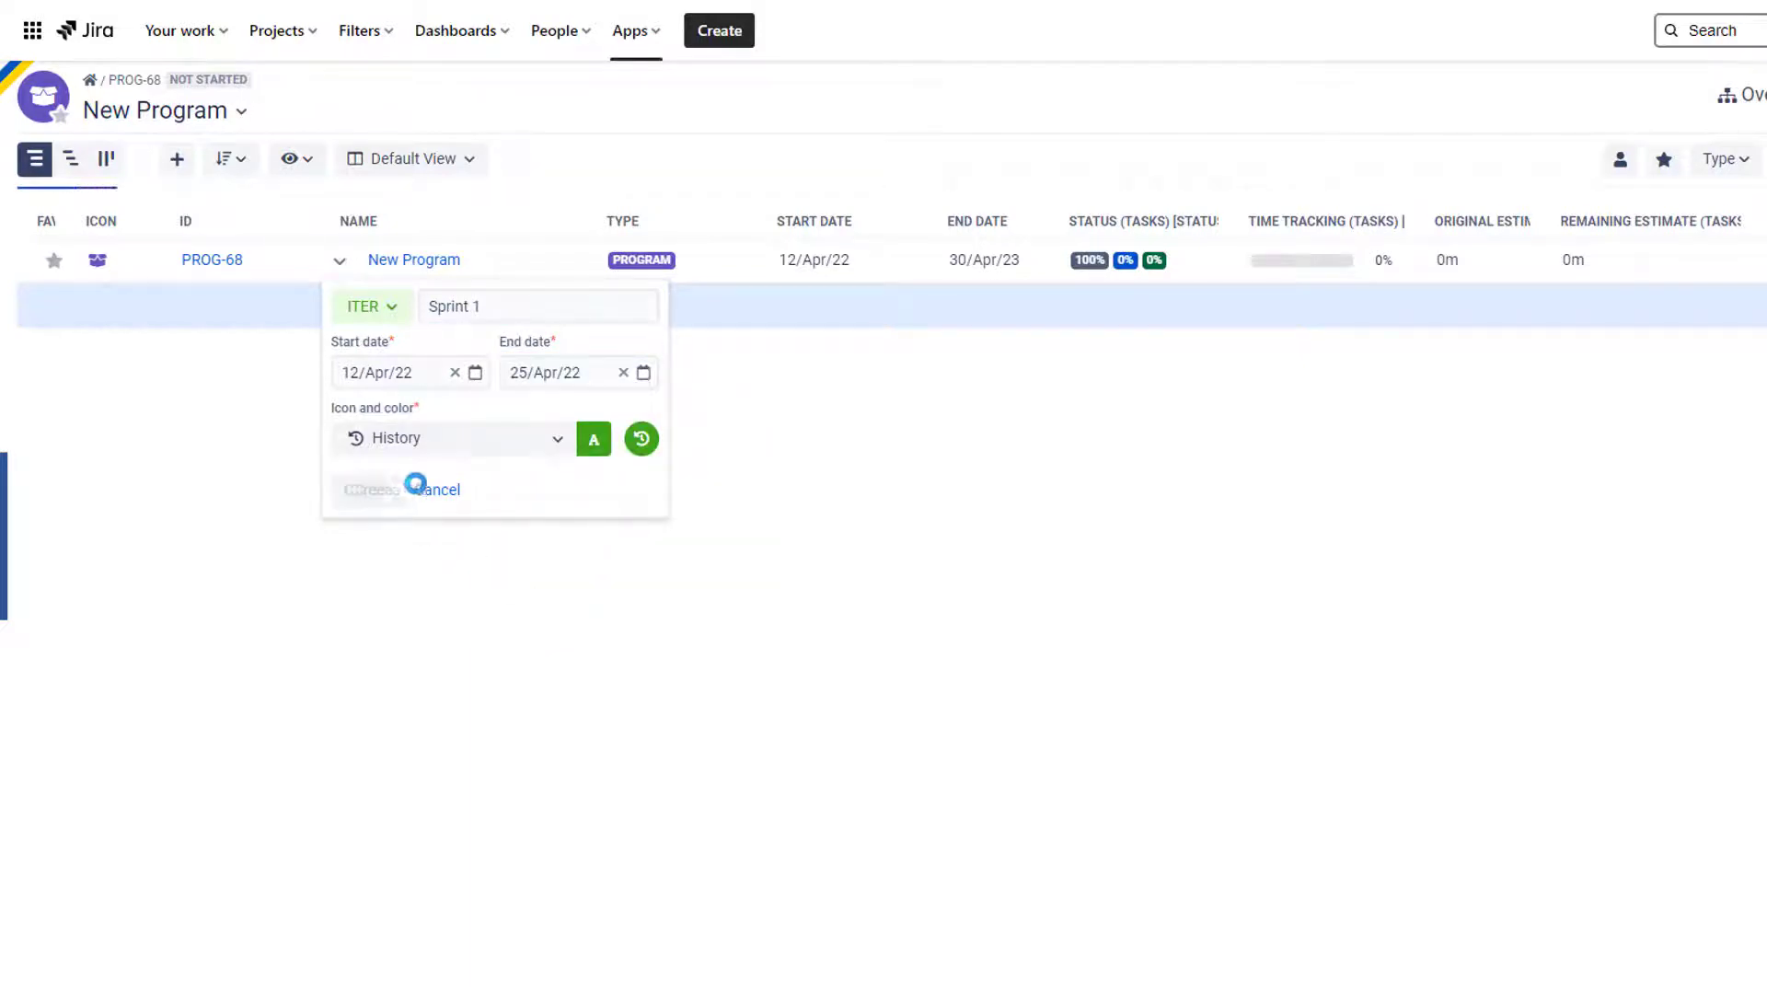
{"action": "left_click", "coordinate": [369, 490]}
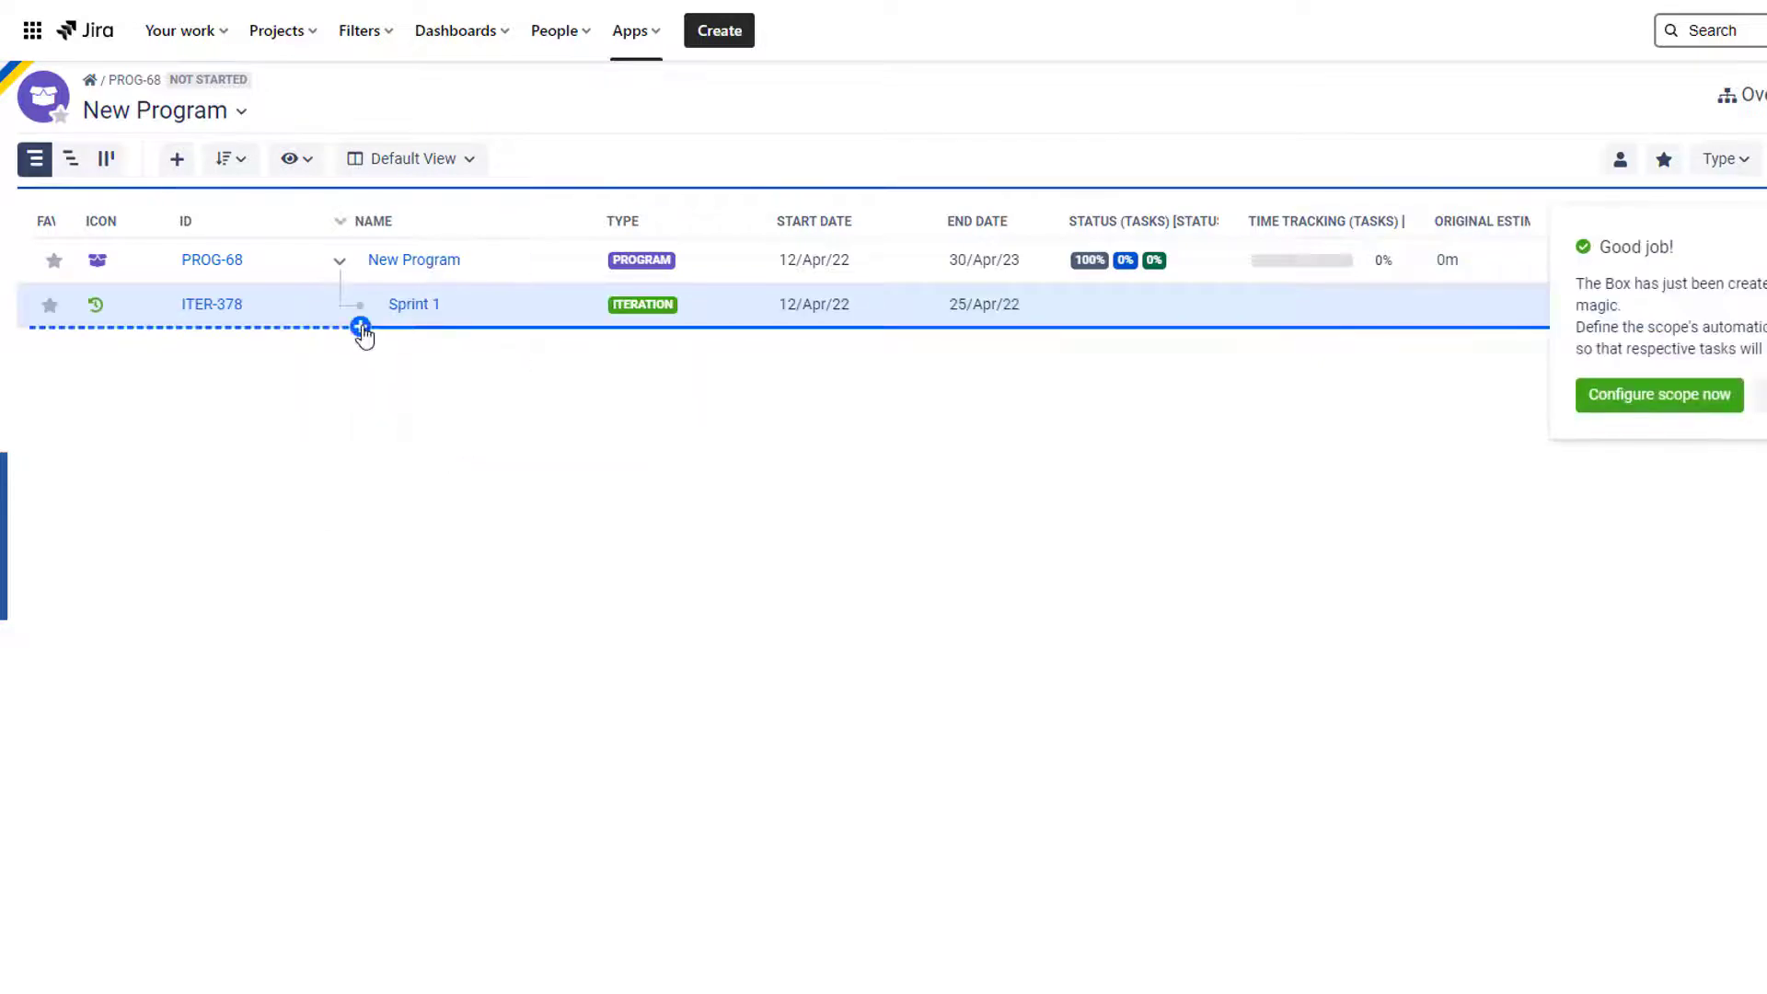
Create iteration Sprint 2 (26/Apr/22–09/May/22) under New Program
{"action": "left_click", "coordinate": [361, 327]}
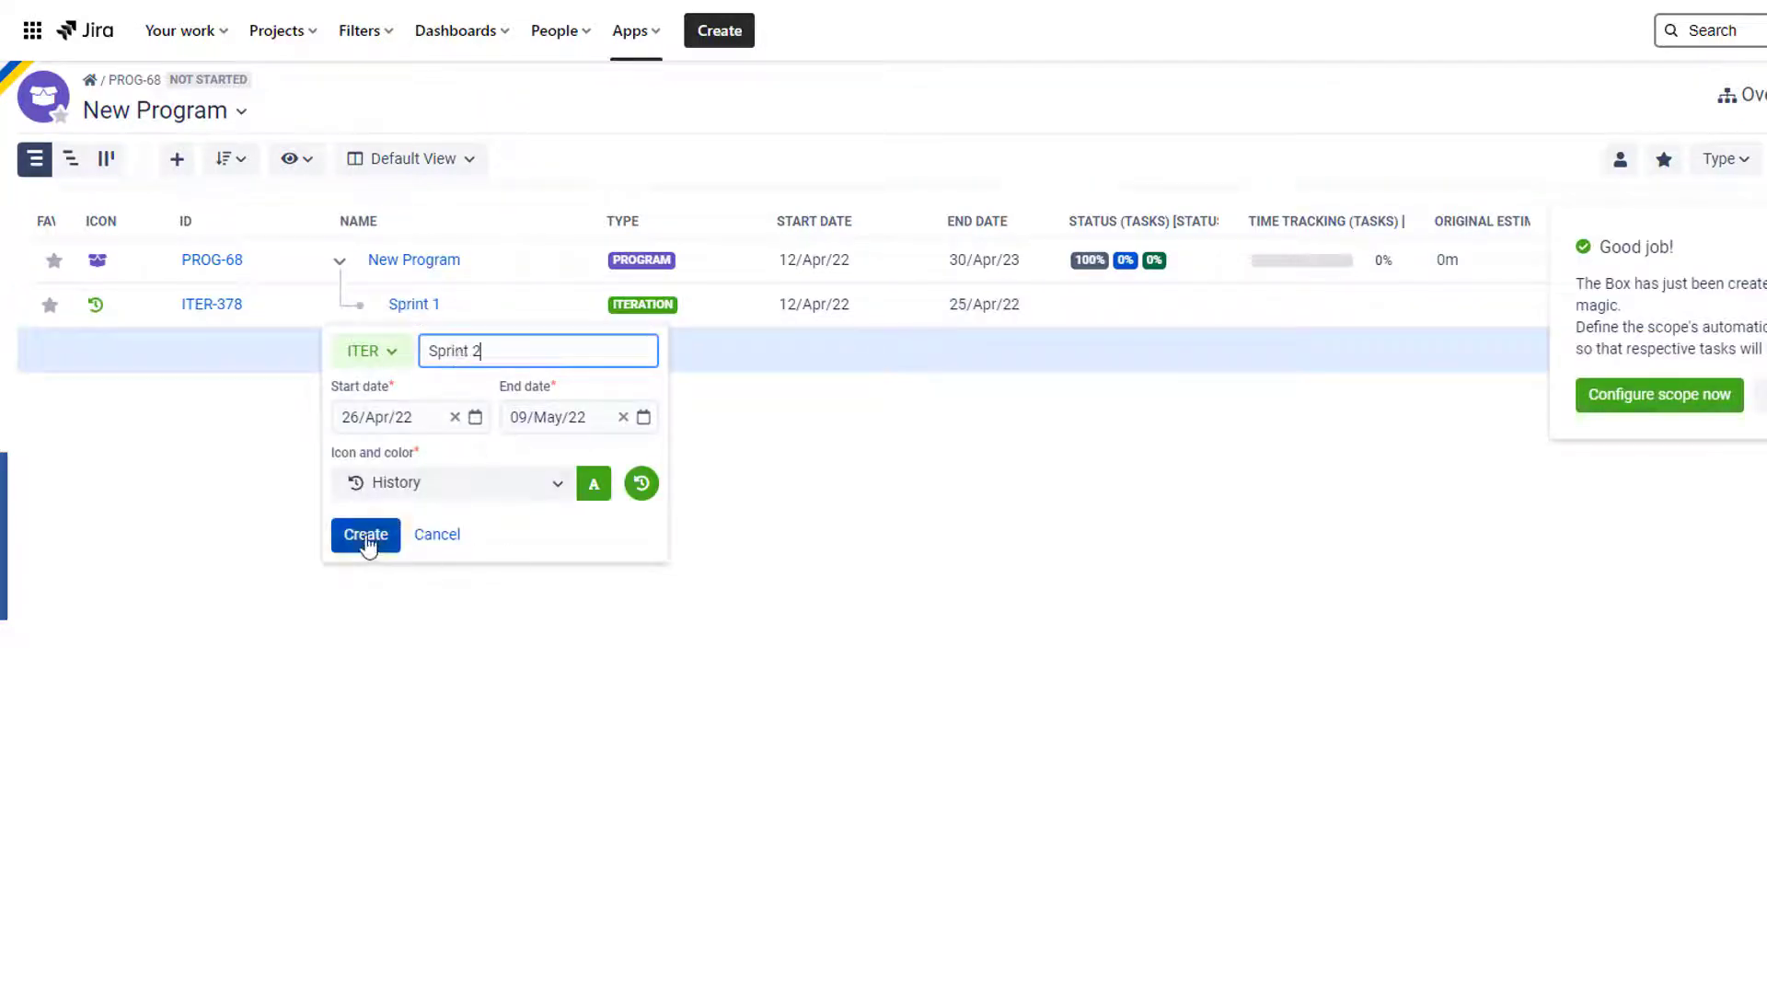
{"action": "left_click", "coordinate": [365, 534]}
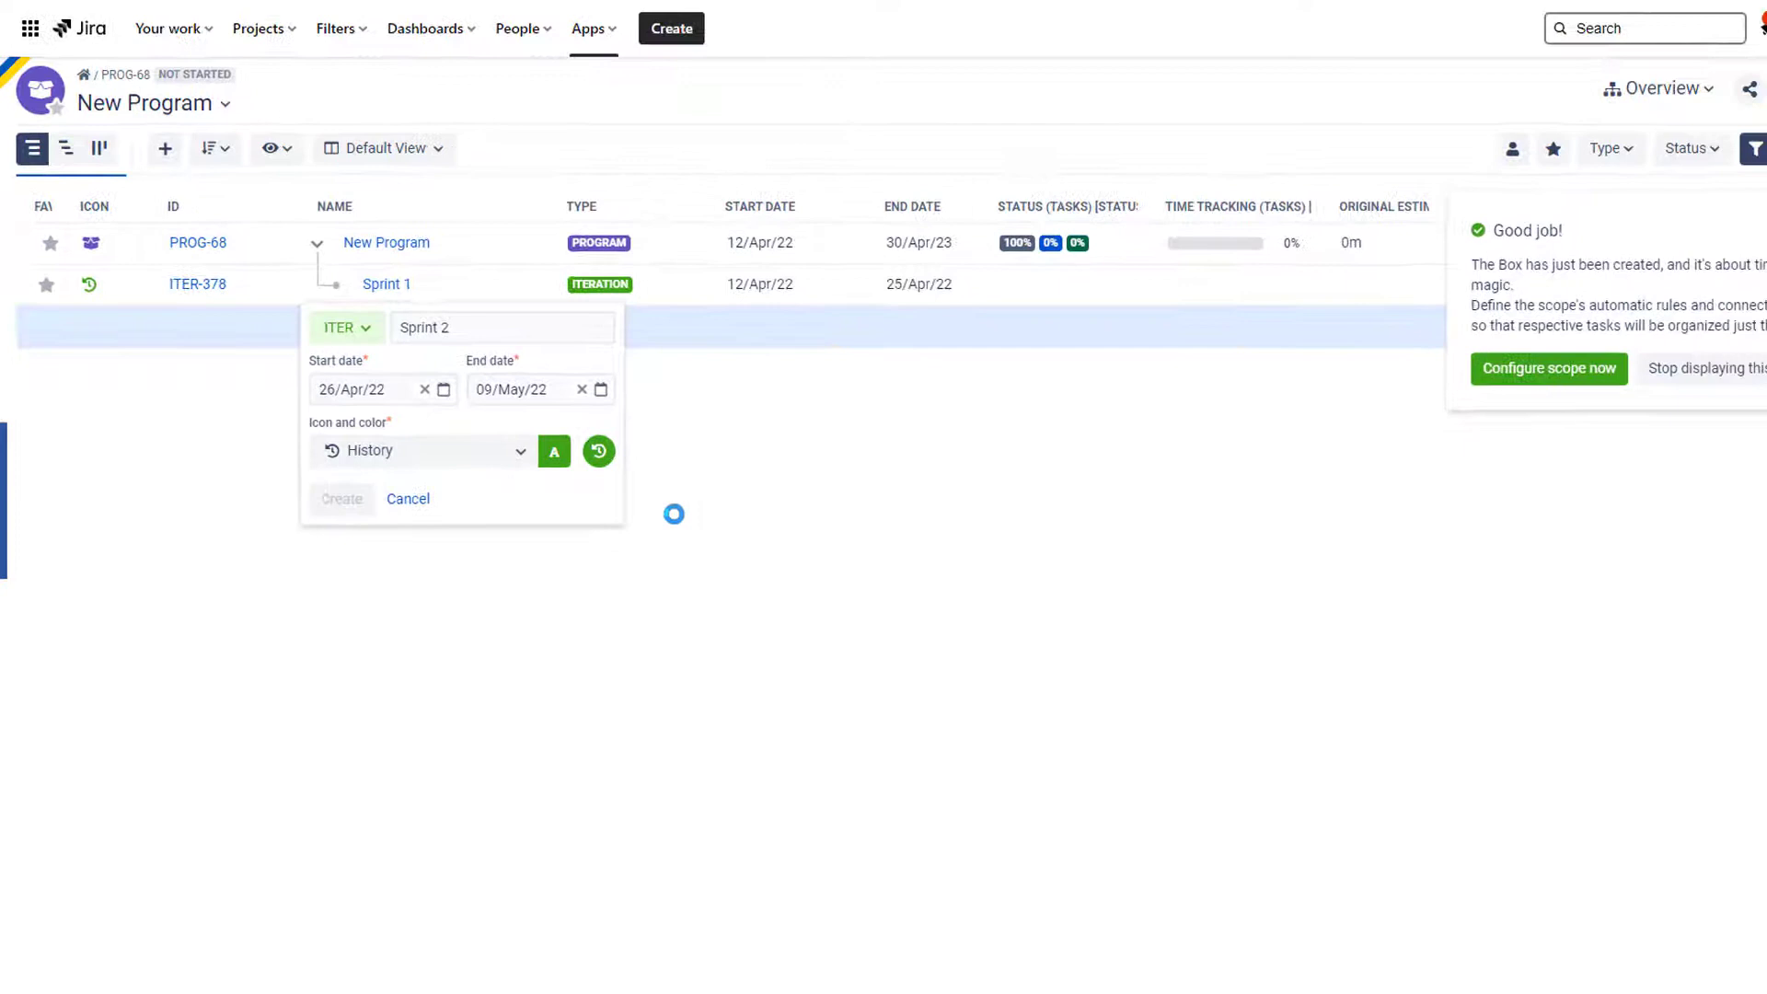
{"action": "left_click", "coordinate": [385, 283]}
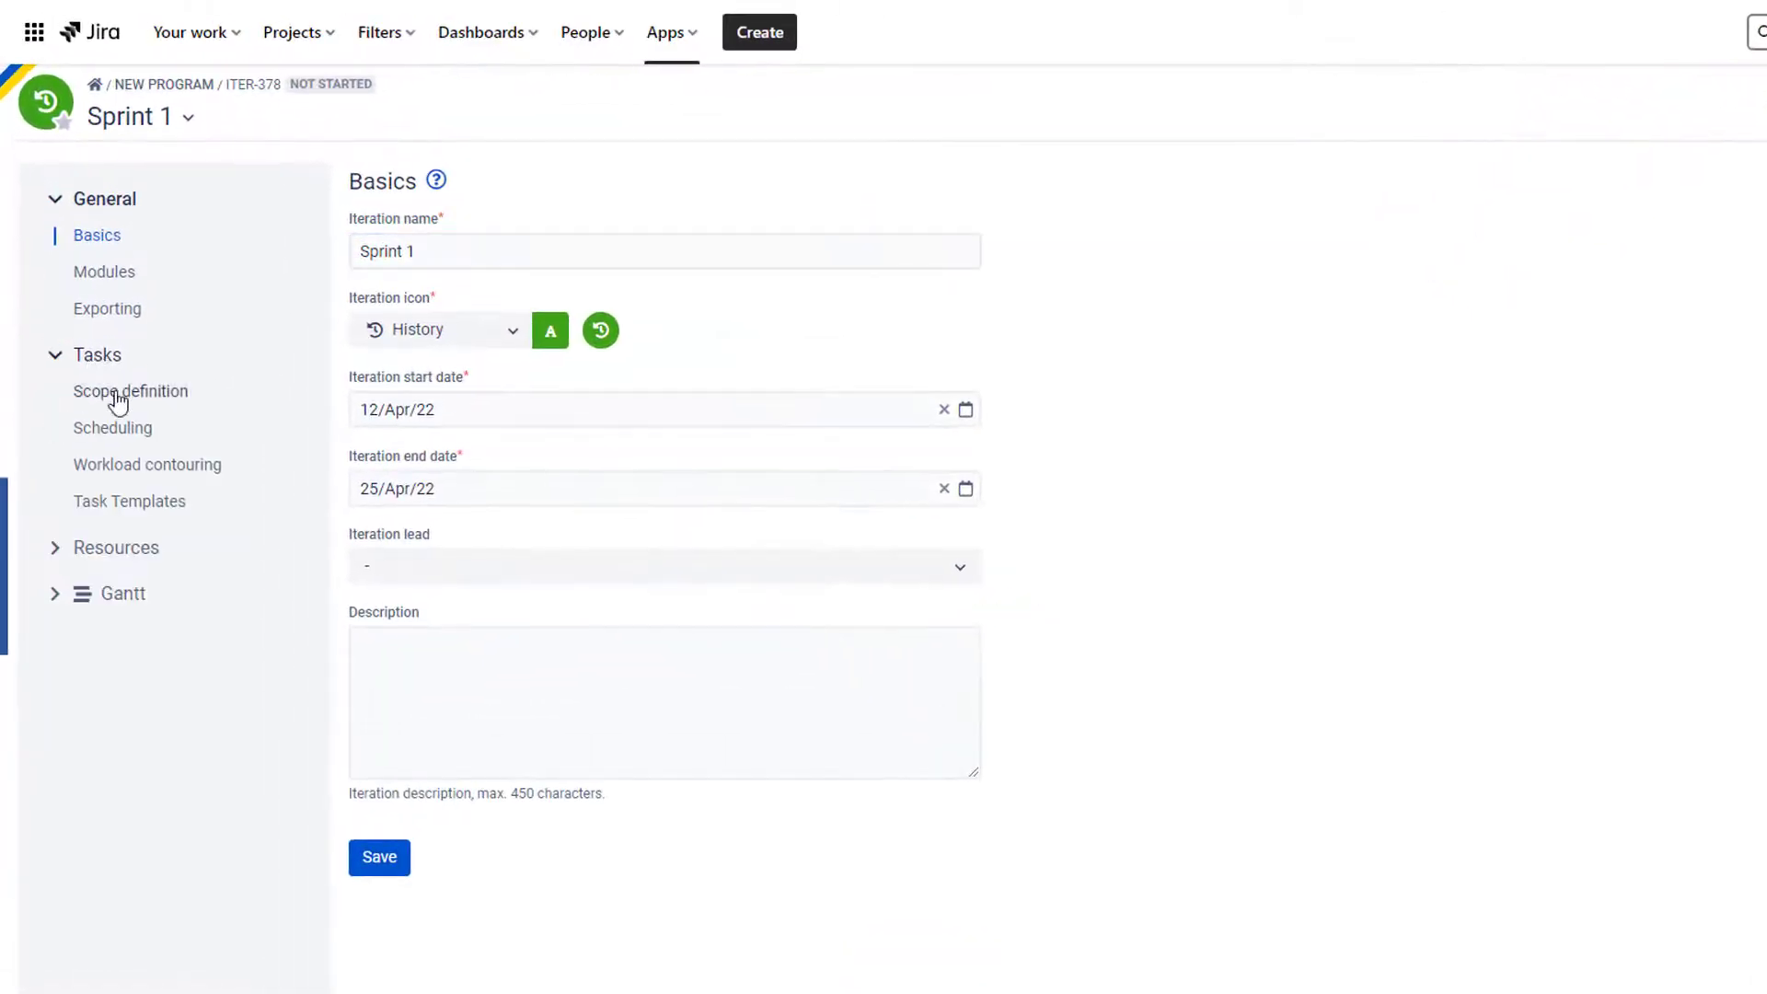
Set Sprint 1's scope rule to Epic Link = Epic 1 BP in 5 mins and save it
{"action": "left_click", "coordinate": [129, 390]}
{"action": "type", "text": "epi"}
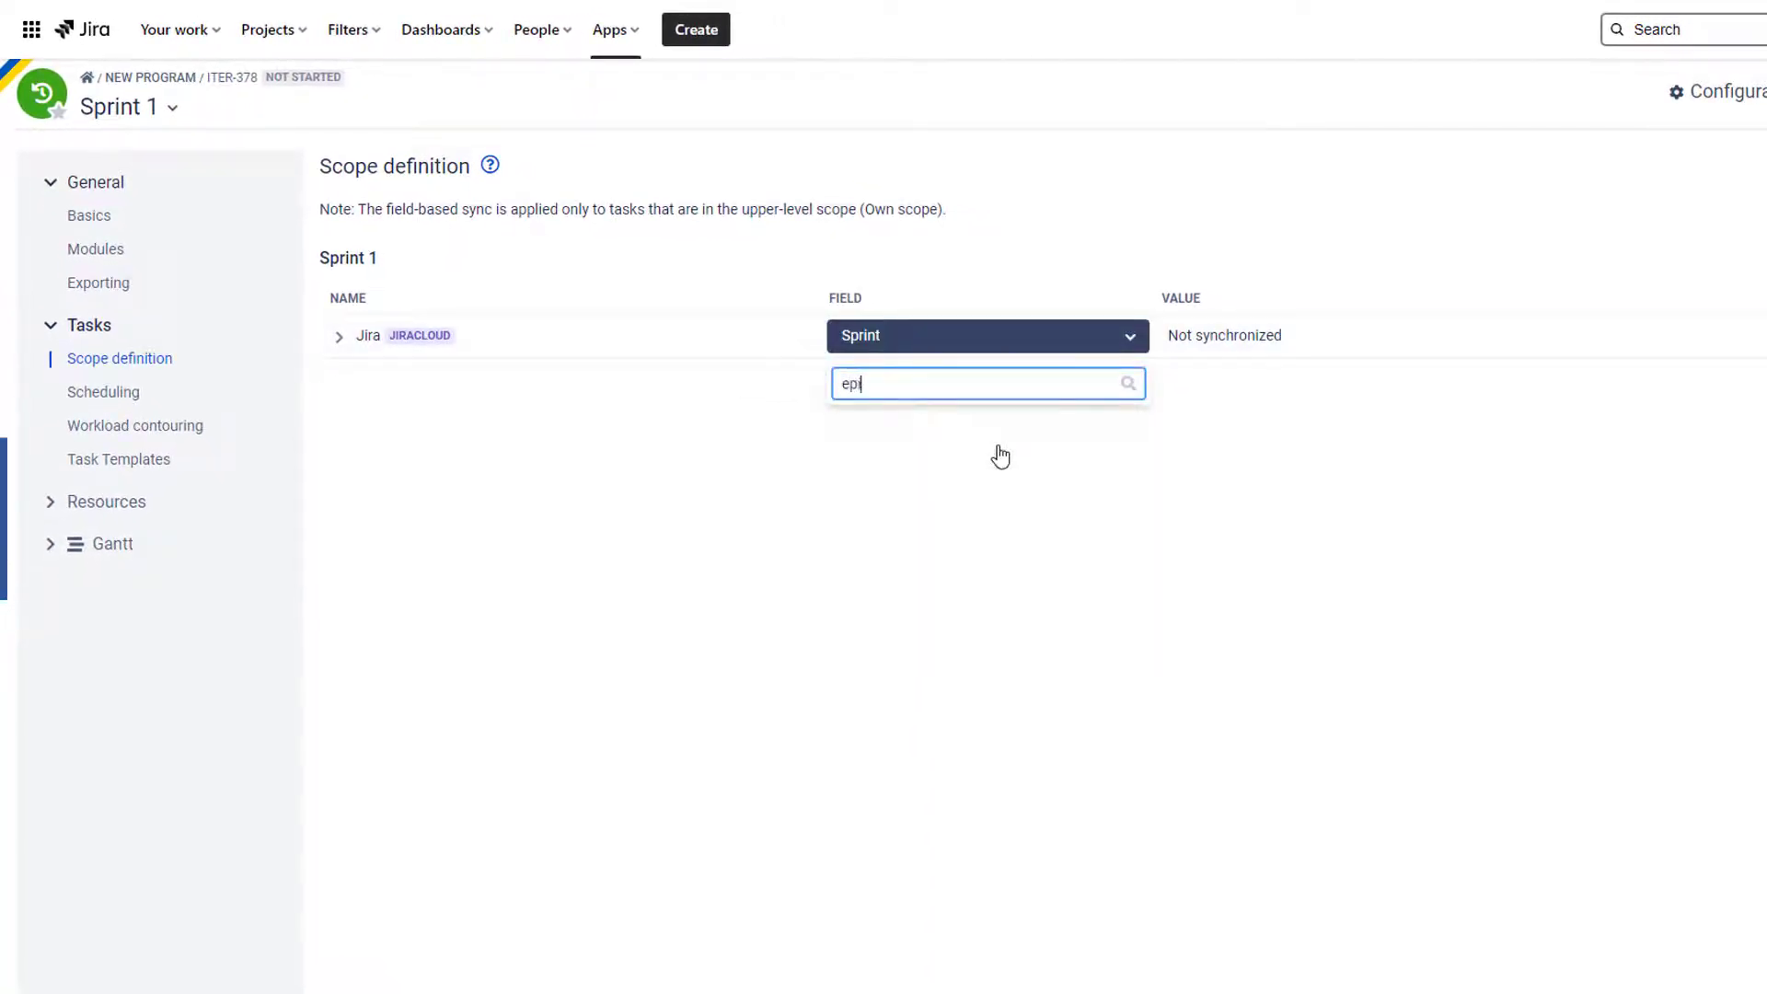
{"action": "left_click", "coordinate": [986, 383]}
{"action": "type", "text": "ep"}
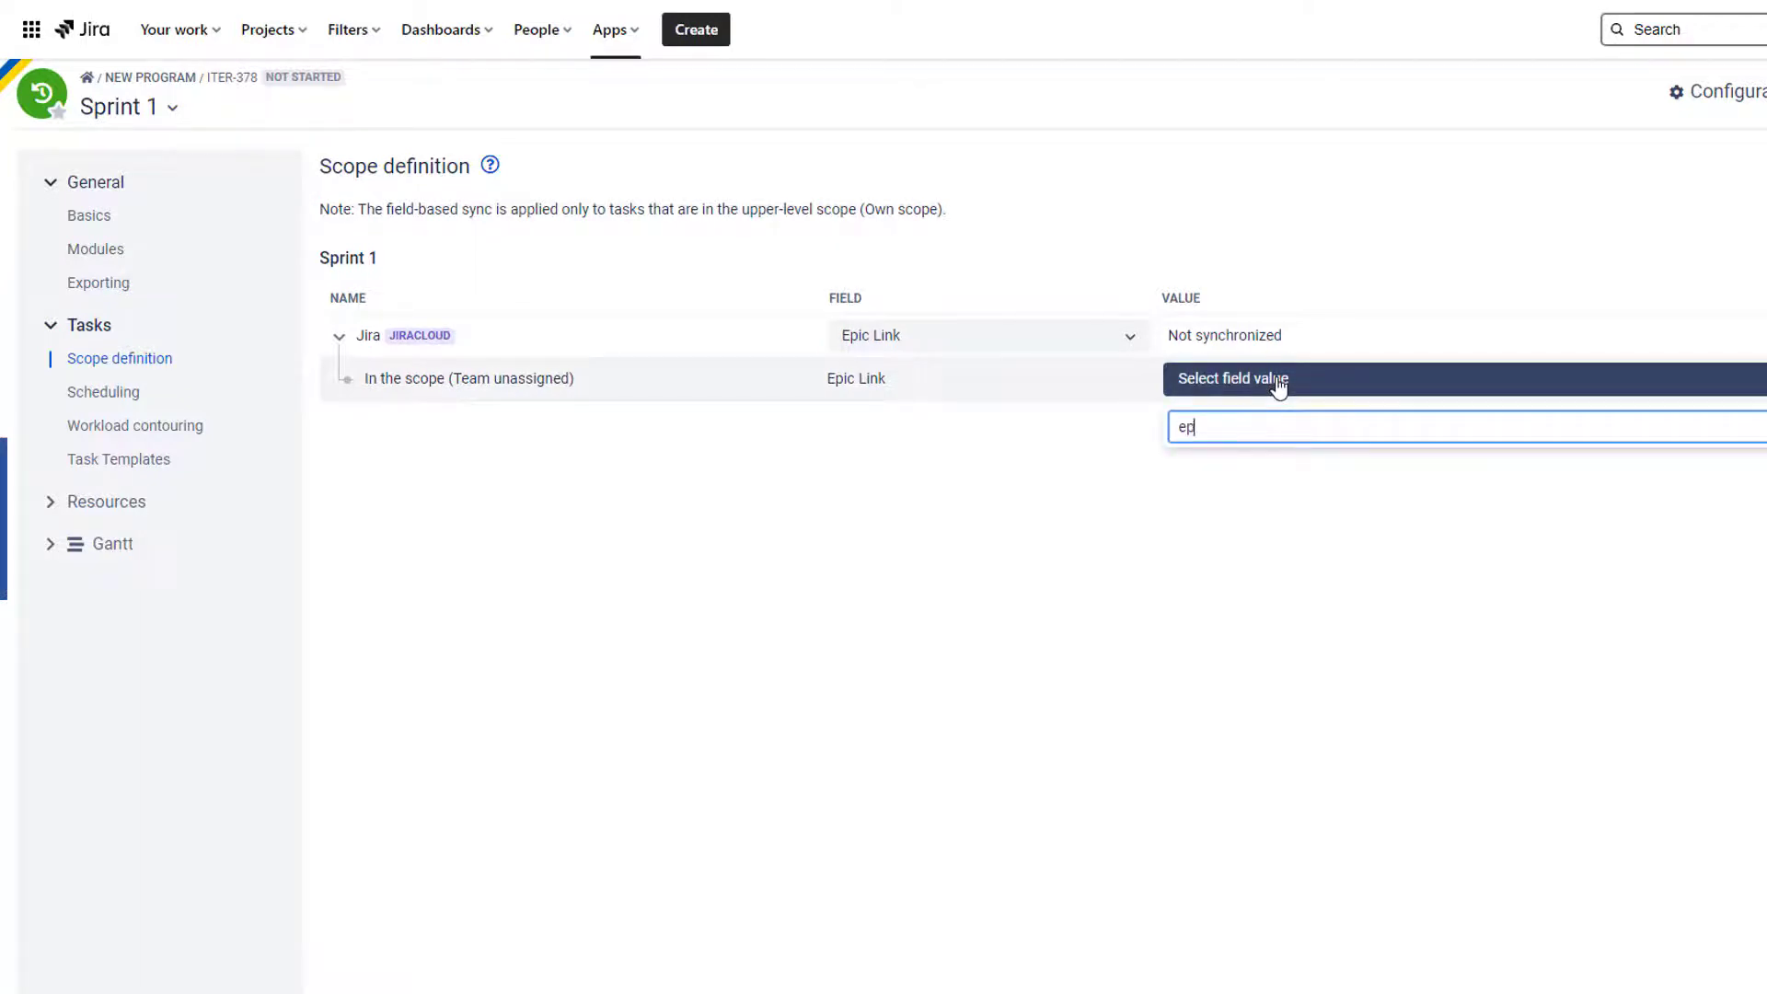
{"action": "type", "text": "ic 1"}
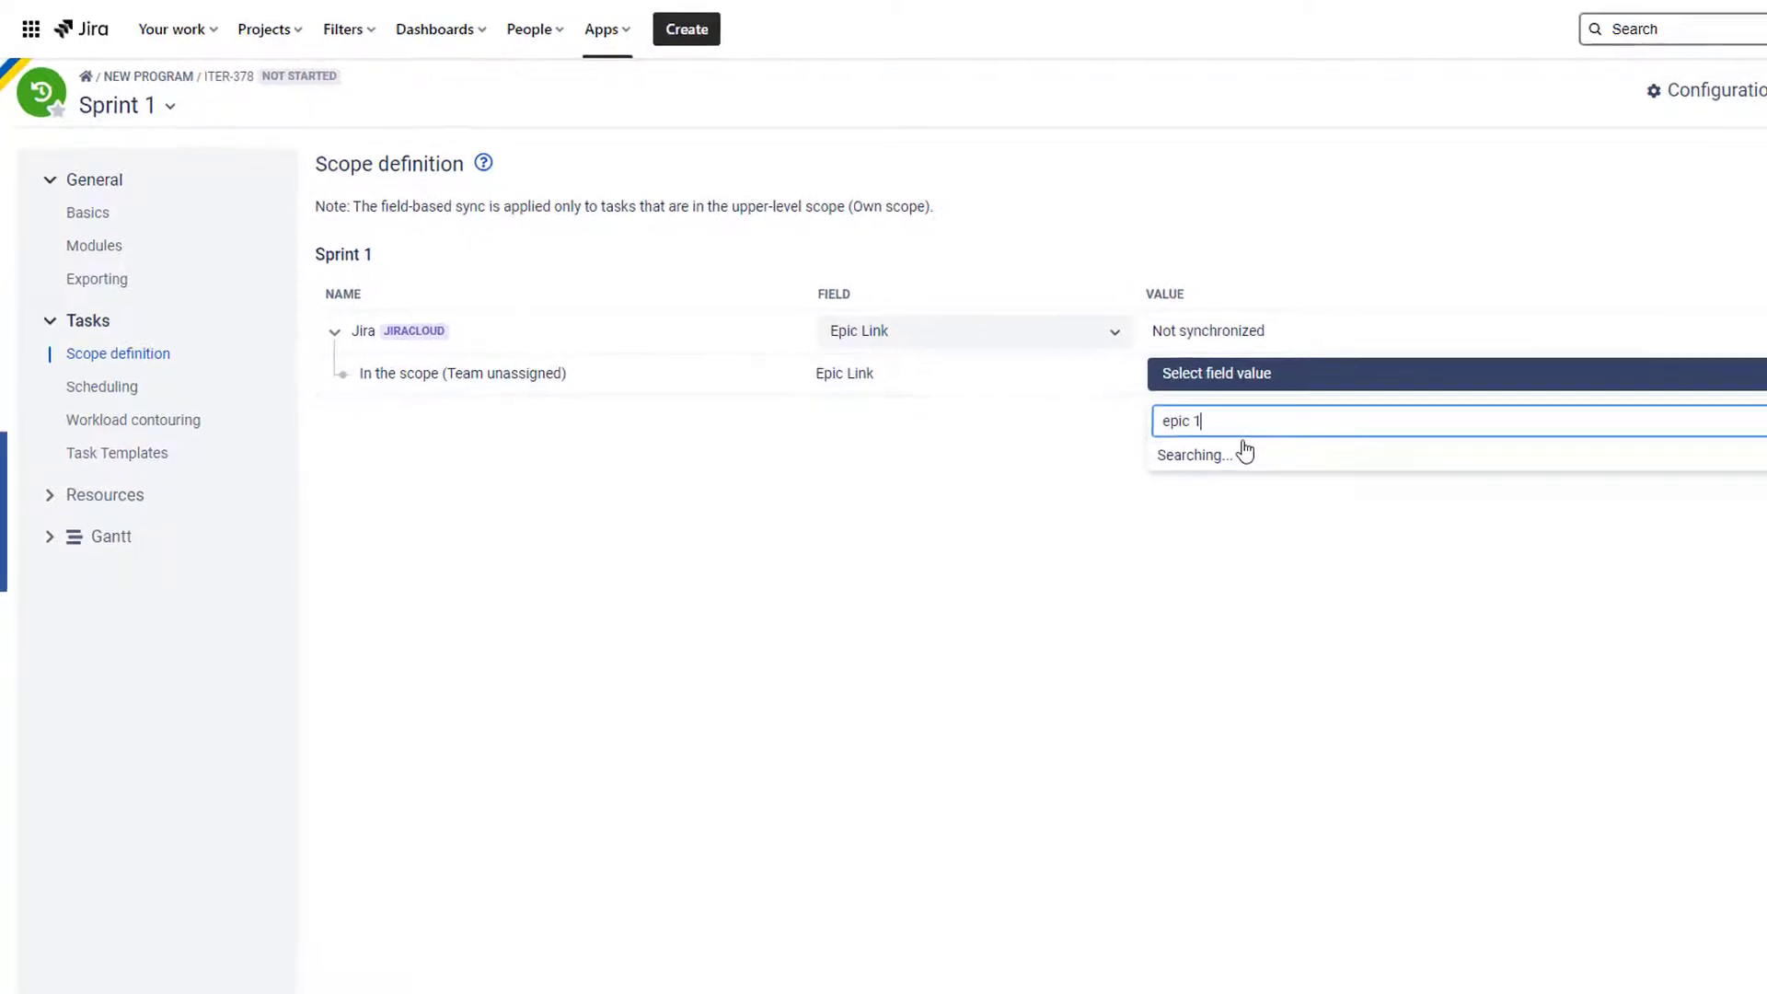
{"action": "left_click", "coordinate": [1217, 453]}
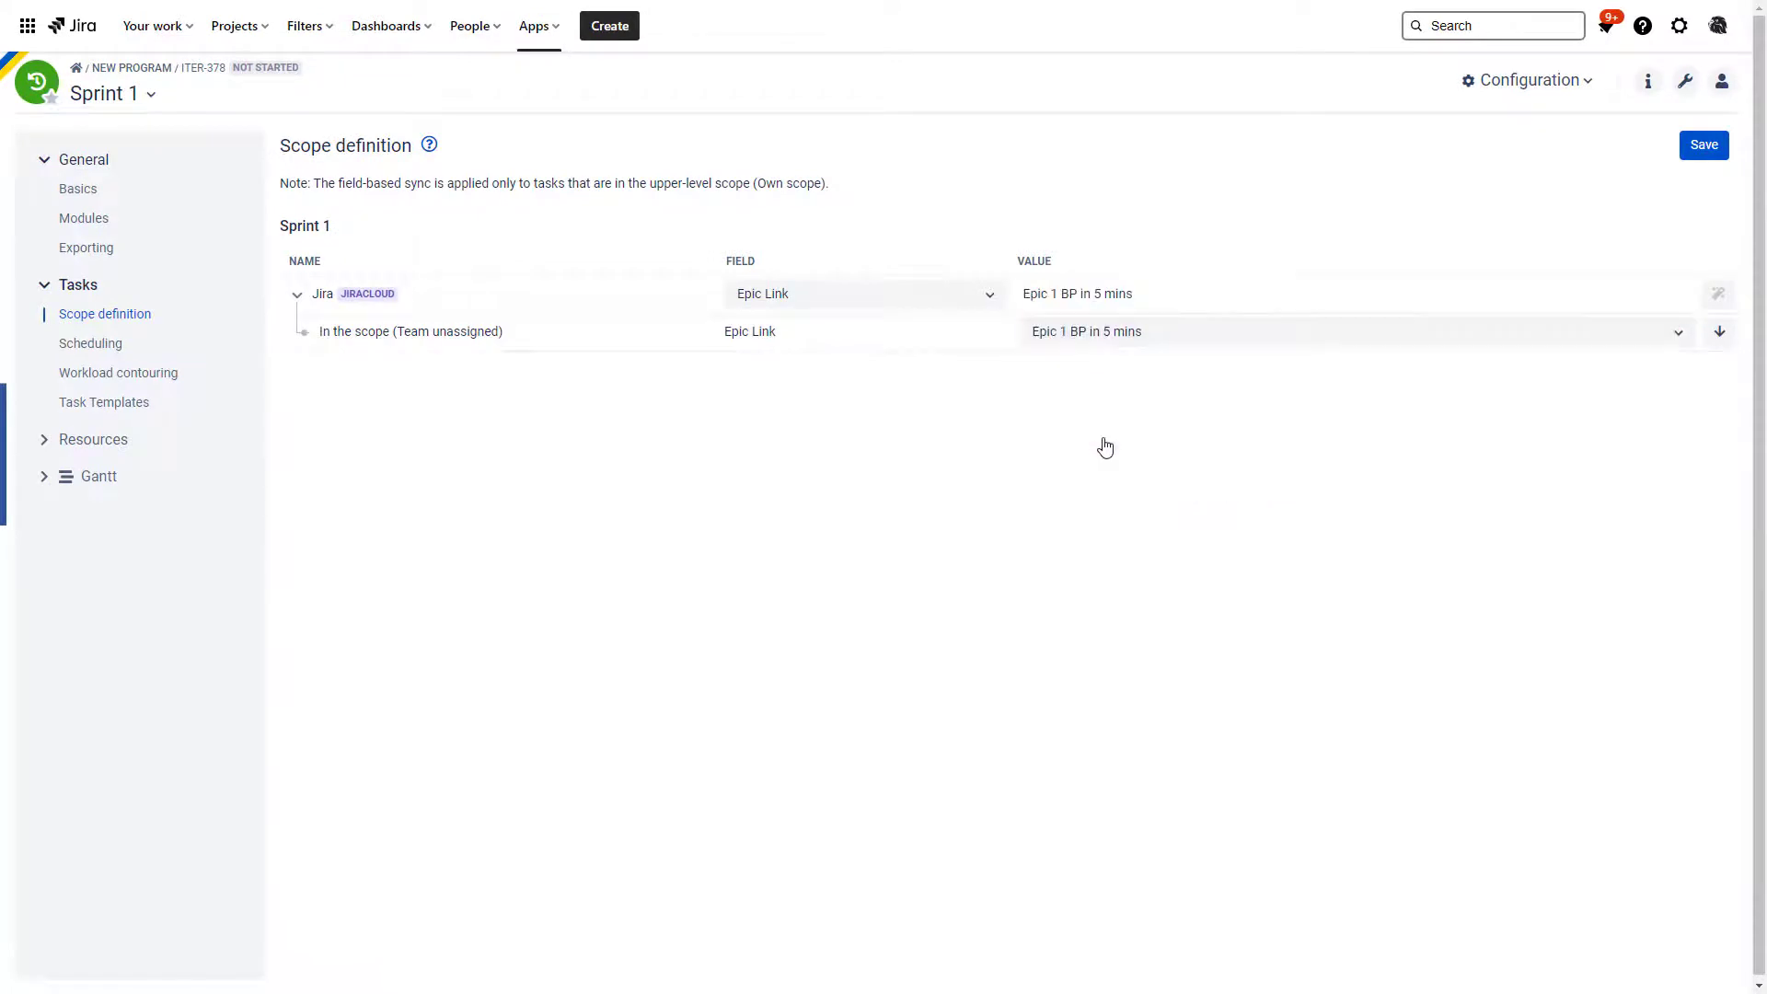
{"action": "left_click", "coordinate": [1703, 144]}
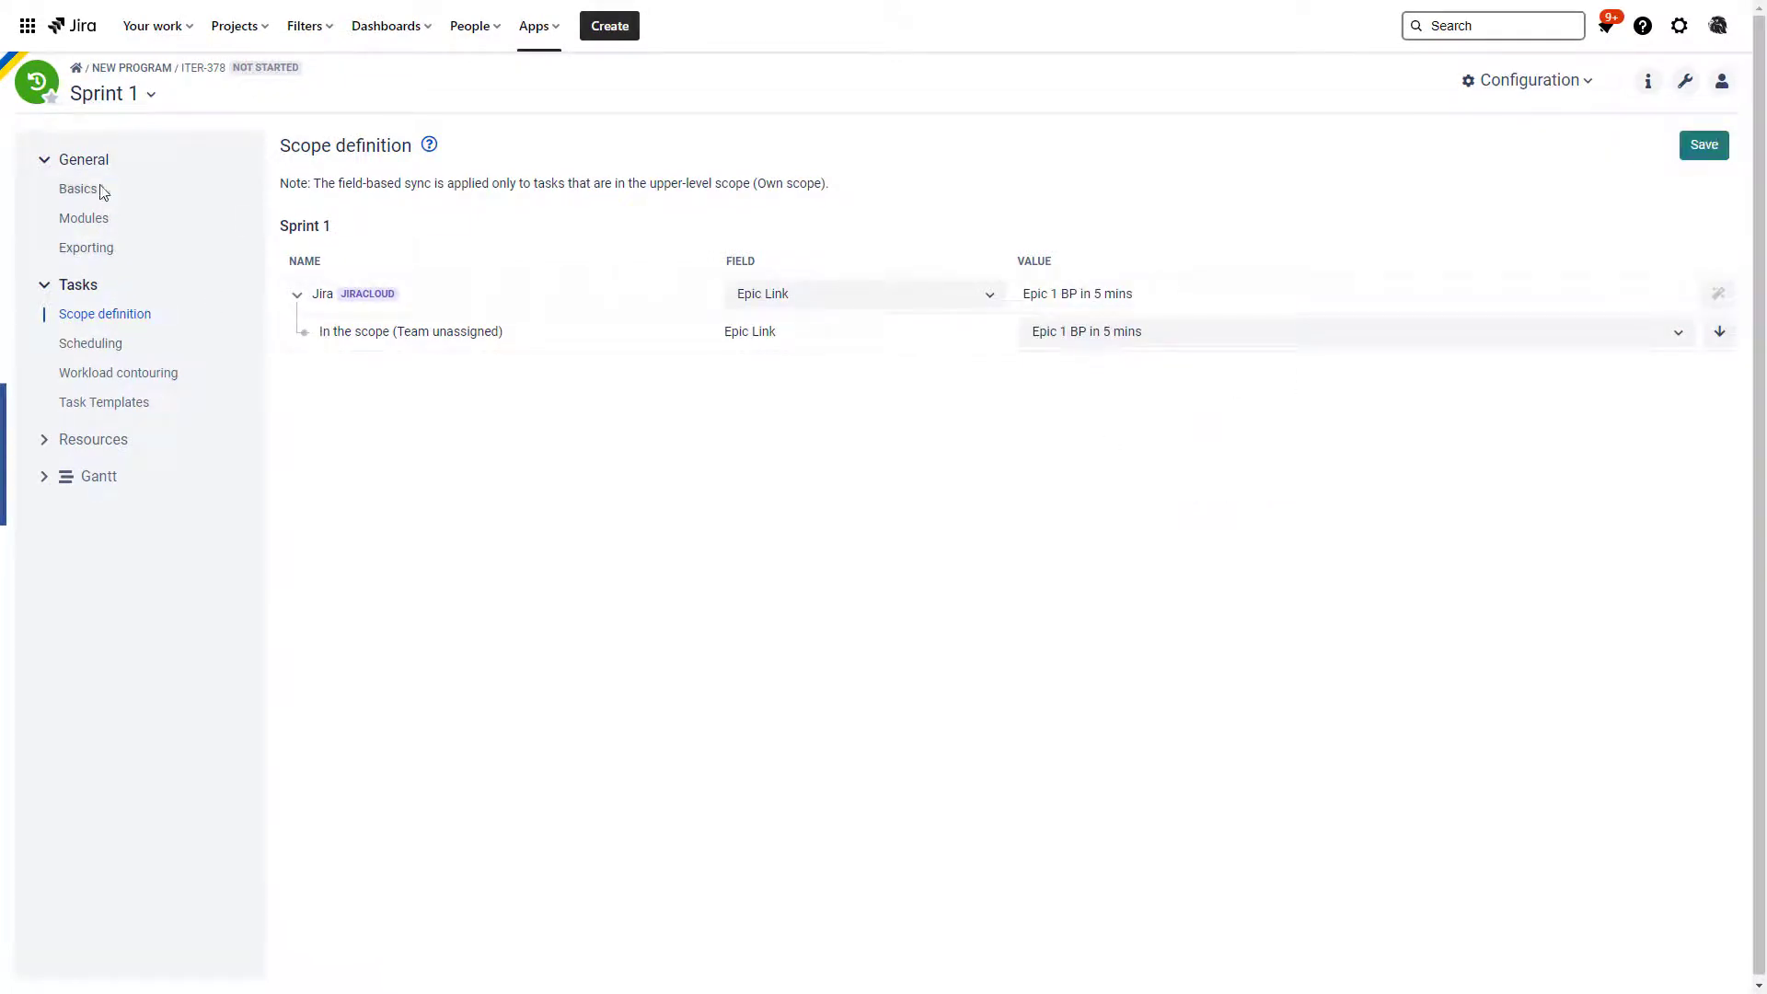
{"action": "left_click", "coordinate": [113, 94]}
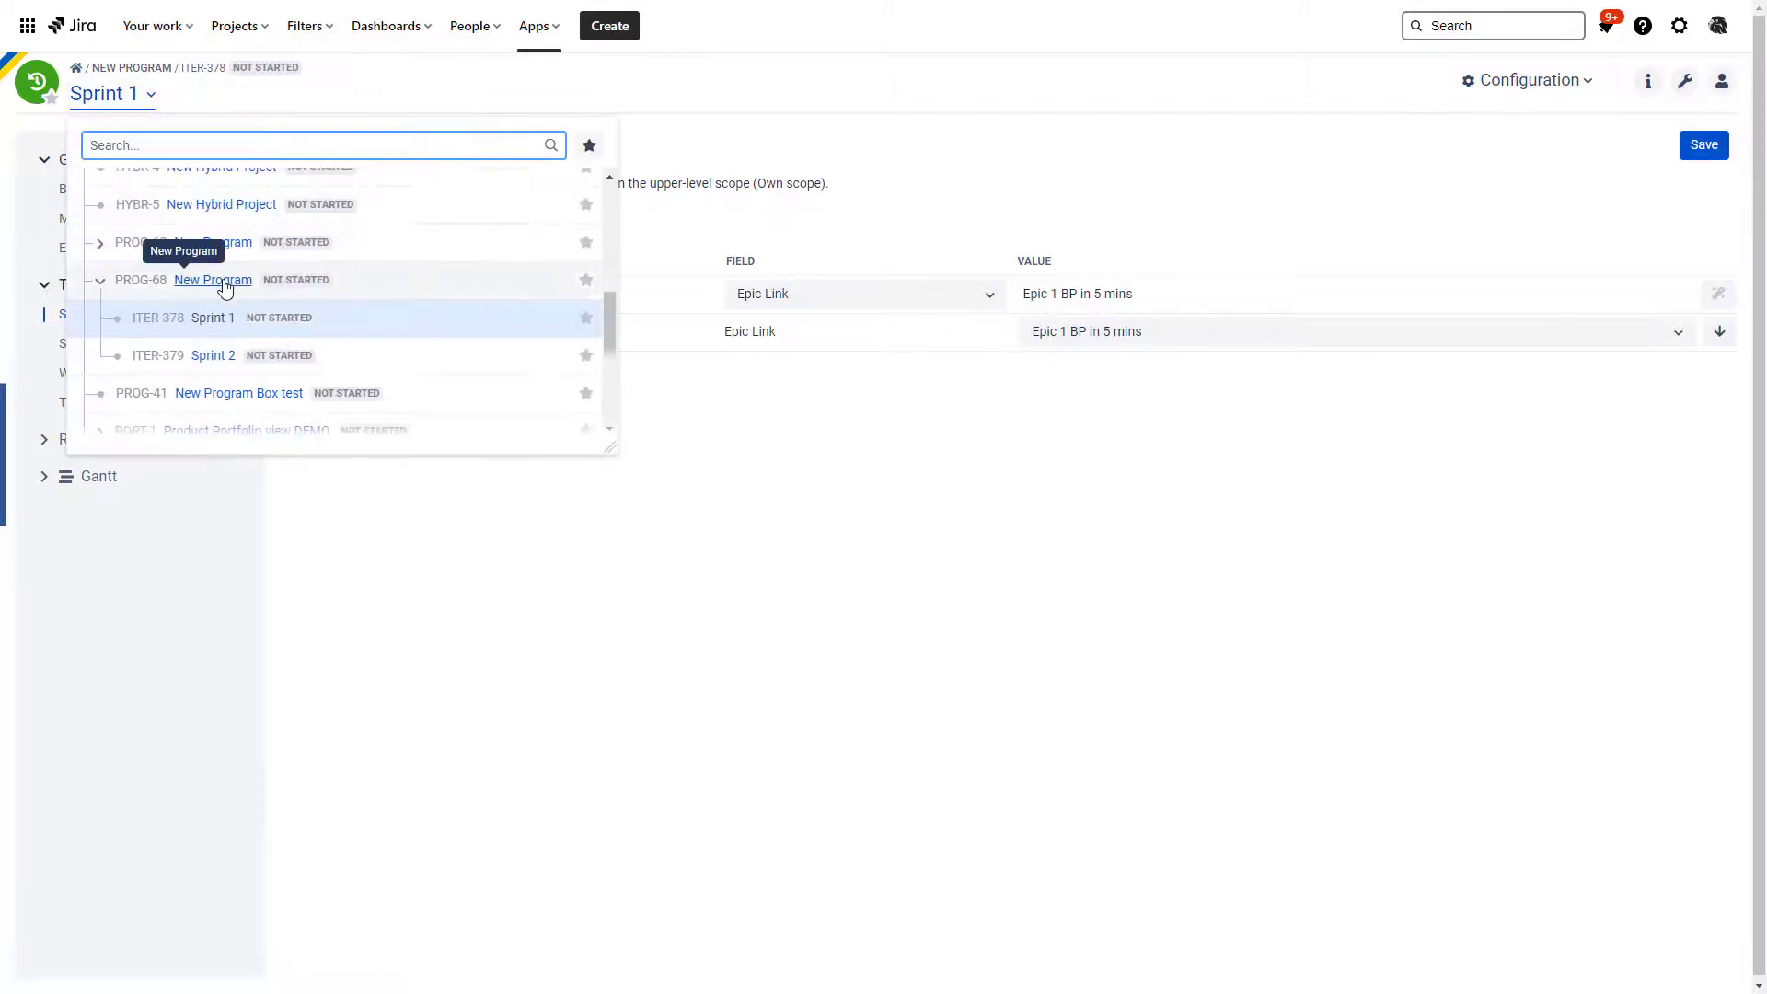
In New Program's scope definition, set Sprint 2 to sync on Epic Link = Epic 2 BP in 5 mins
{"action": "left_click", "coordinate": [212, 279]}
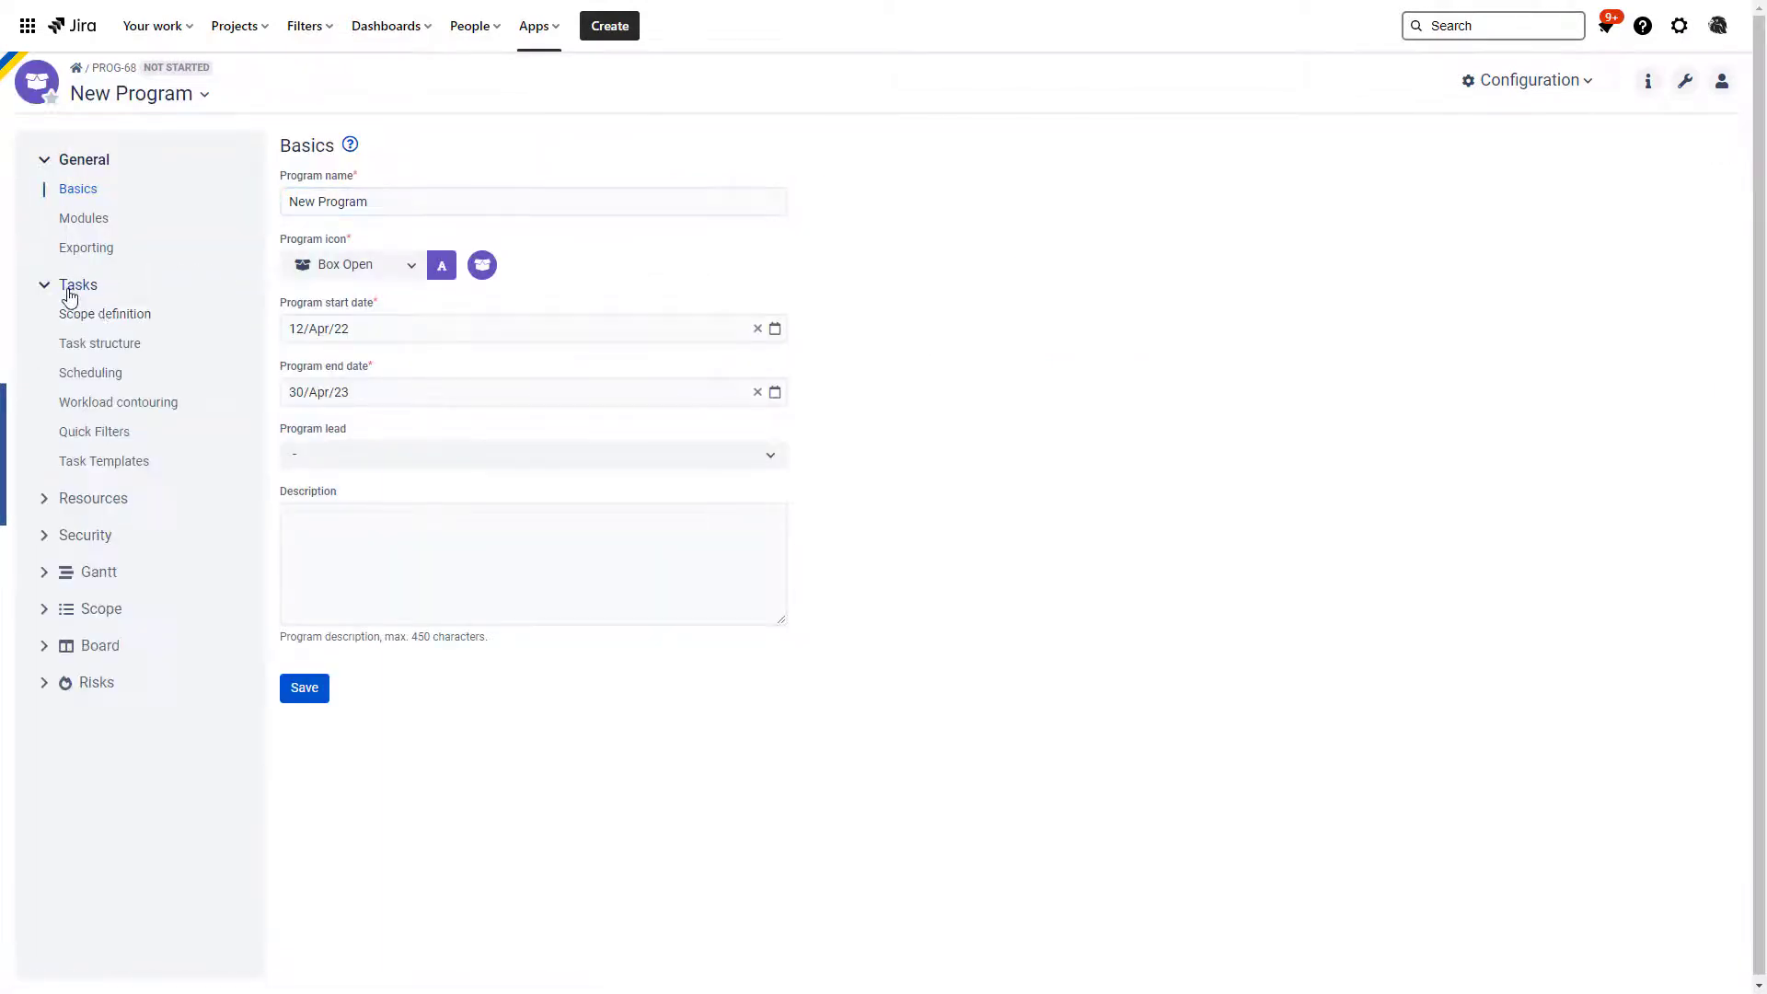
{"action": "left_click", "coordinate": [103, 313]}
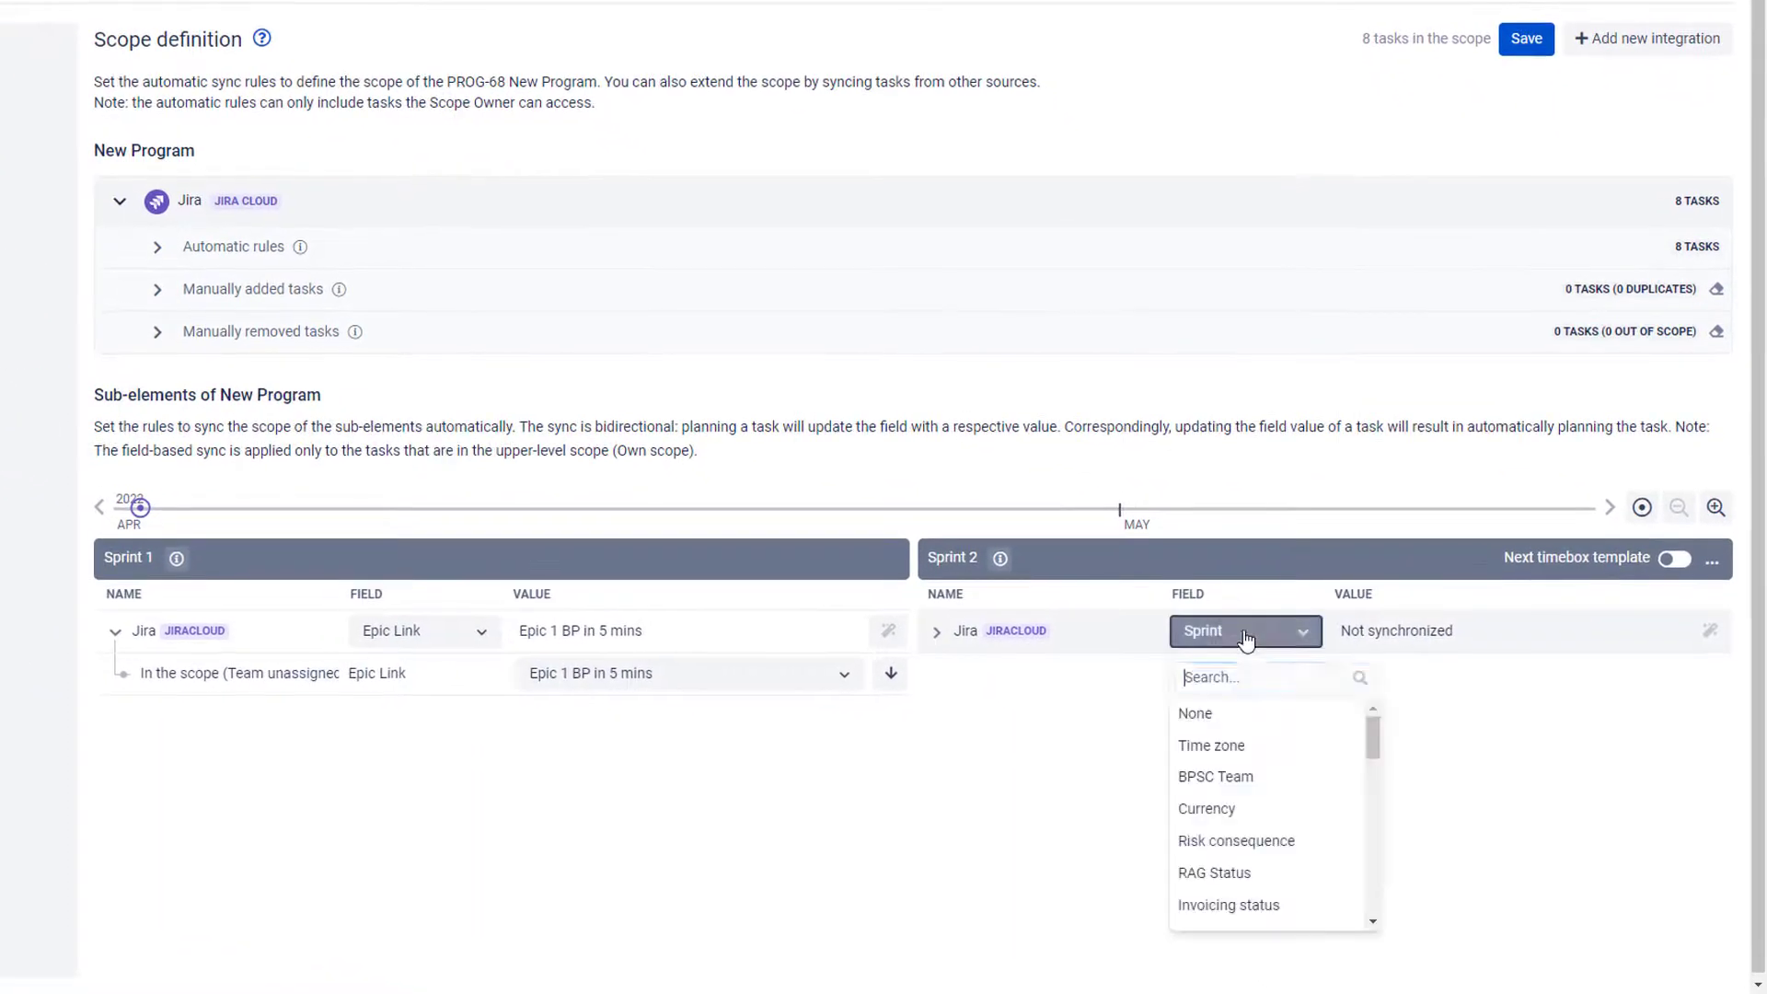
{"action": "type", "text": "epic"}
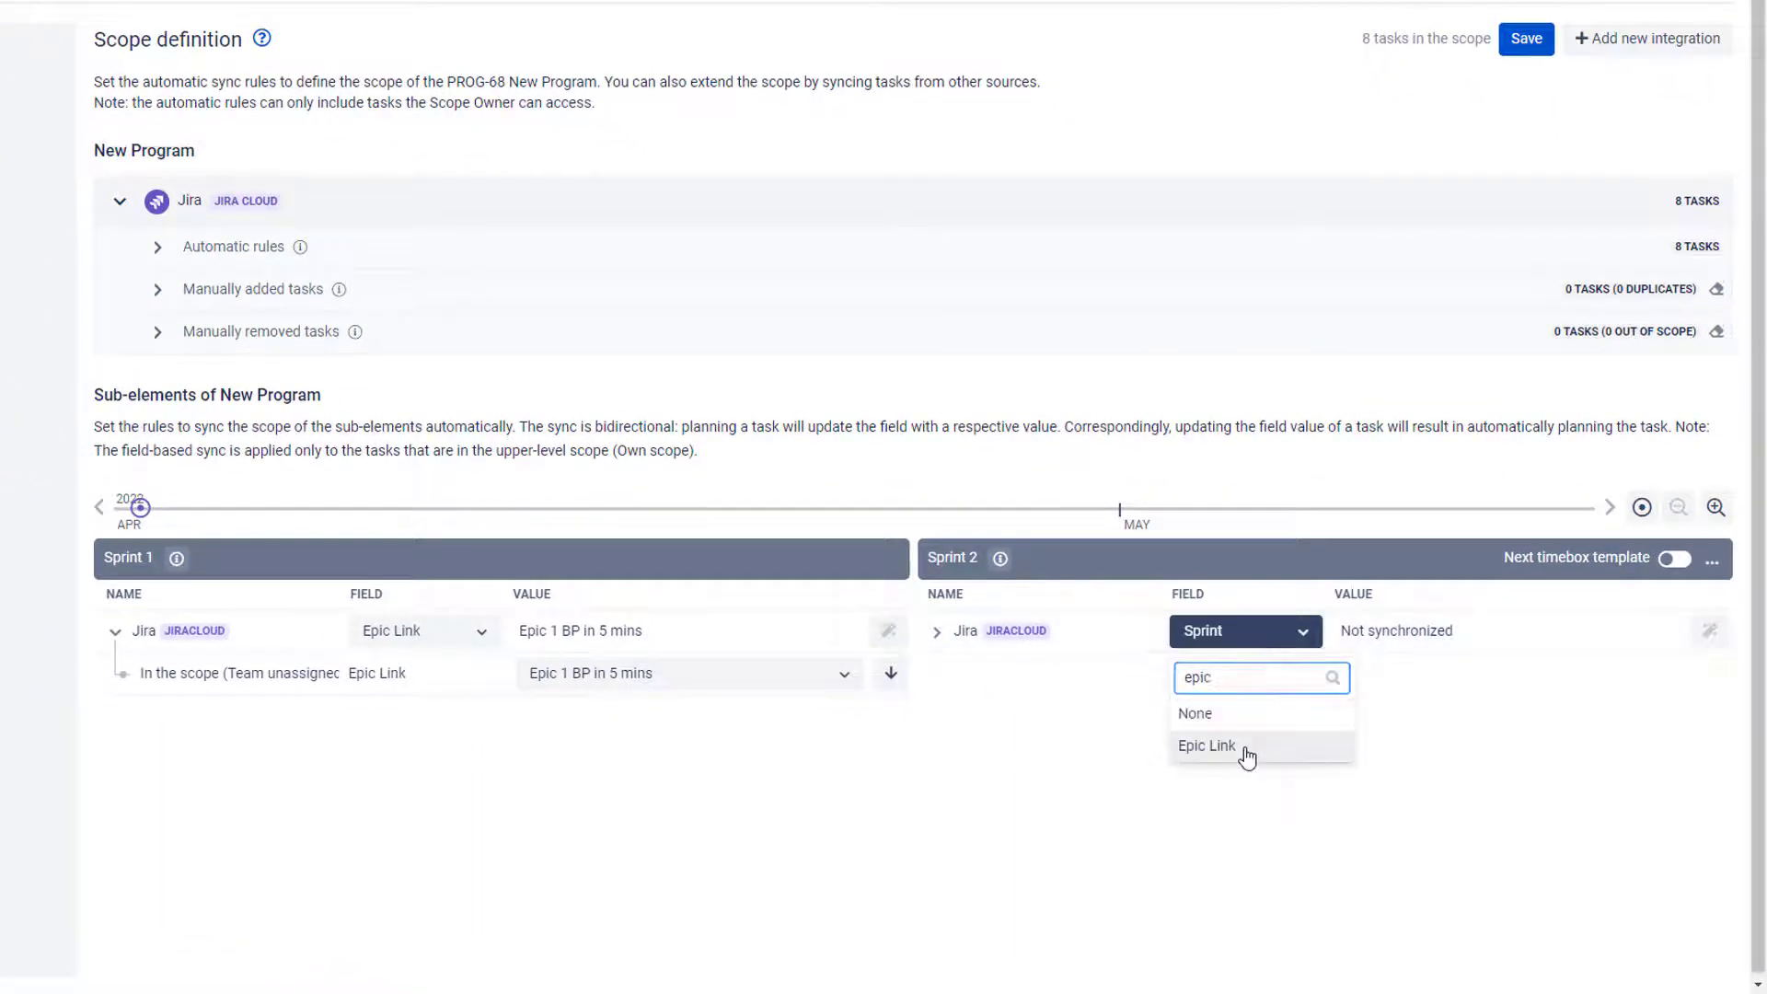
{"action": "left_click", "coordinate": [1206, 746]}
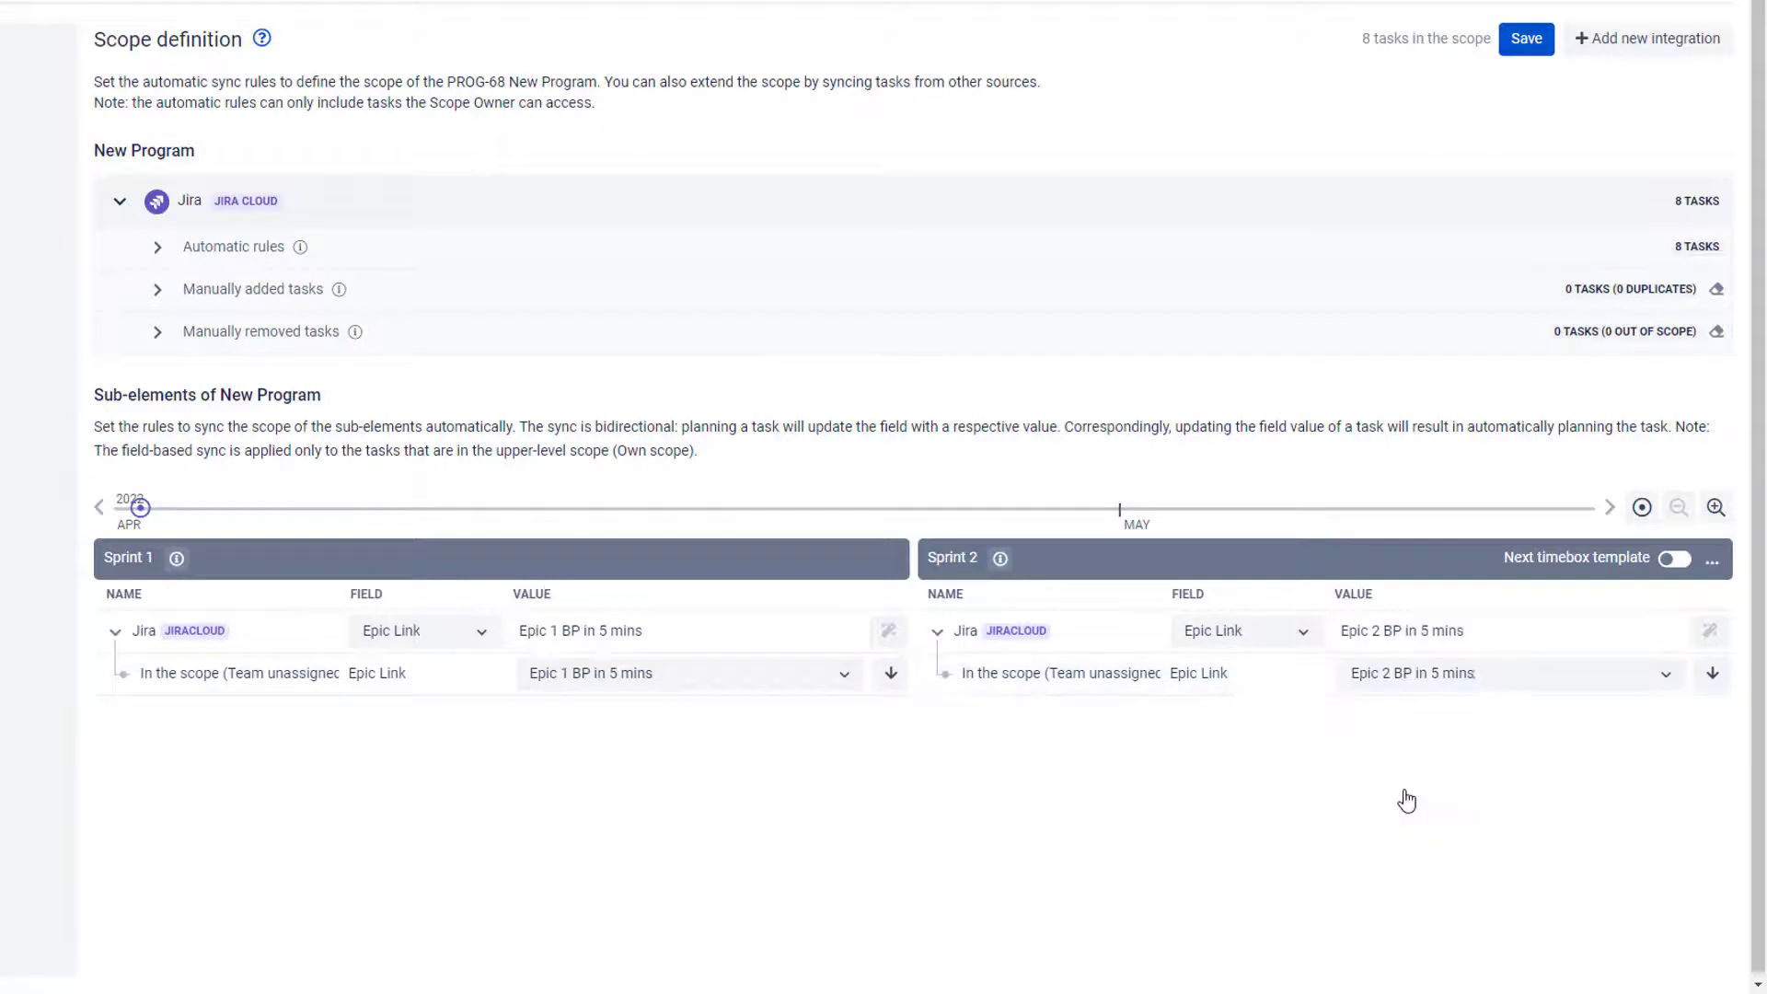
{"action": "left_click", "coordinate": [1524, 39]}
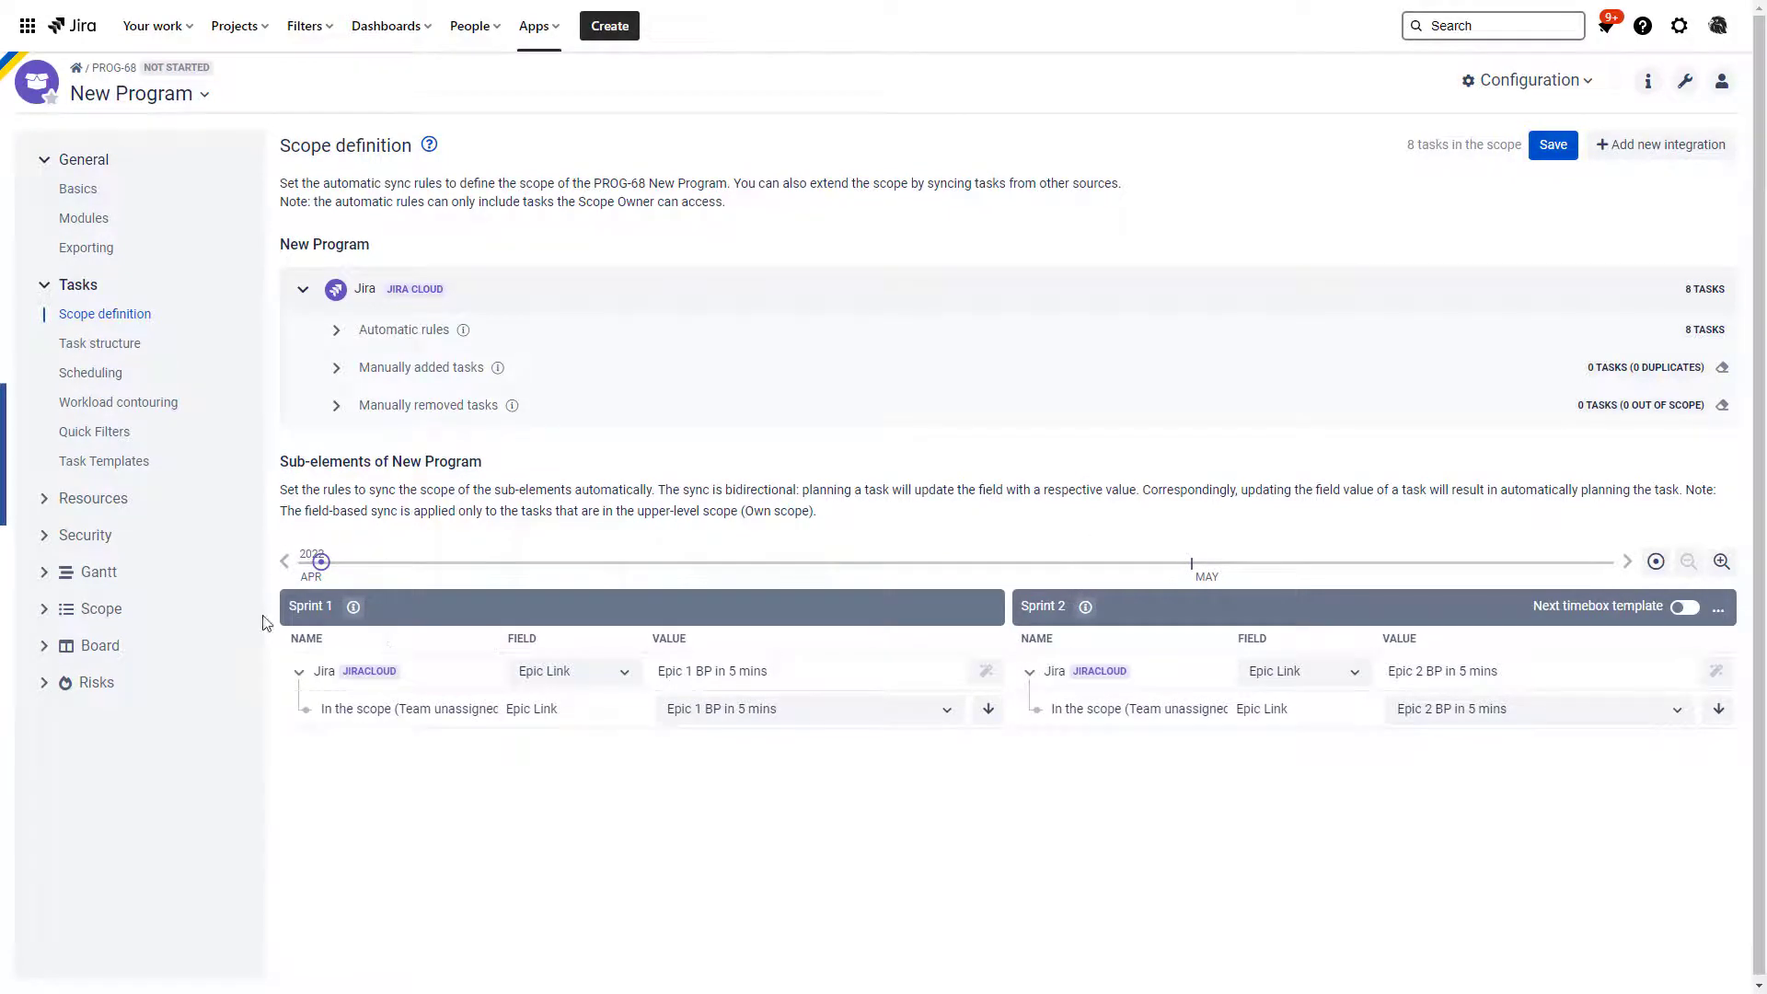
{"action": "mouse_move", "coordinate": [481, 585]}
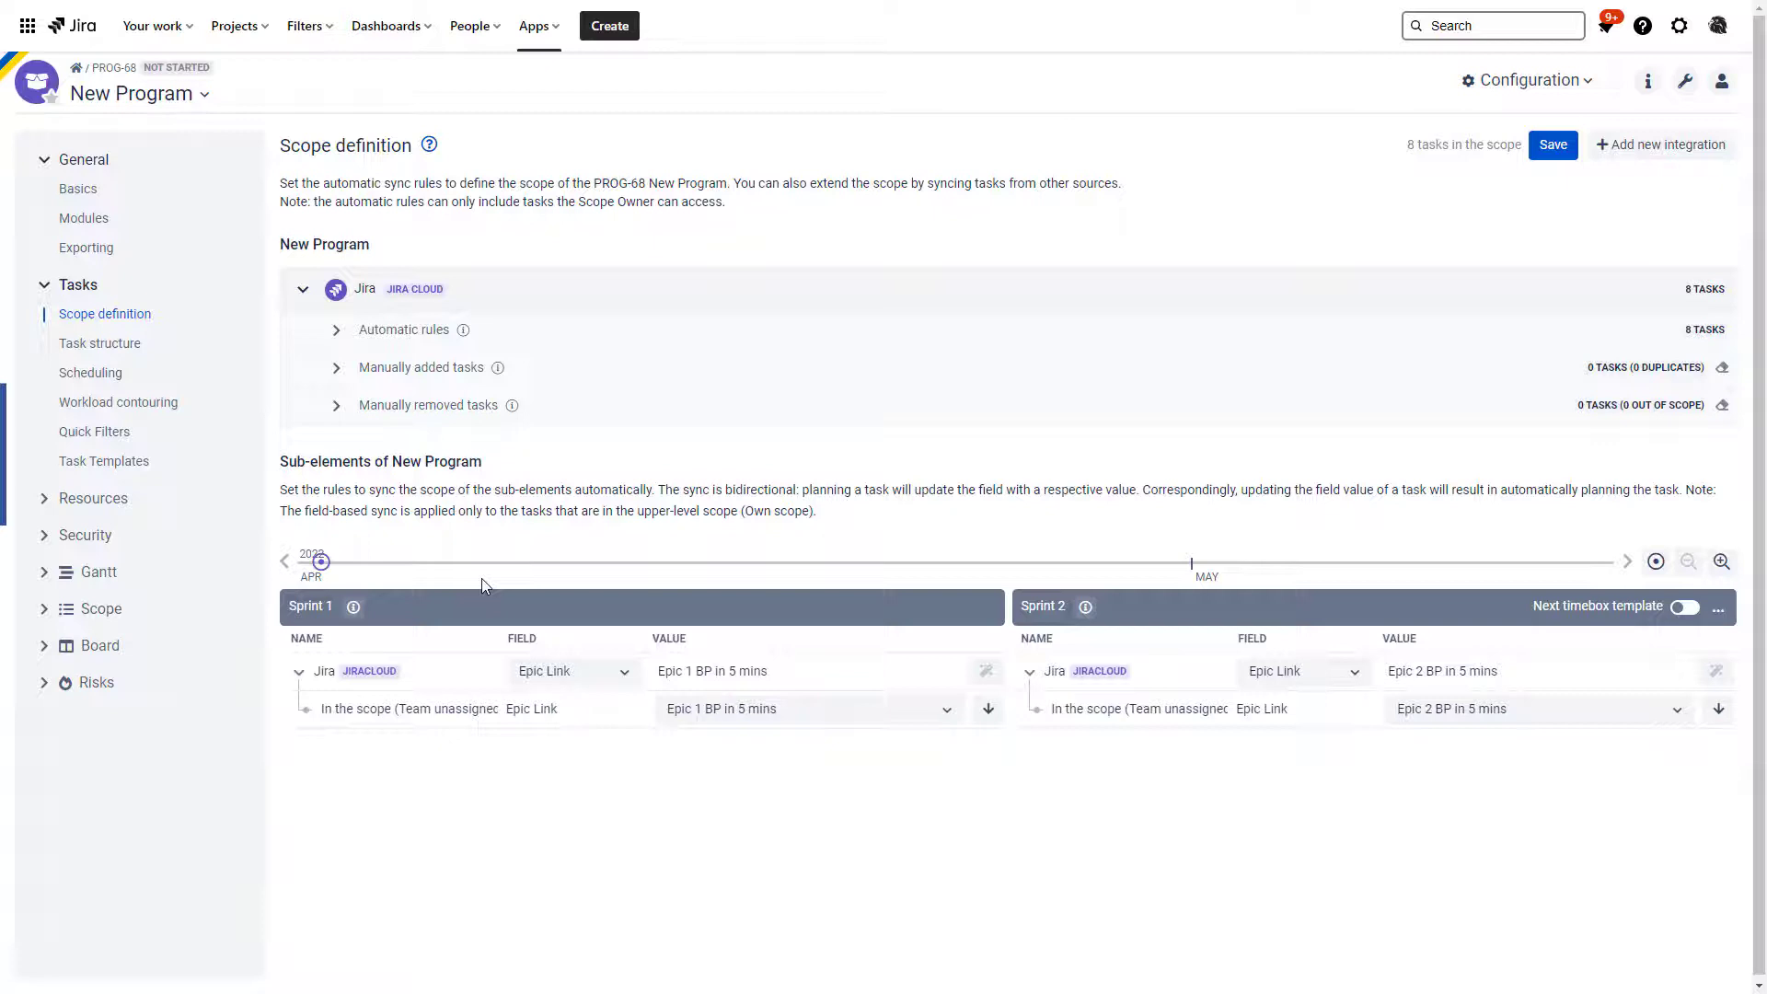
{"action": "mouse_move", "coordinate": [1207, 578]}
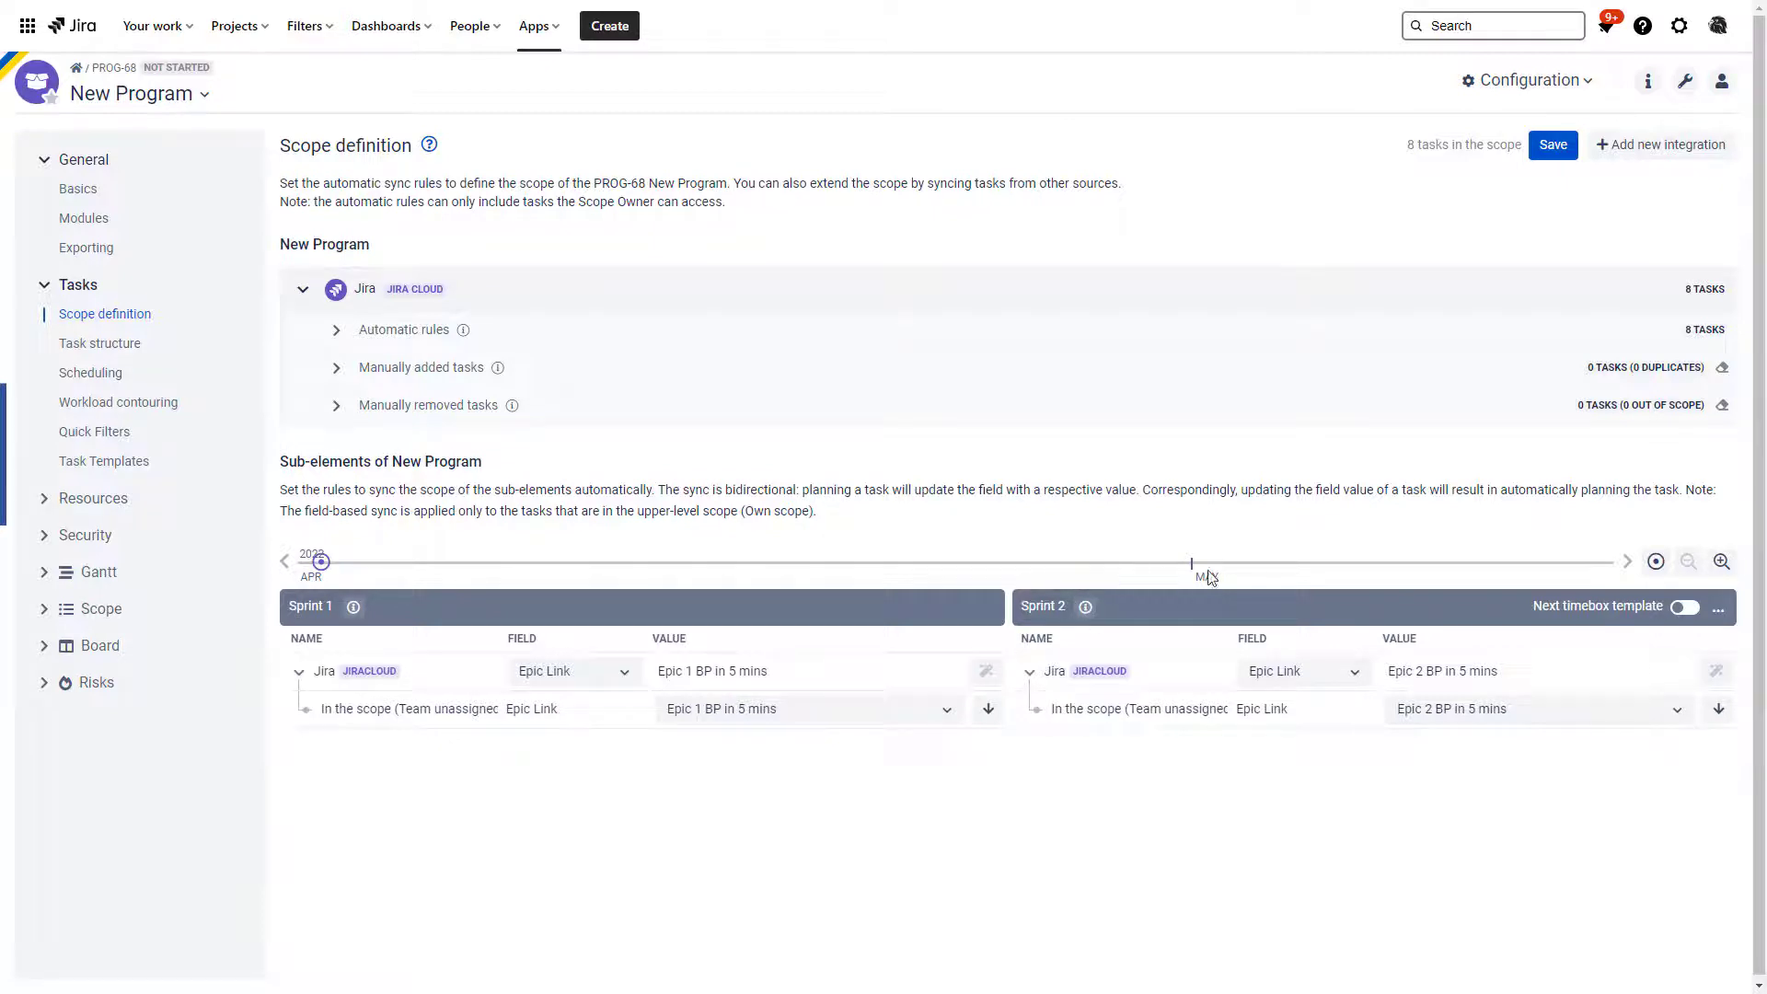
{"action": "mouse_move", "coordinate": [1243, 551]}
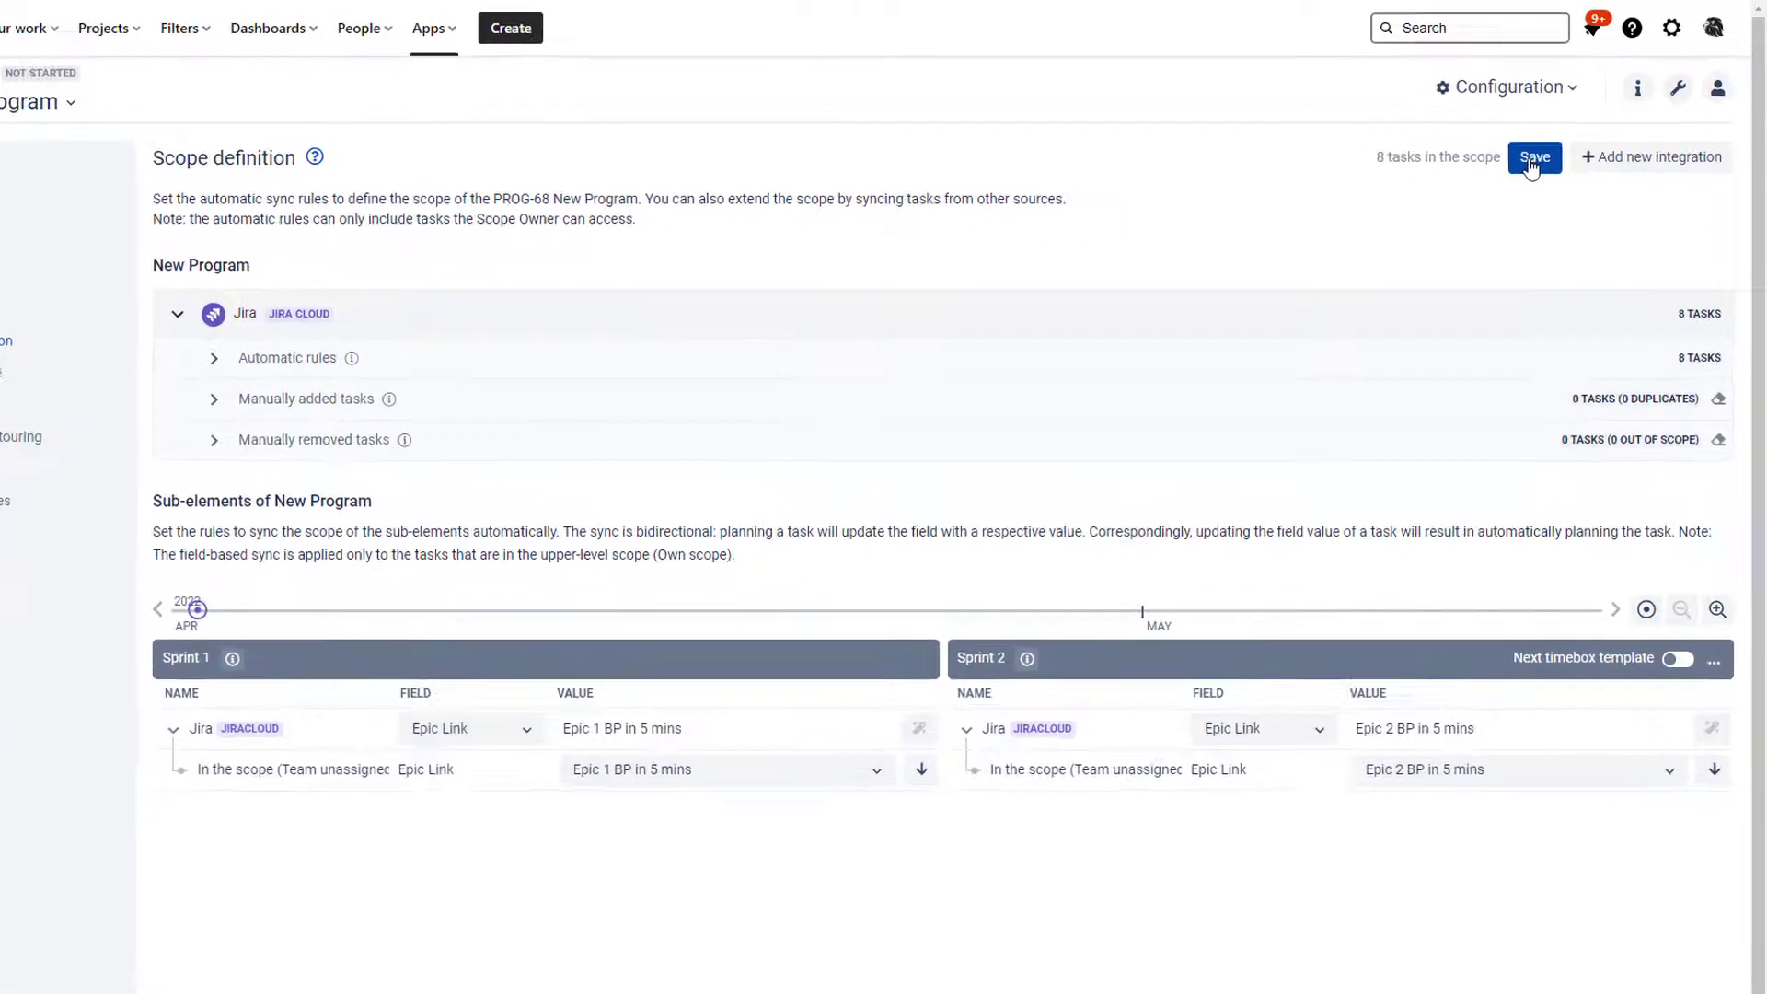
Save the scope rules and show the board with Stories 1–3 in Sprint 1, 4–6 in Sprint 2
{"action": "left_click", "coordinate": [1510, 87]}
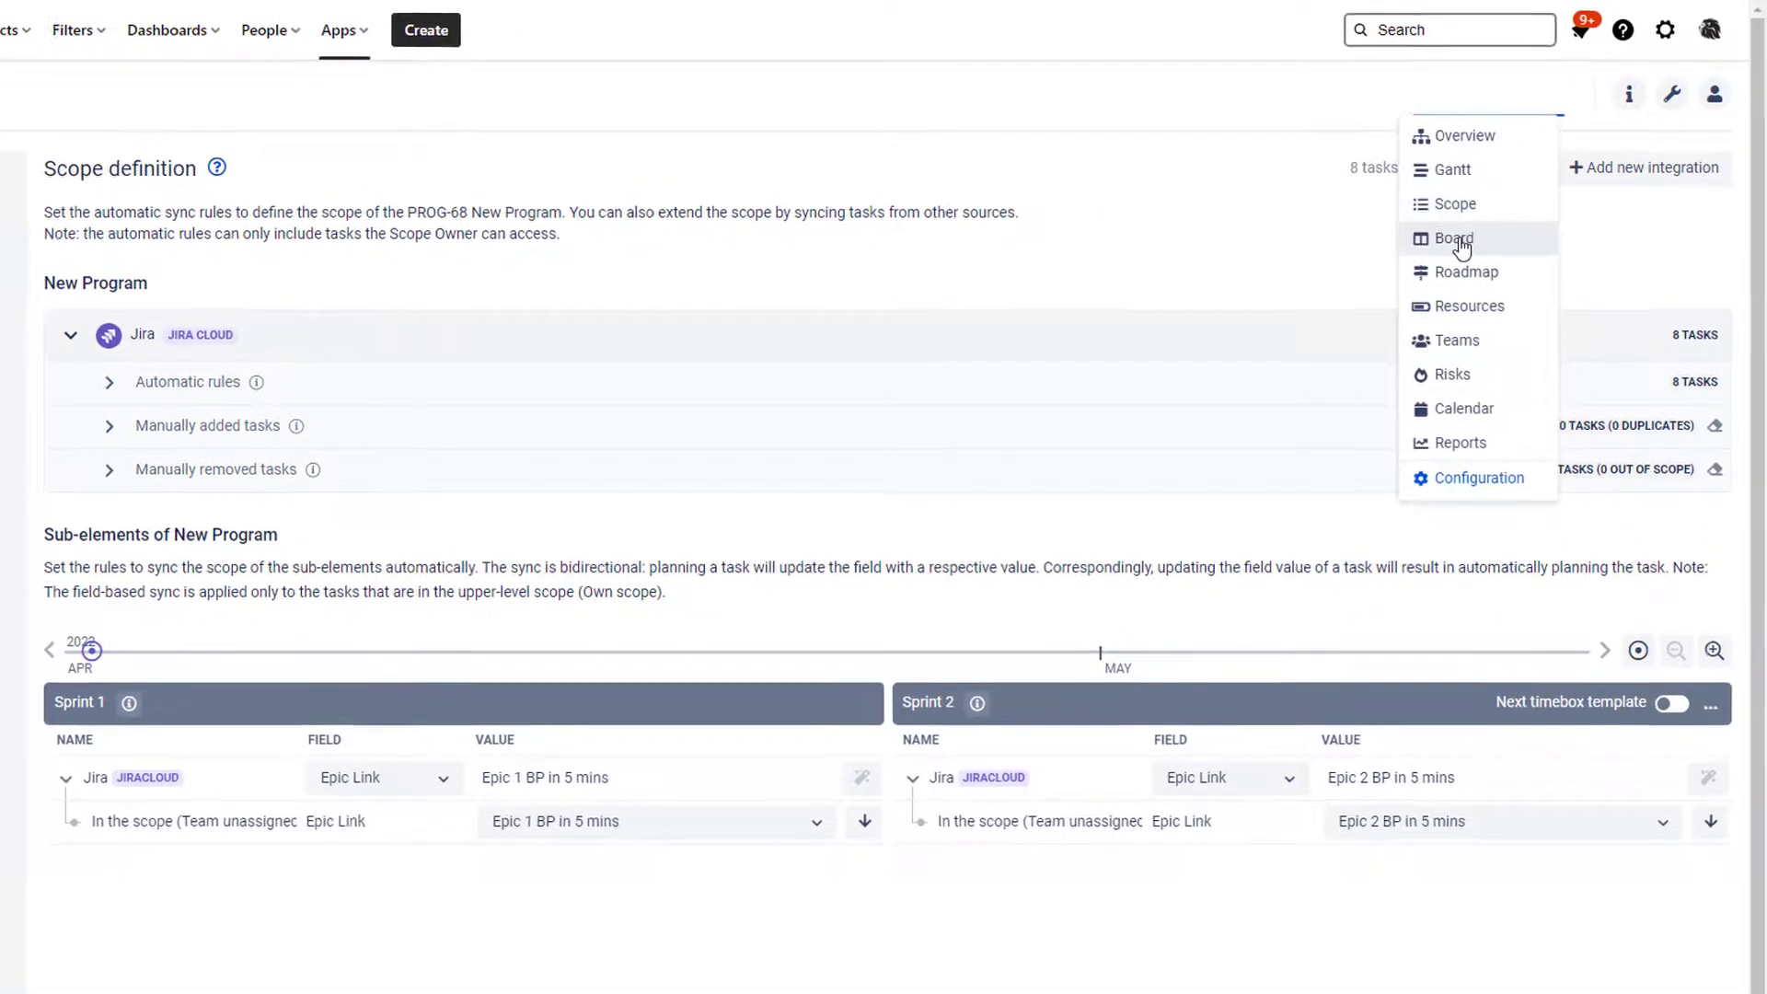
{"action": "left_click", "coordinate": [1455, 238]}
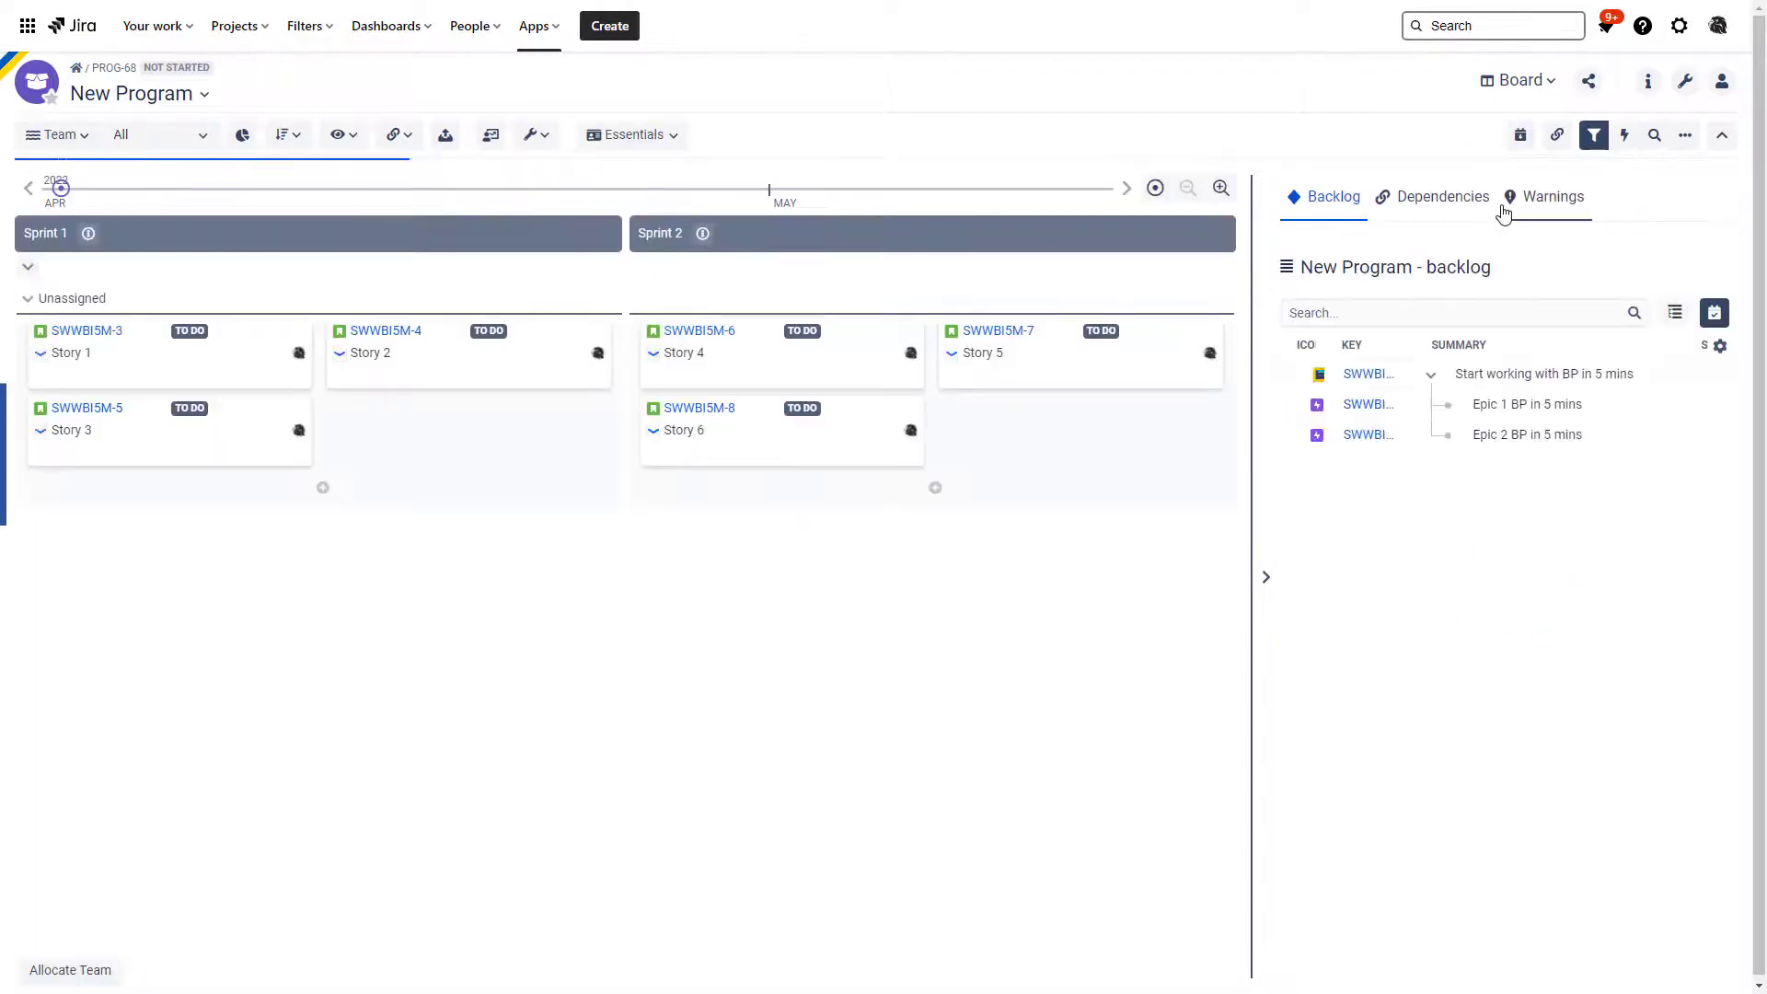
{"action": "mouse_move", "coordinate": [415, 372]}
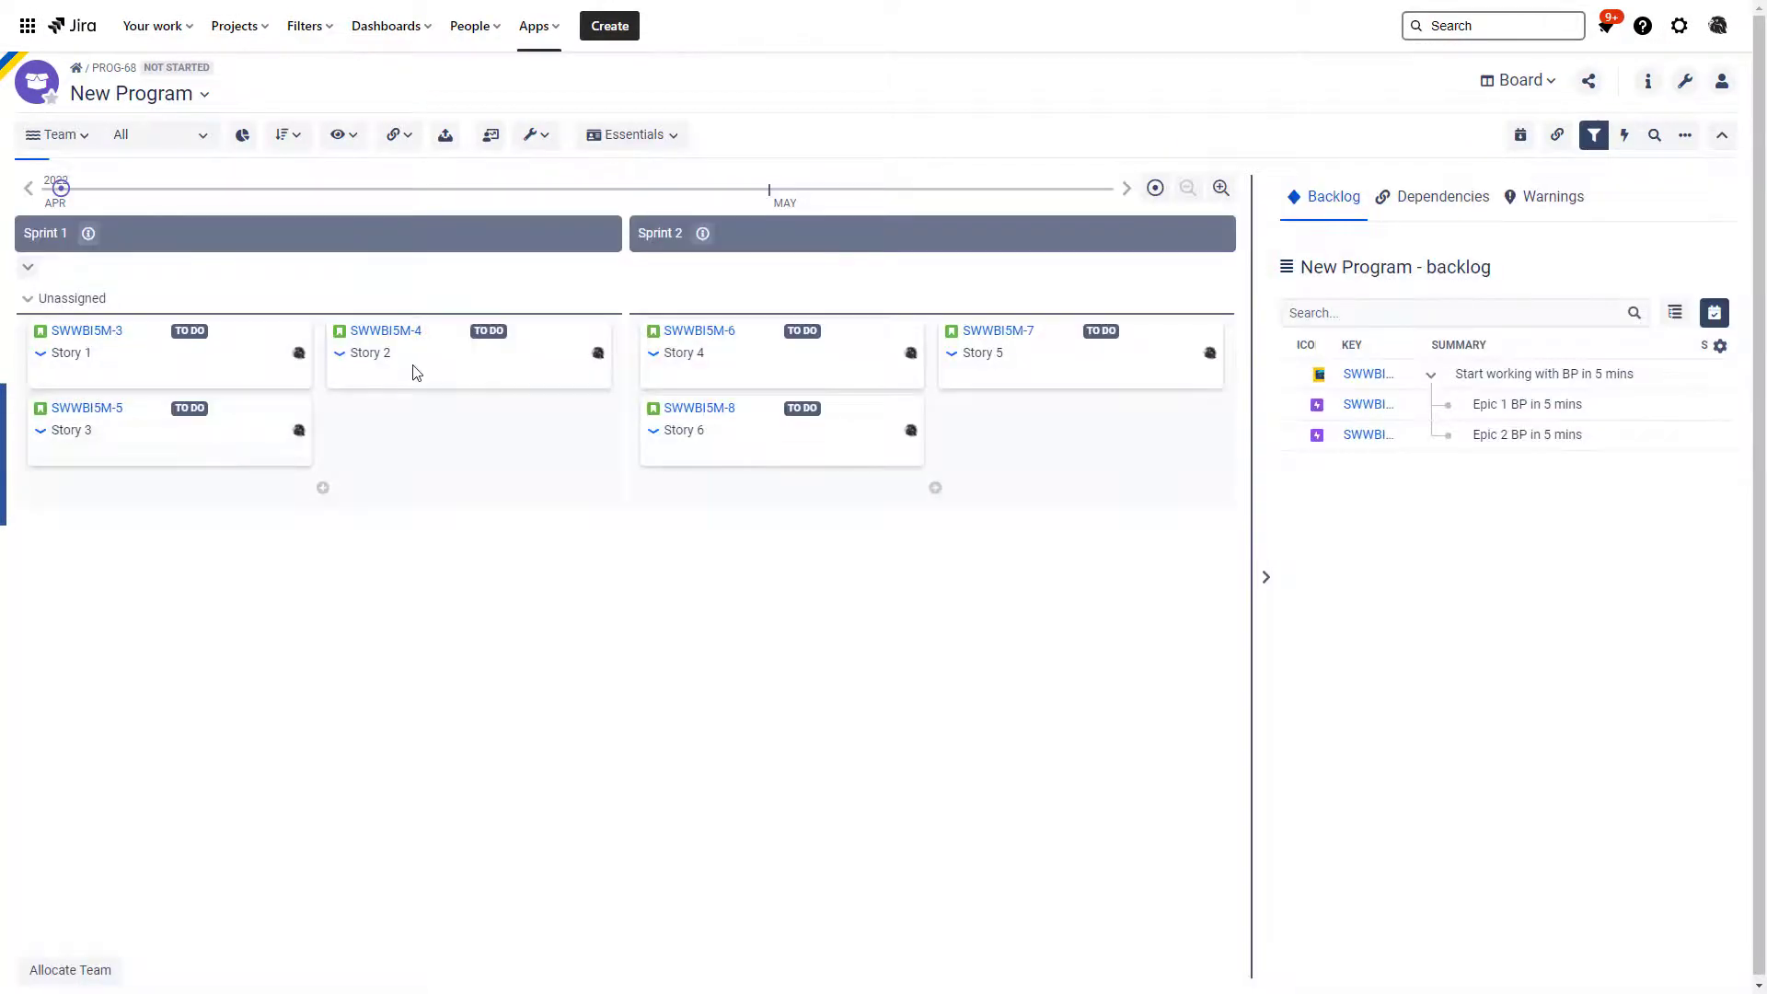
{"action": "mouse_move", "coordinate": [45, 234]}
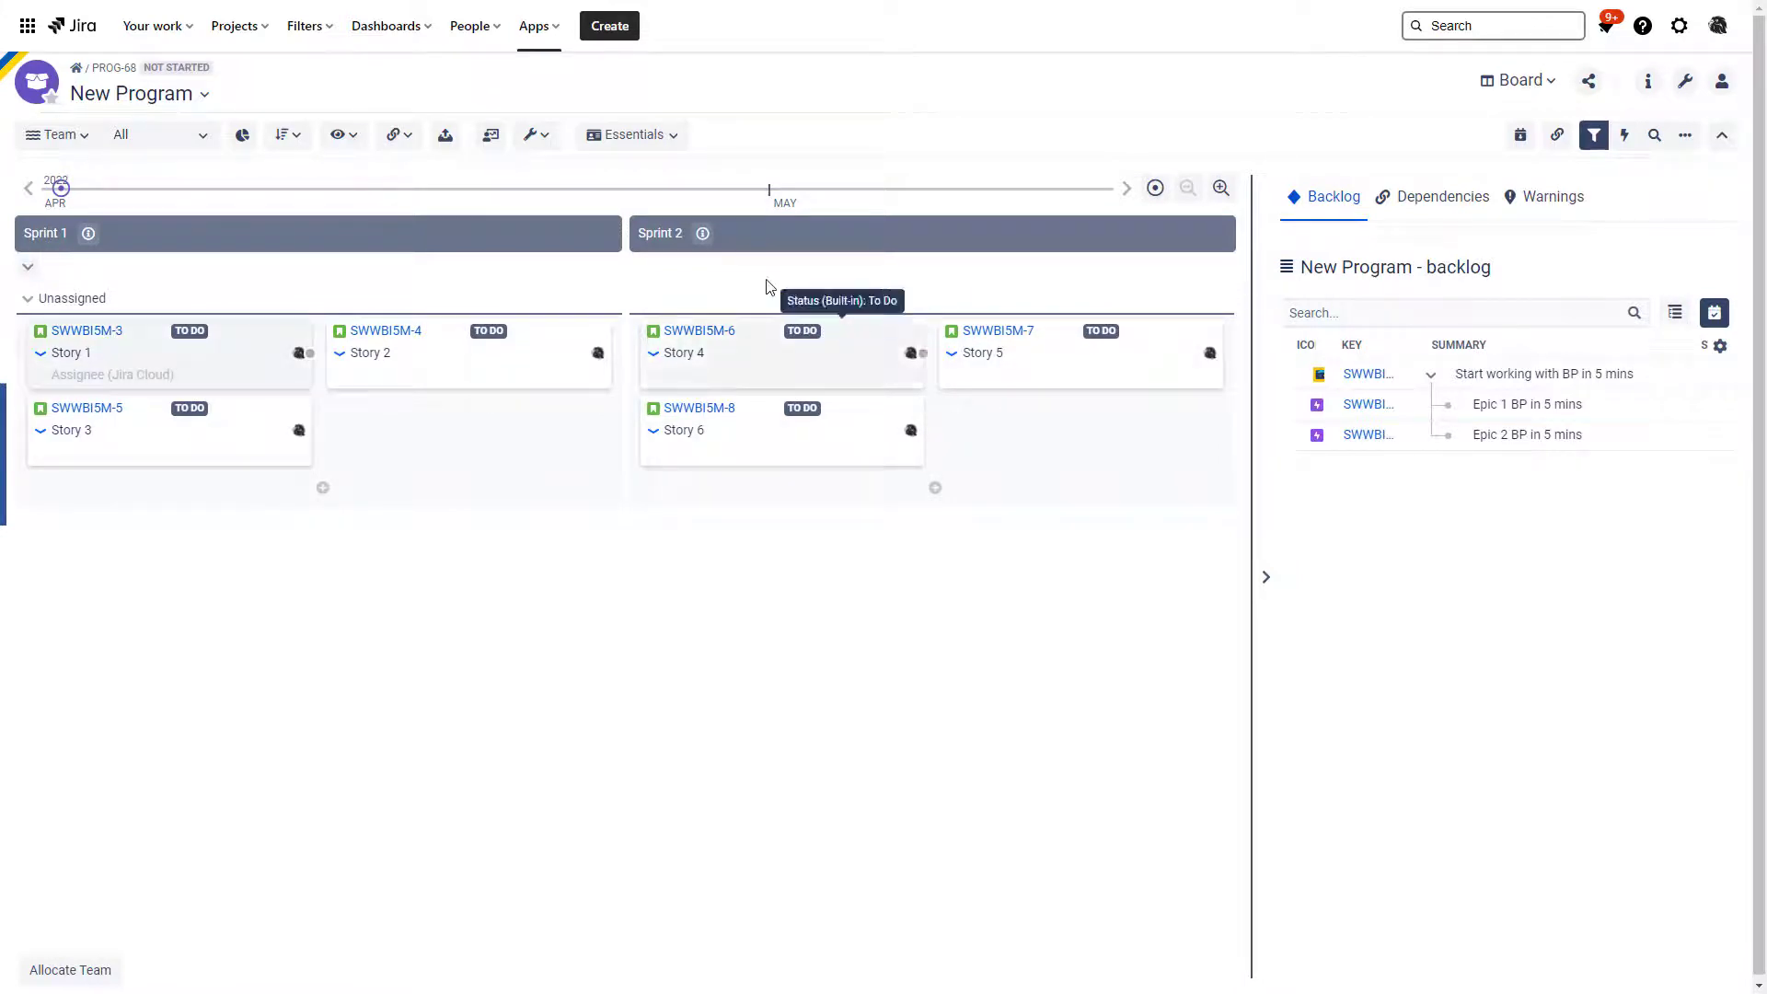
{"action": "mouse_move", "coordinate": [762, 293]}
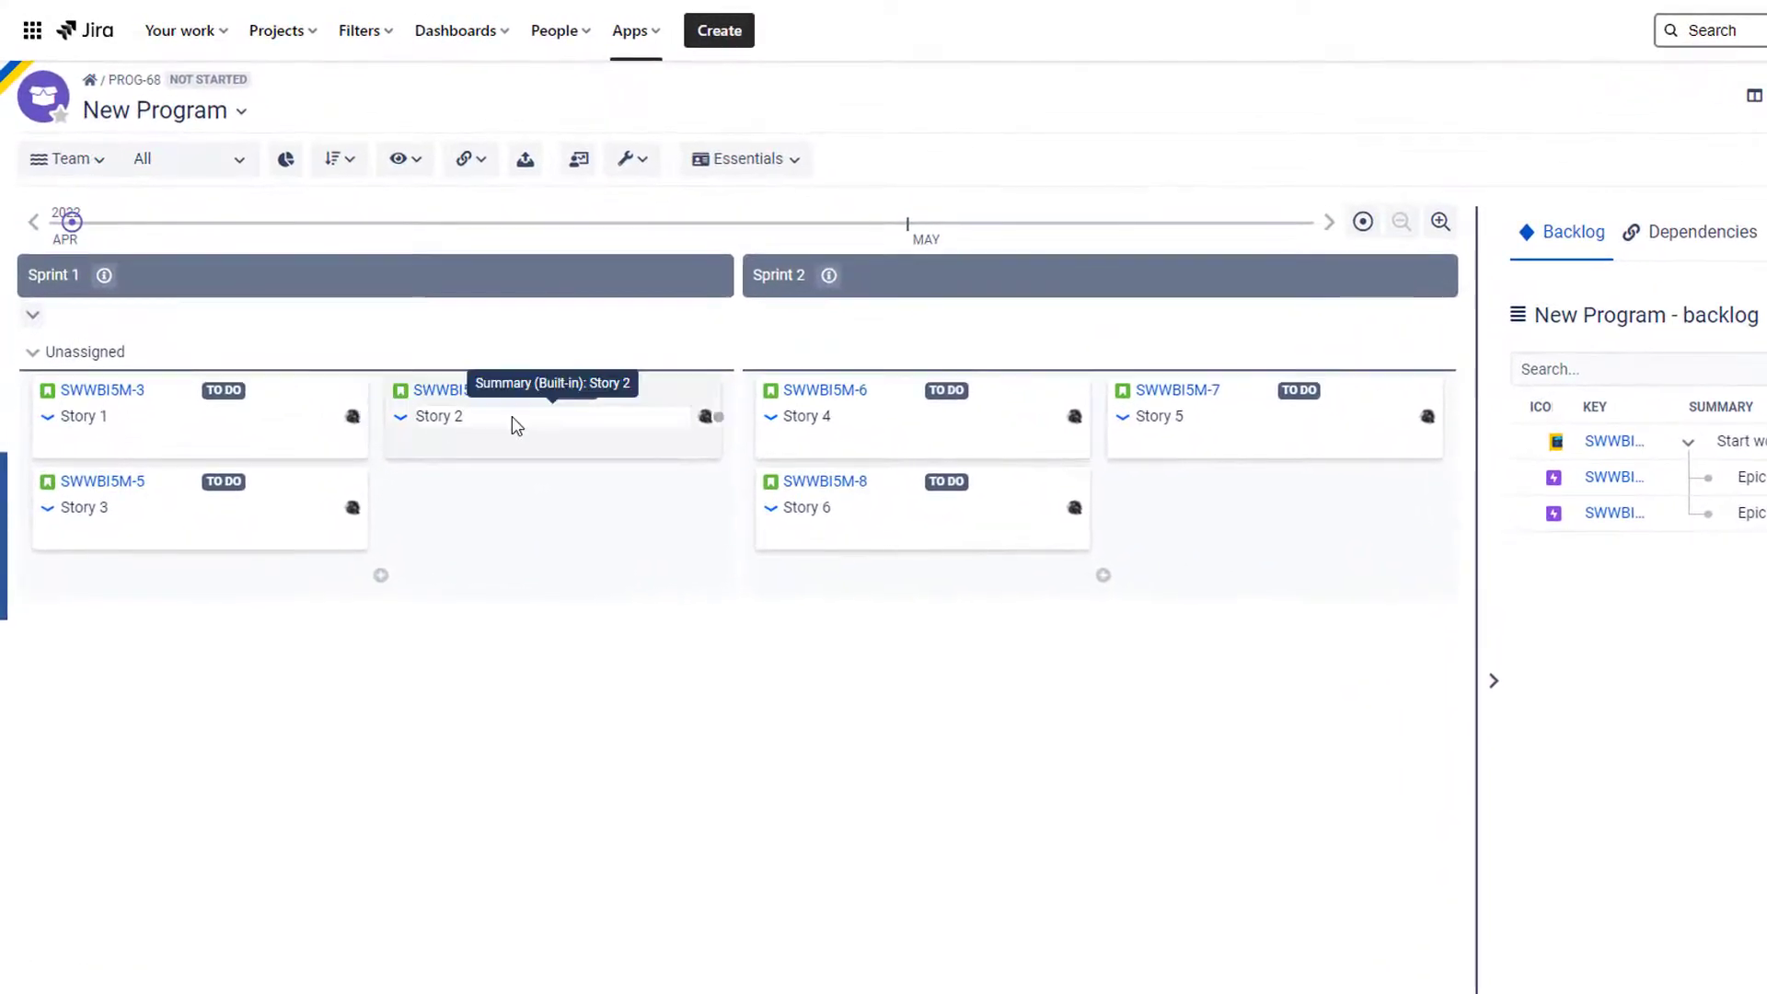
Create a board dependency from Story 2 in Sprint 1 to Story 4 in Sprint 2
{"action": "left_click", "coordinate": [552, 418]}
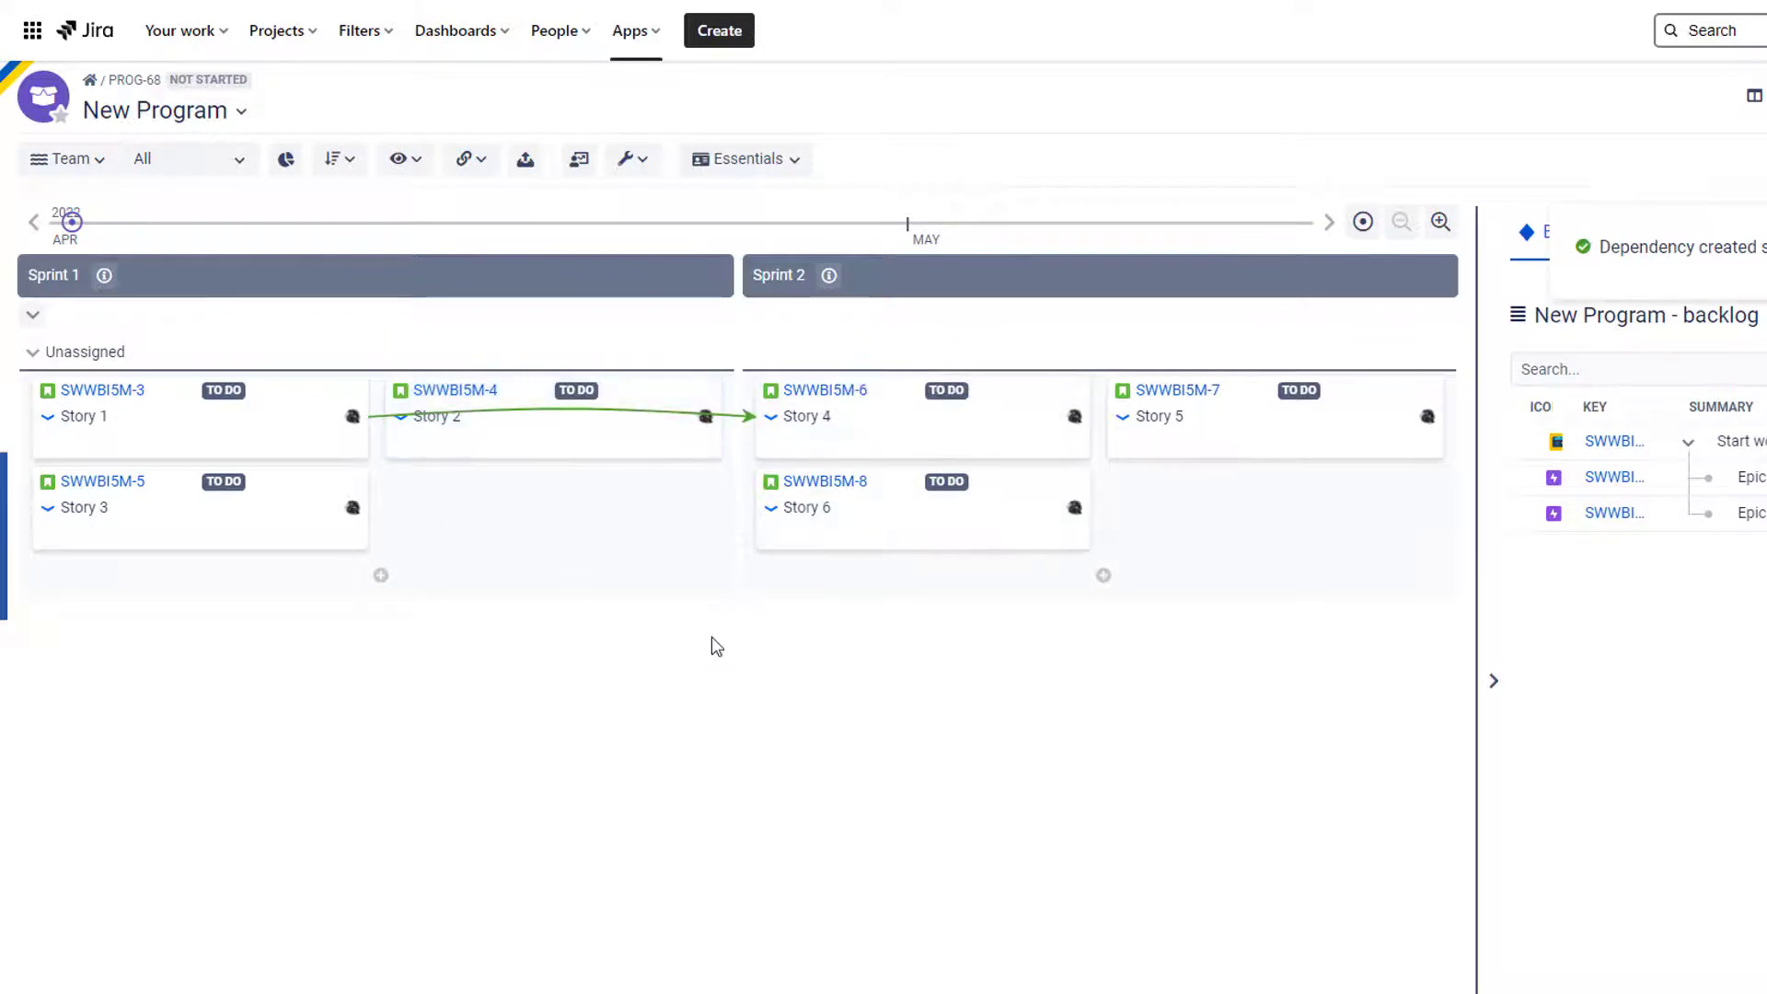
{"action": "mouse_move", "coordinate": [967, 528]}
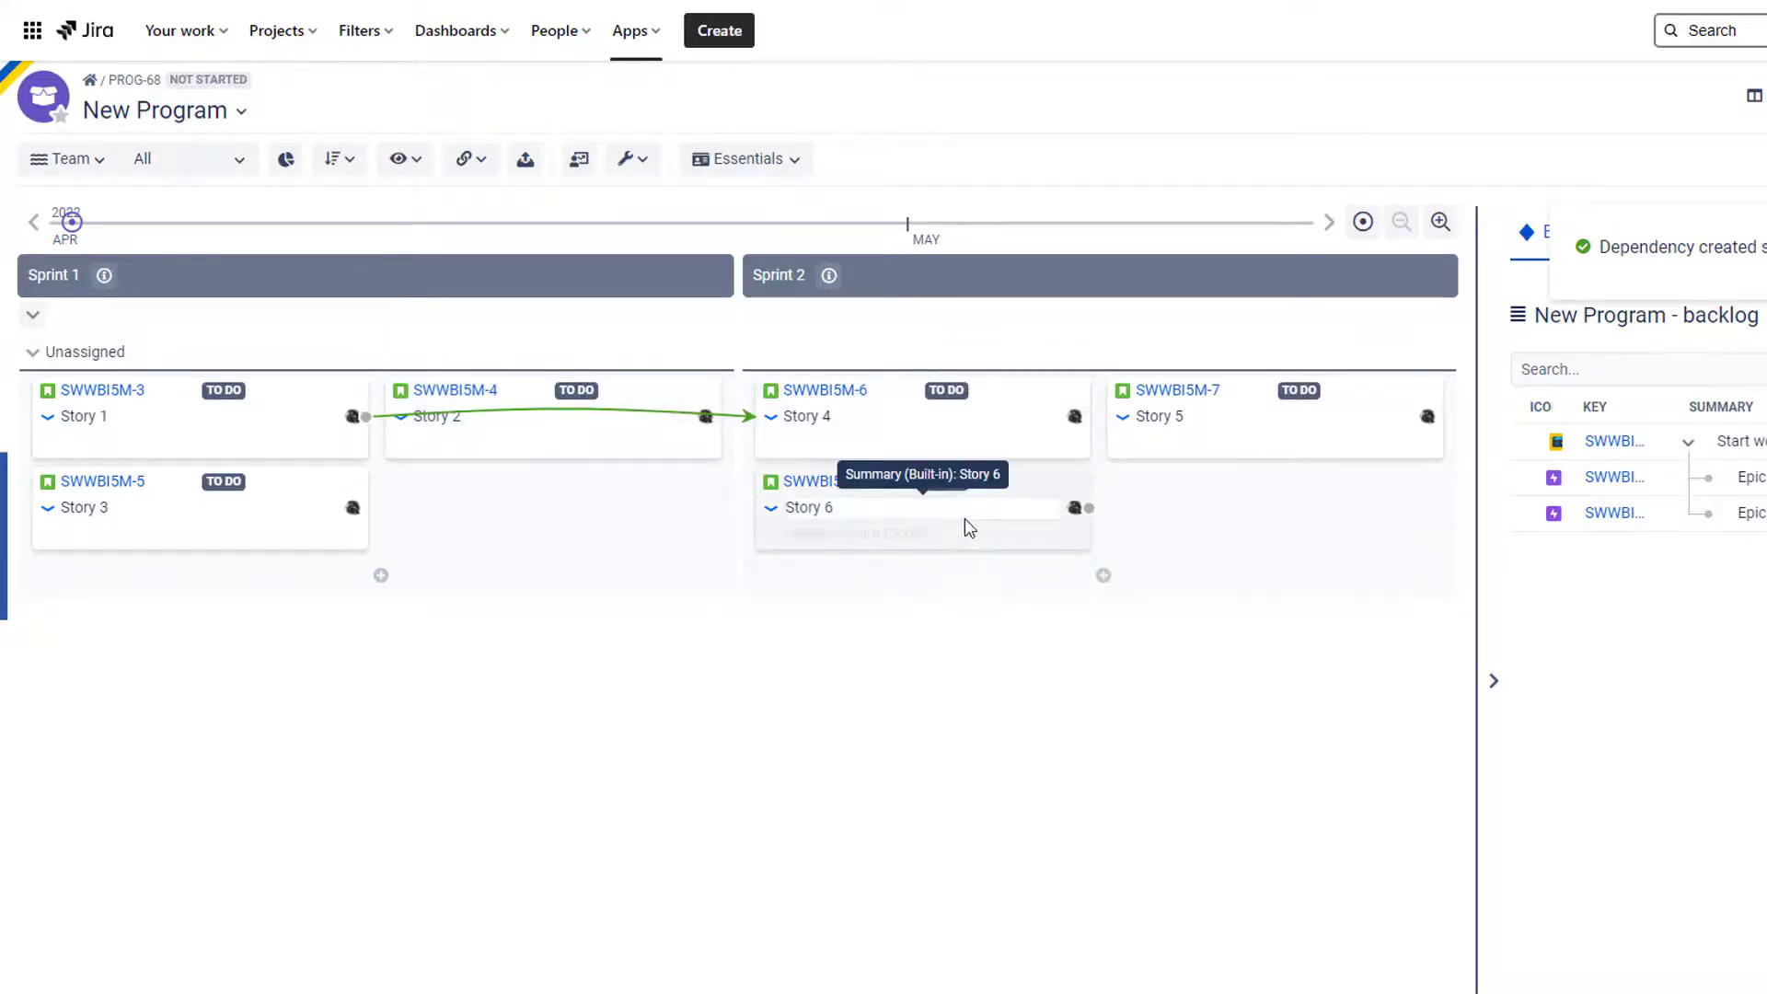